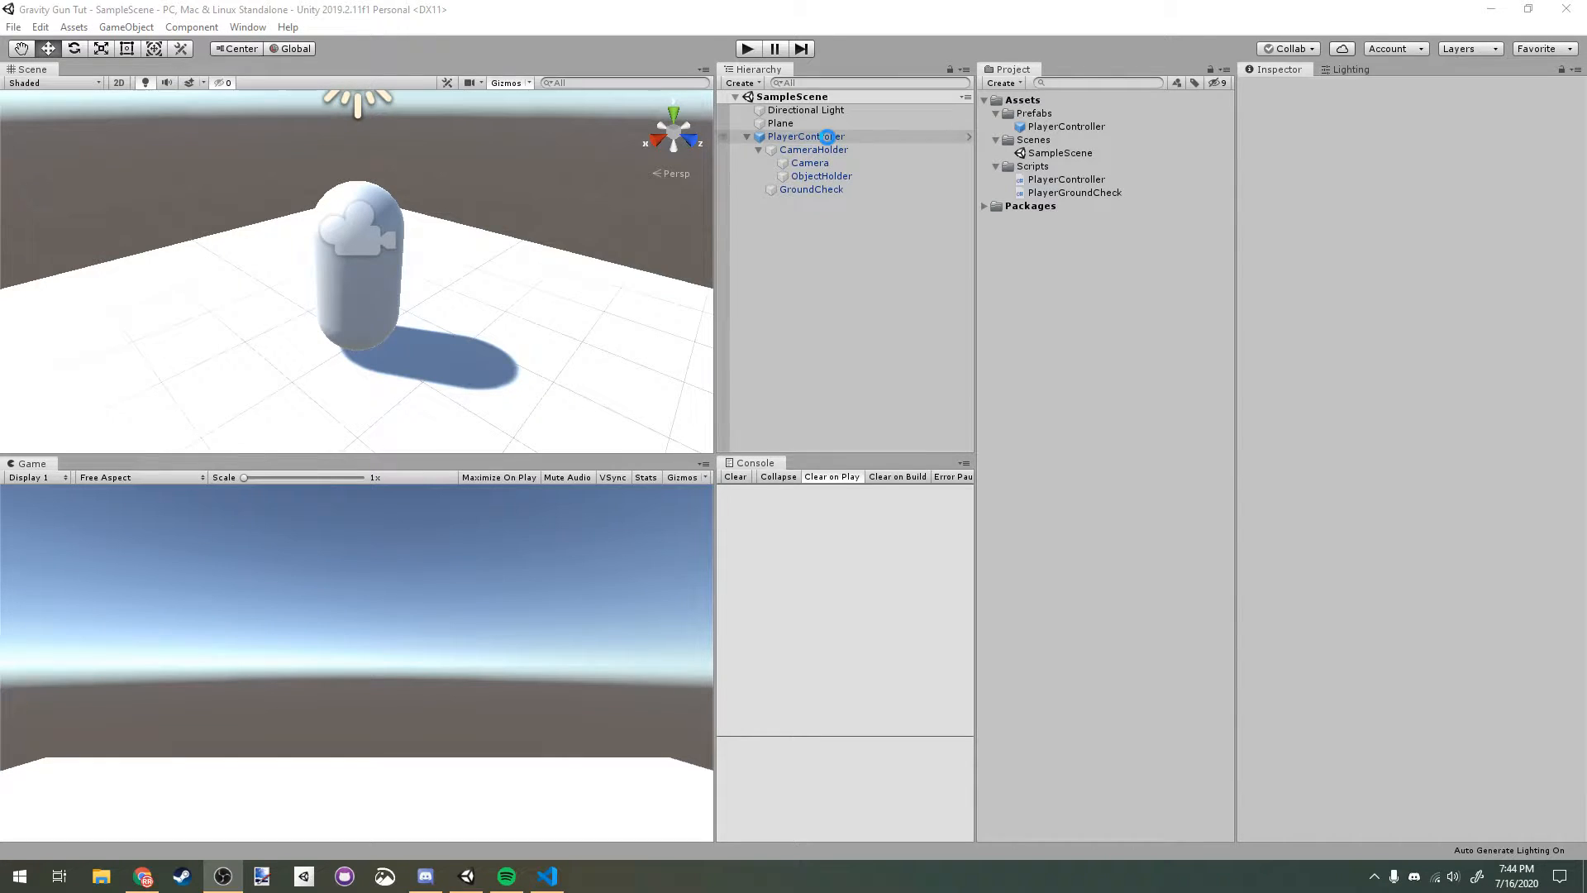
# Step: Play-test the scene briefly, then select PlayerController to view its components
pyautogui.click(805, 135)
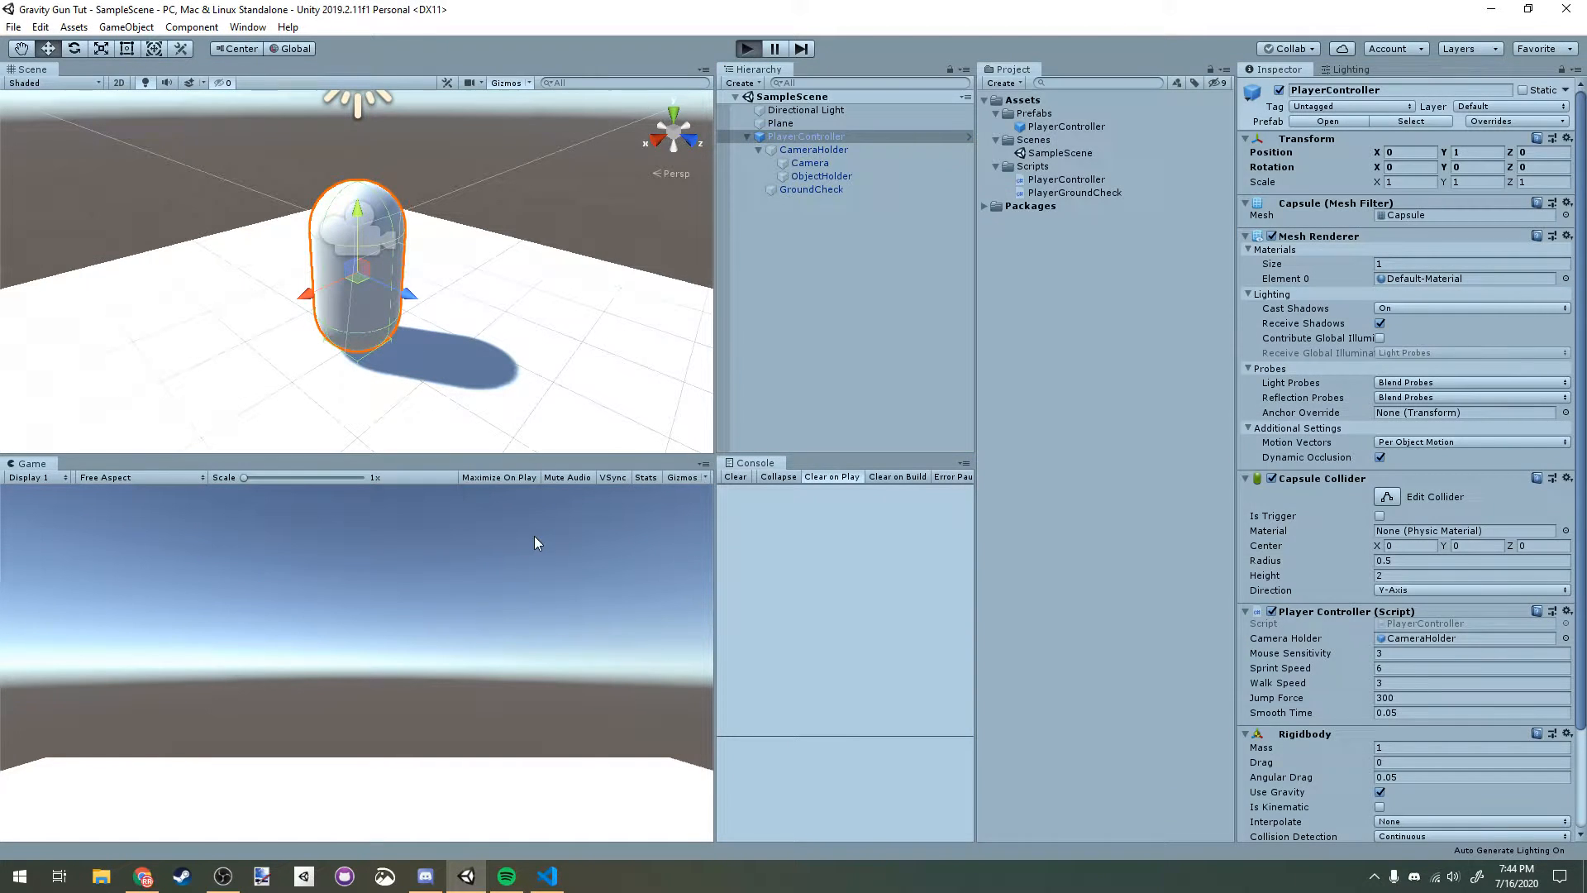
pyautogui.click(747, 48)
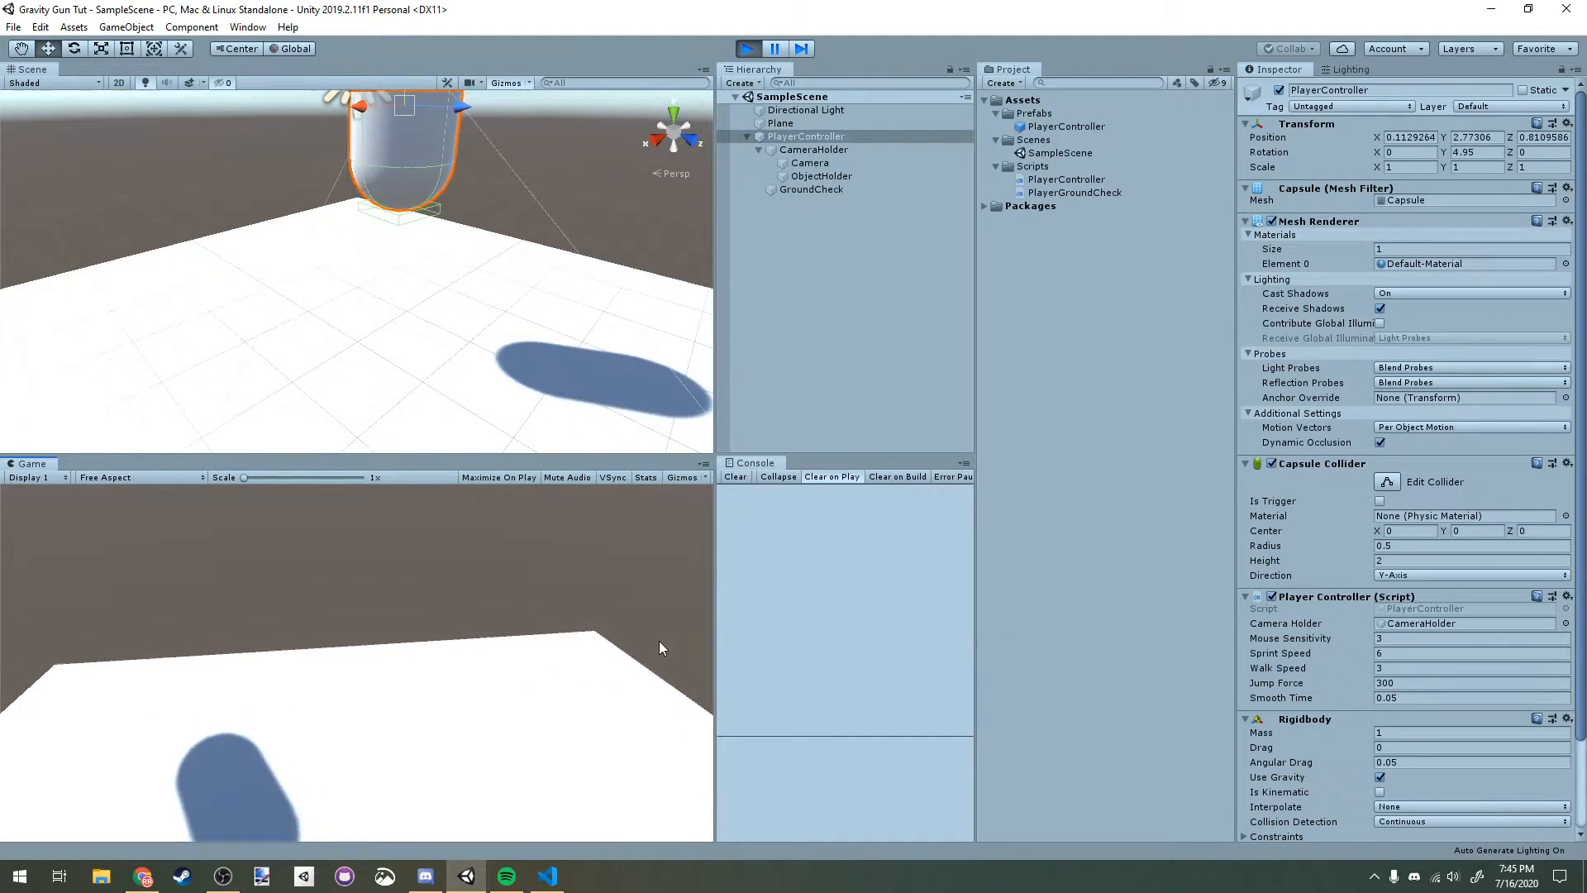
pyautogui.click(779, 123)
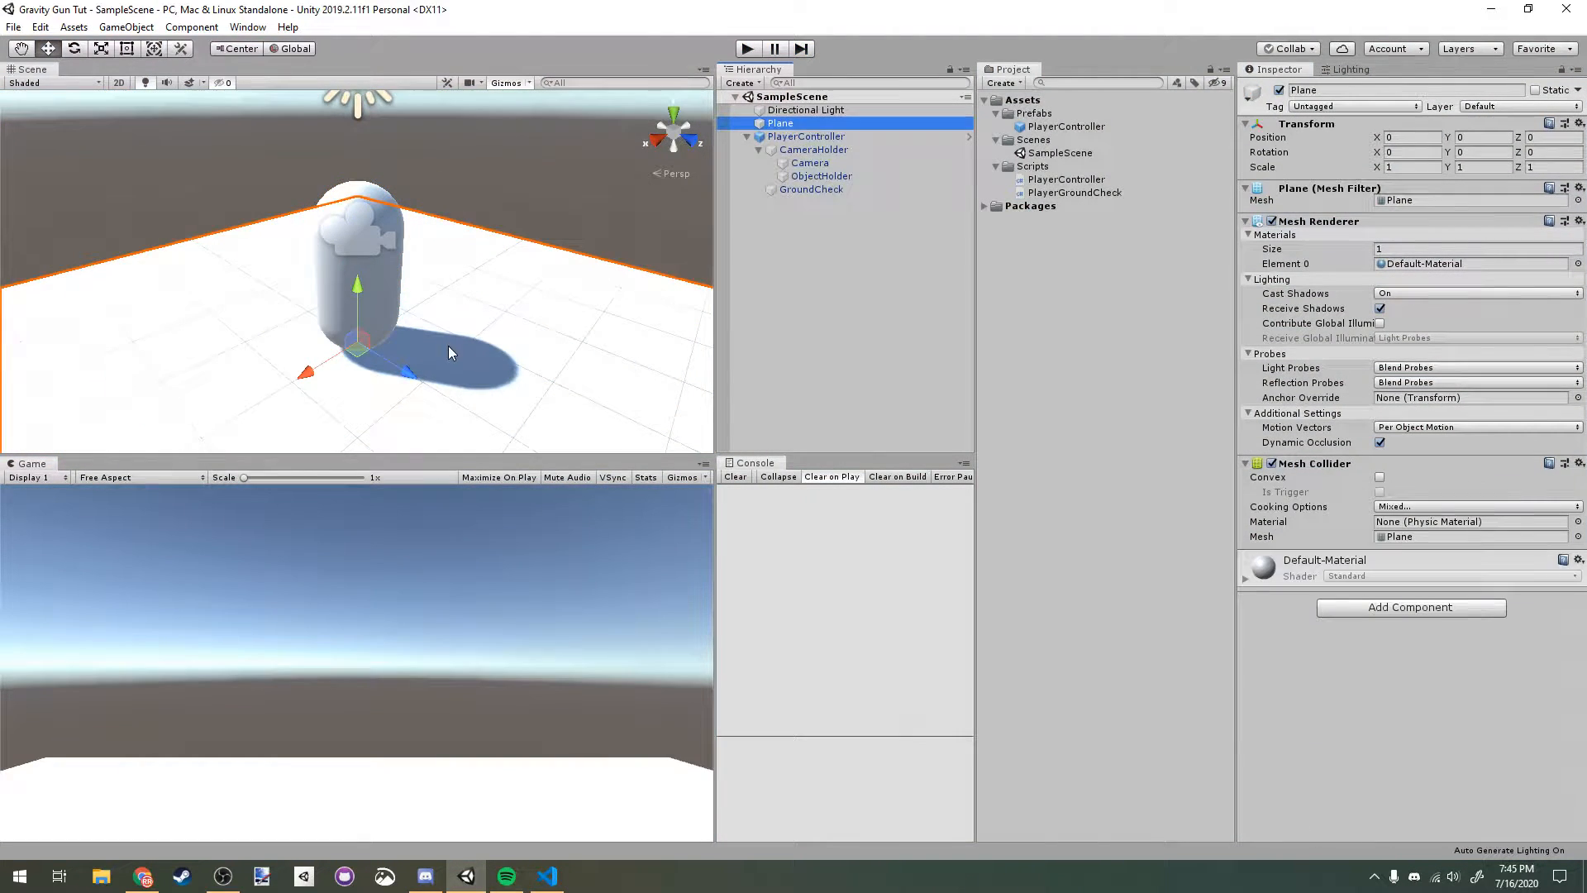
pyautogui.click(819, 323)
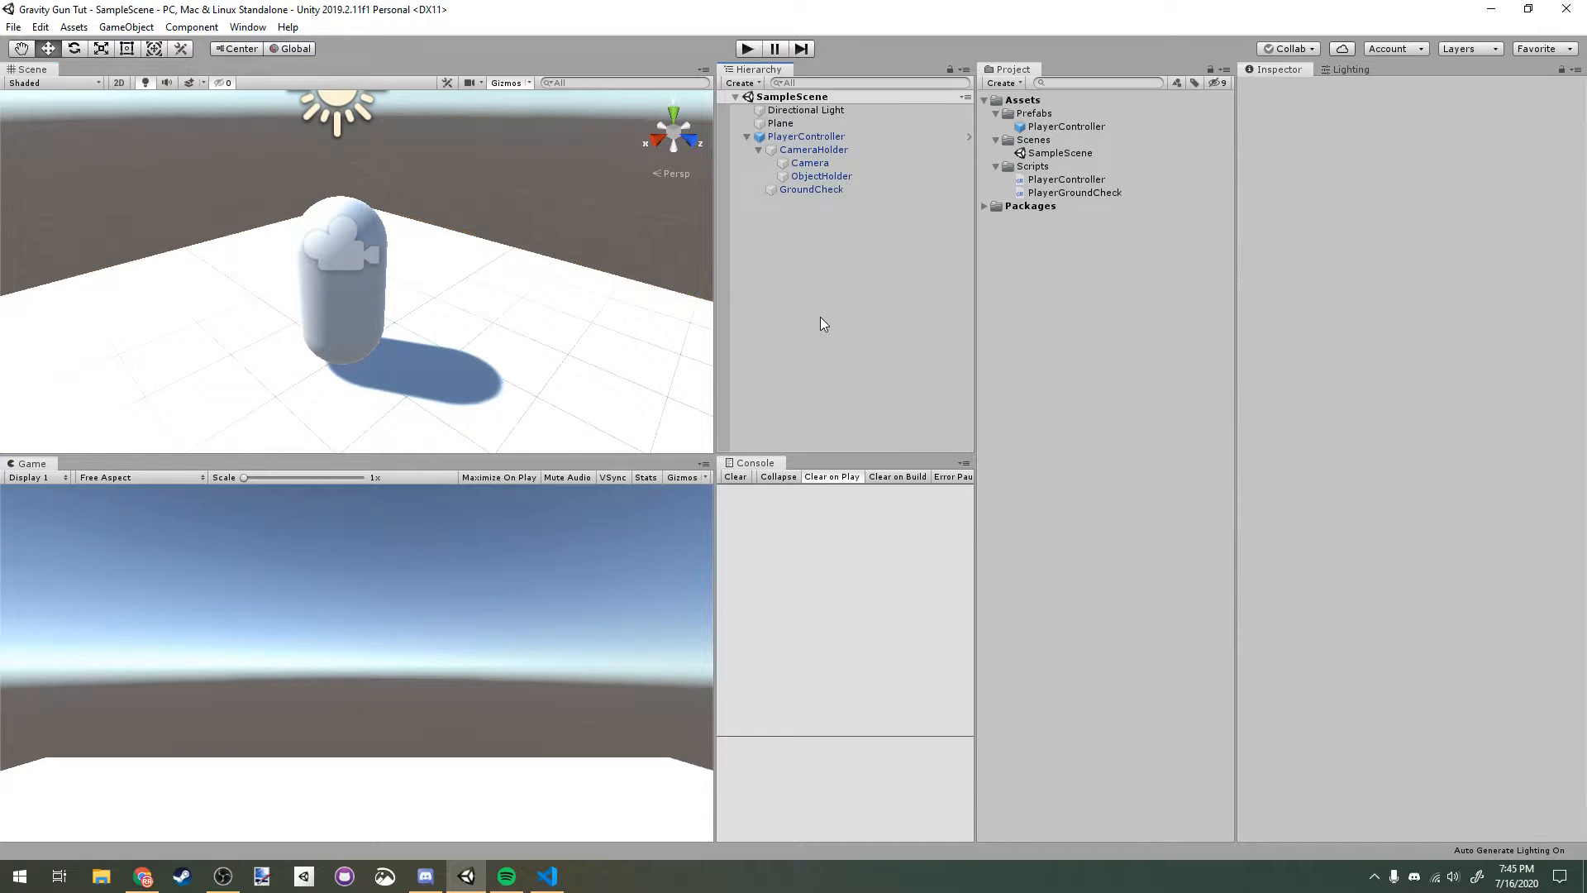
pyautogui.click(805, 135)
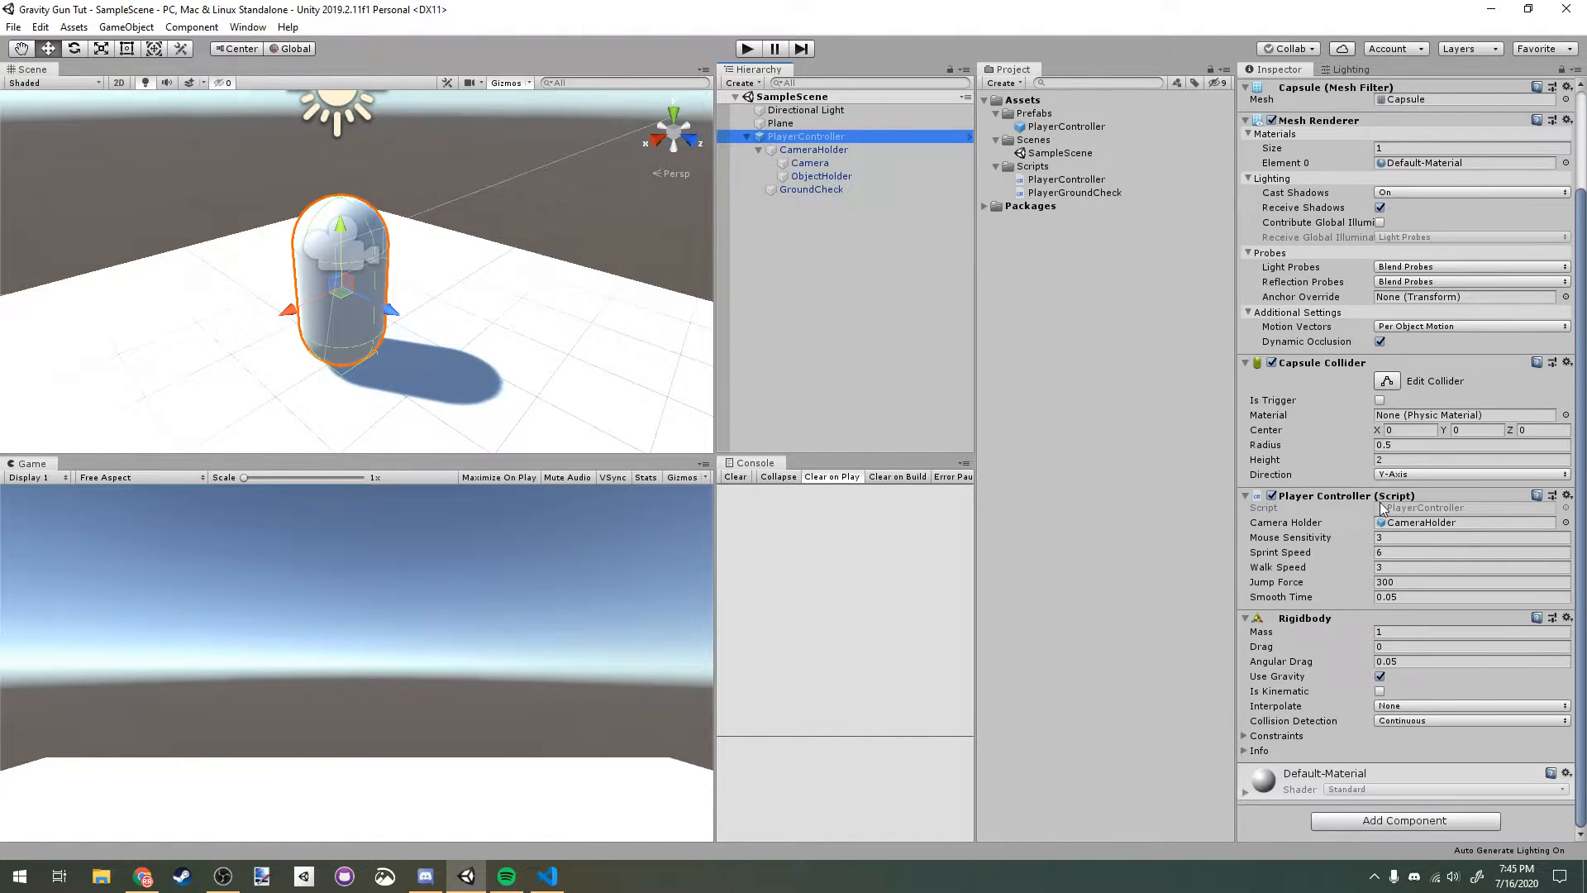
# Step: Create a new GravityGun script and attach it to the PlayerController
pyautogui.write('audios')
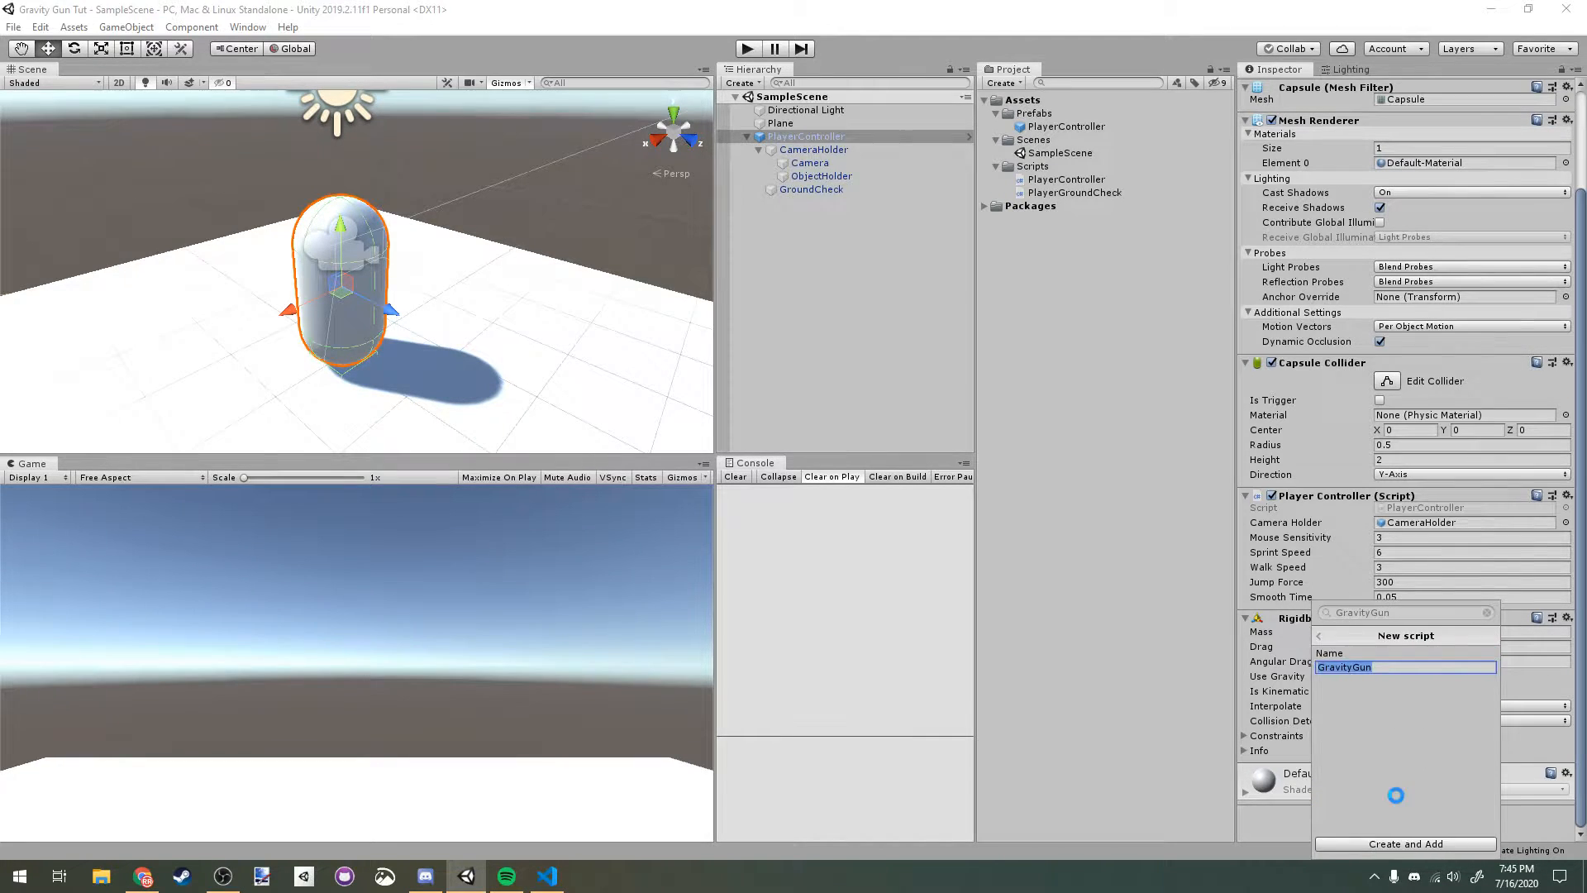
pyautogui.click(1403, 843)
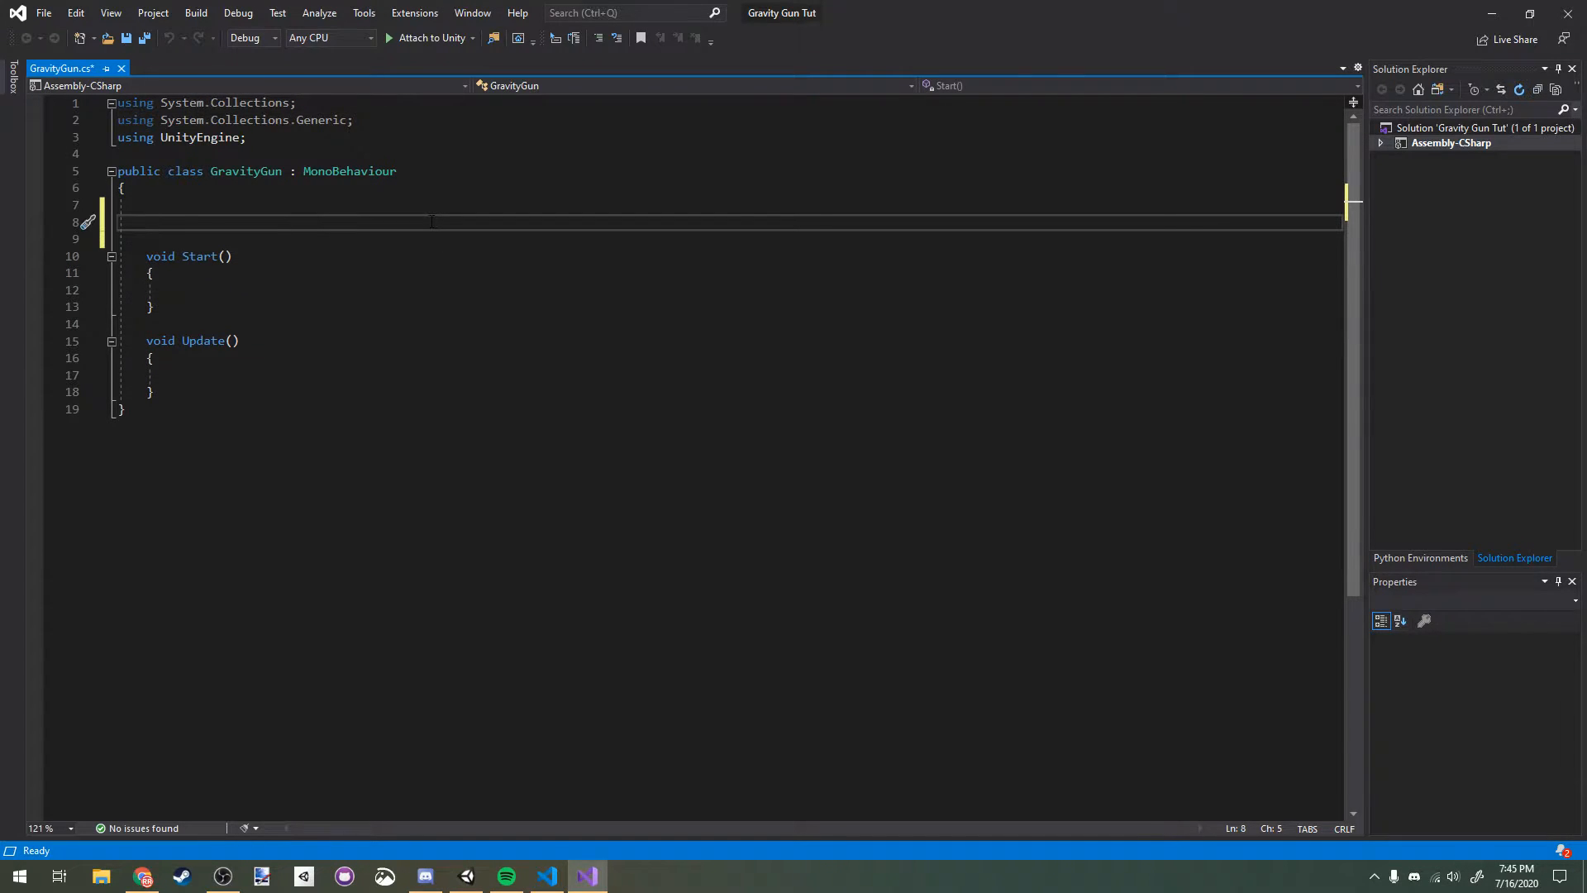
# Step: Declare serialized Camera cam and floats maxGrabDistance, throwForce, lerpSpeed (10f)
pyautogui.write('[SerializeField] C')
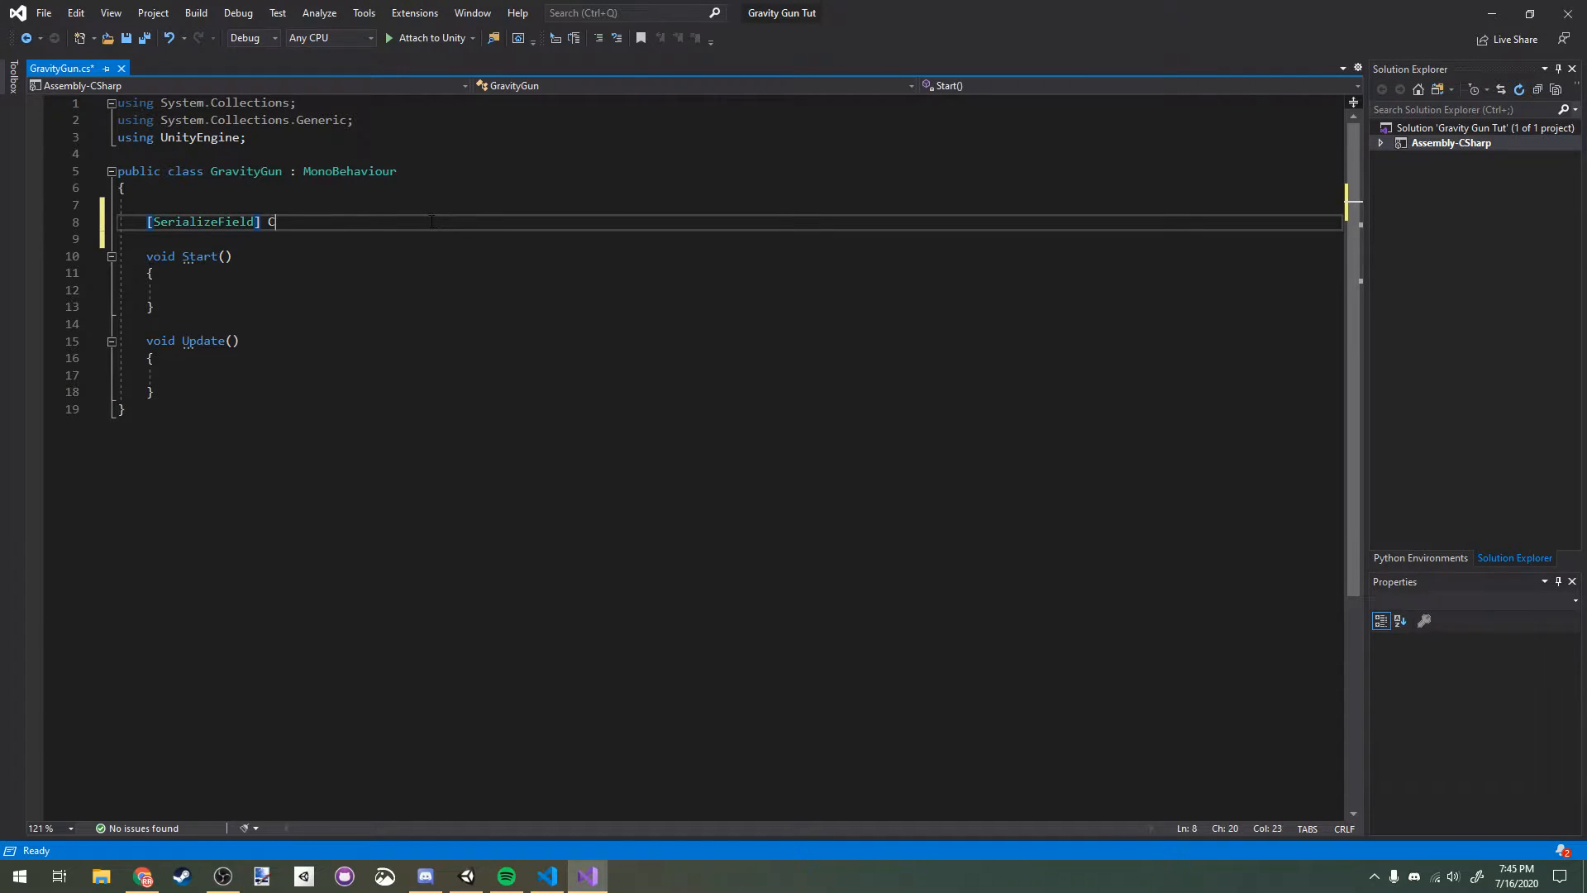
pyautogui.write('amera cam;')
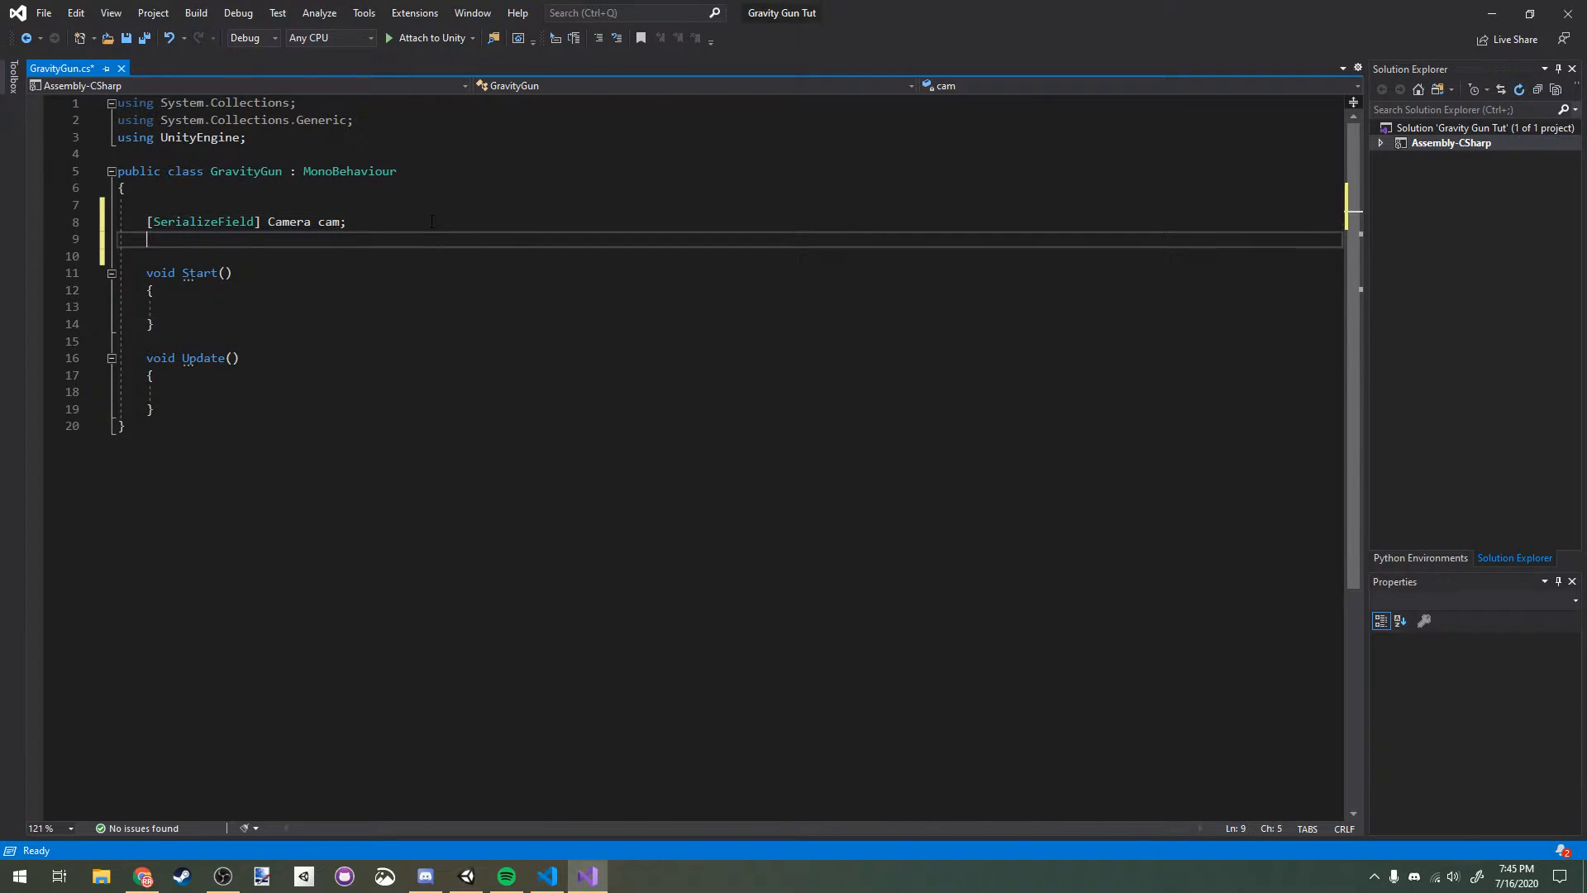
pyautogui.write('[SerializeField]')
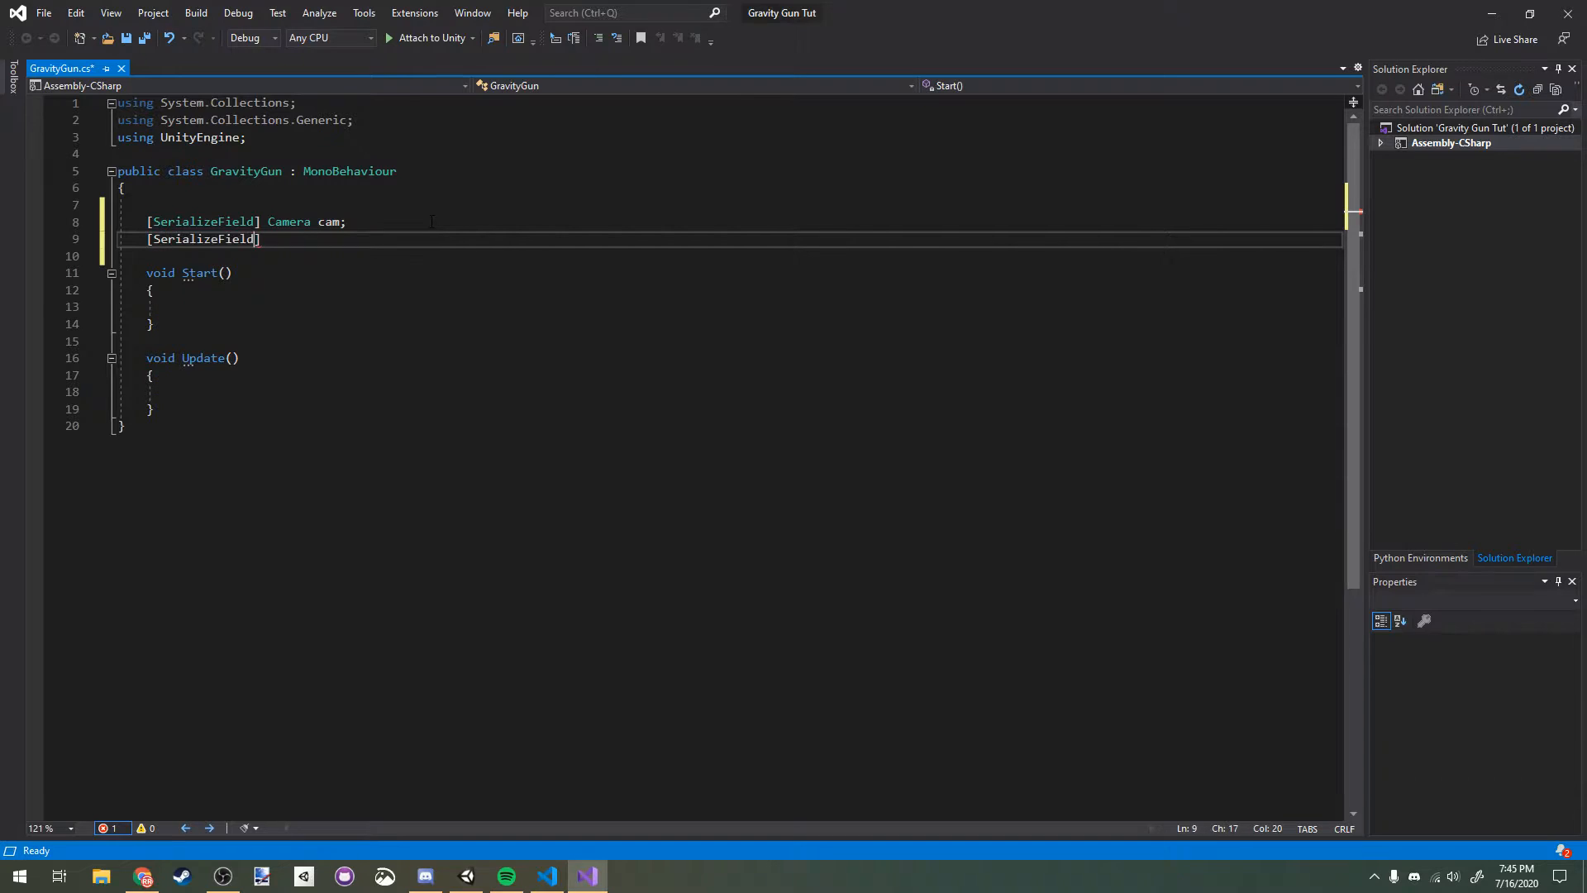
pyautogui.write('float maxGrabDistance')
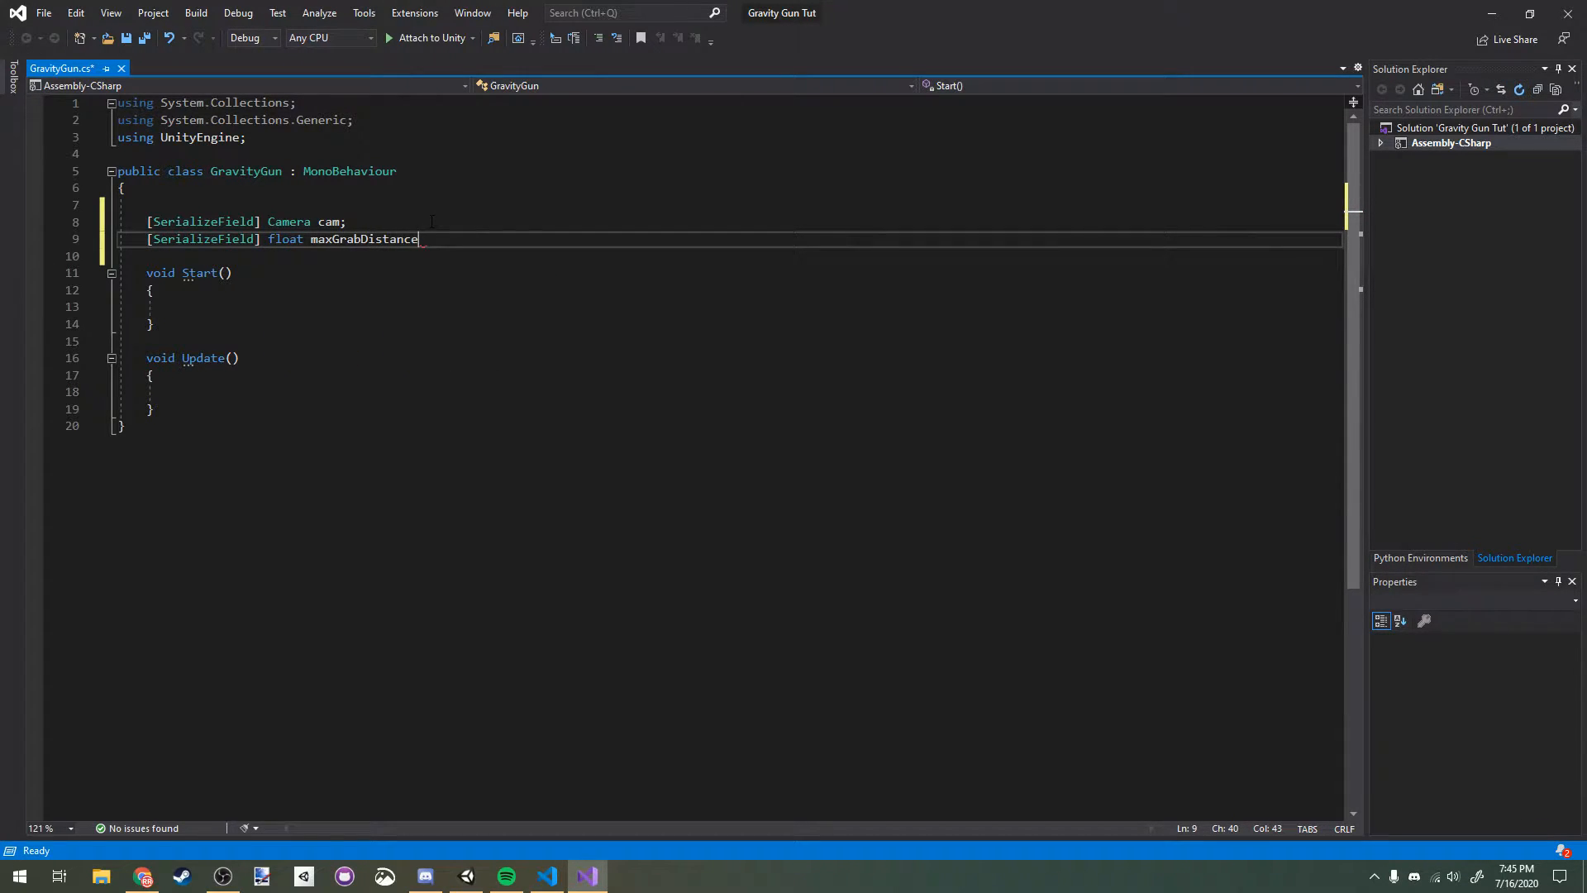
pyautogui.write('= 10f')
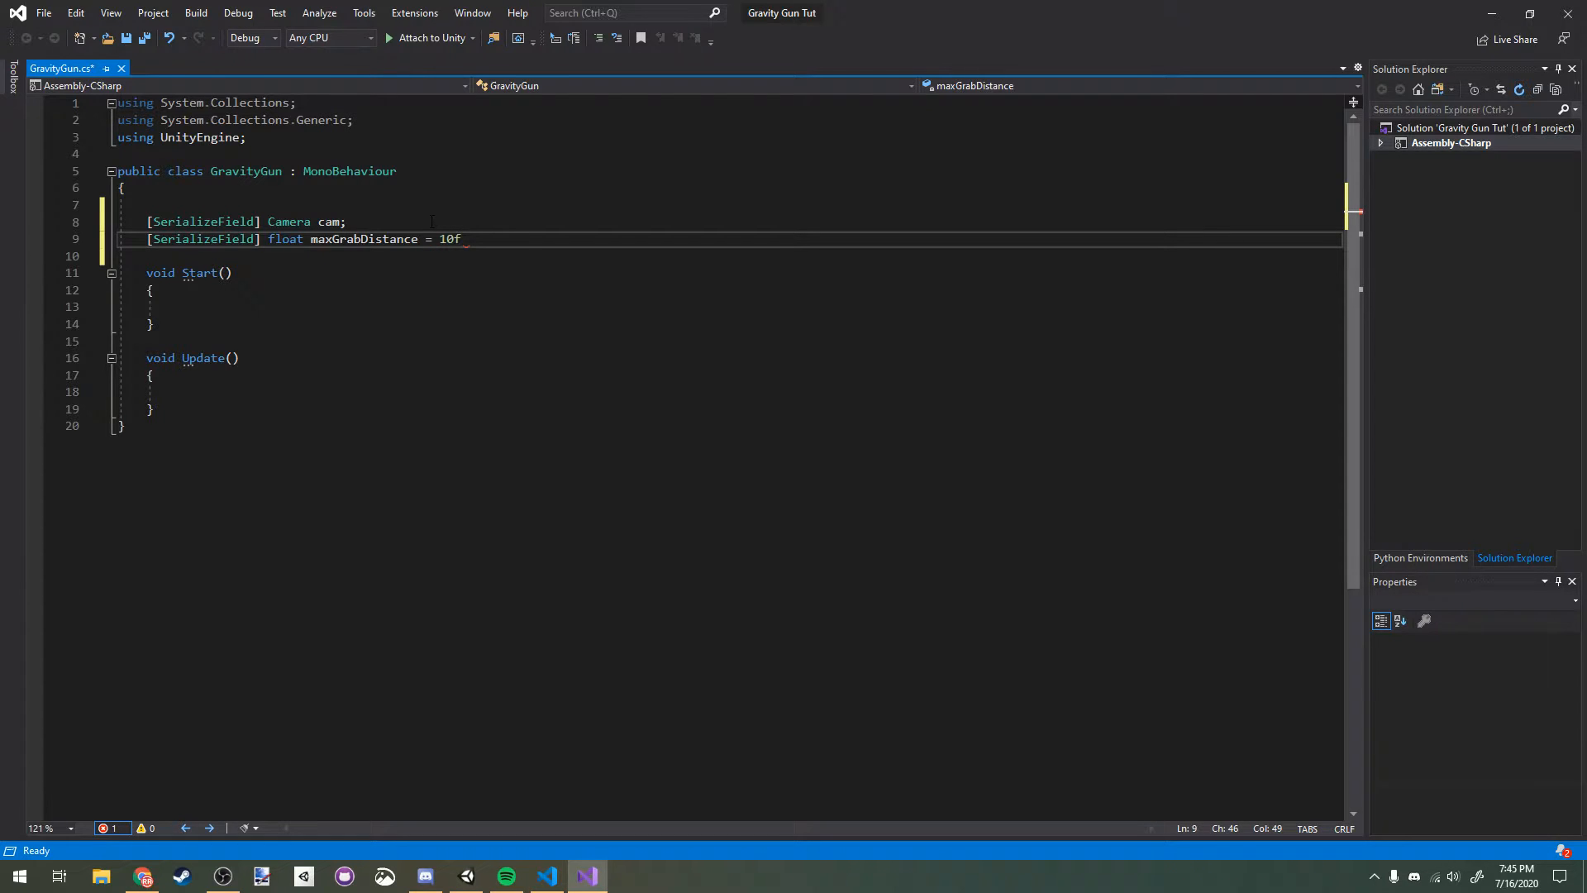
pyautogui.write(', throwForce = 20f')
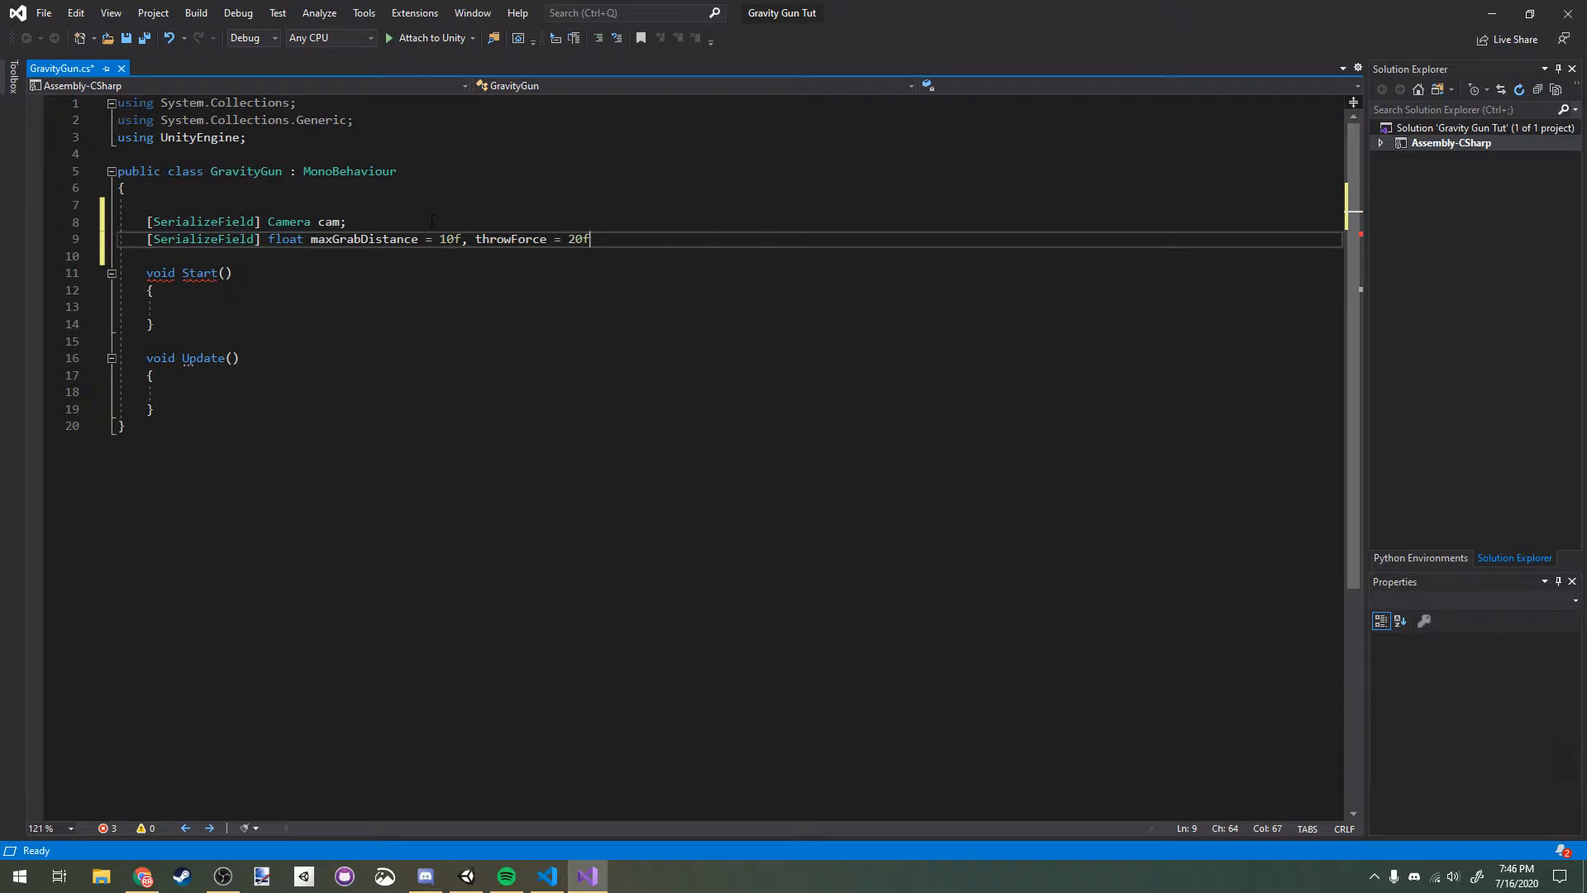
pyautogui.write(', lerp')
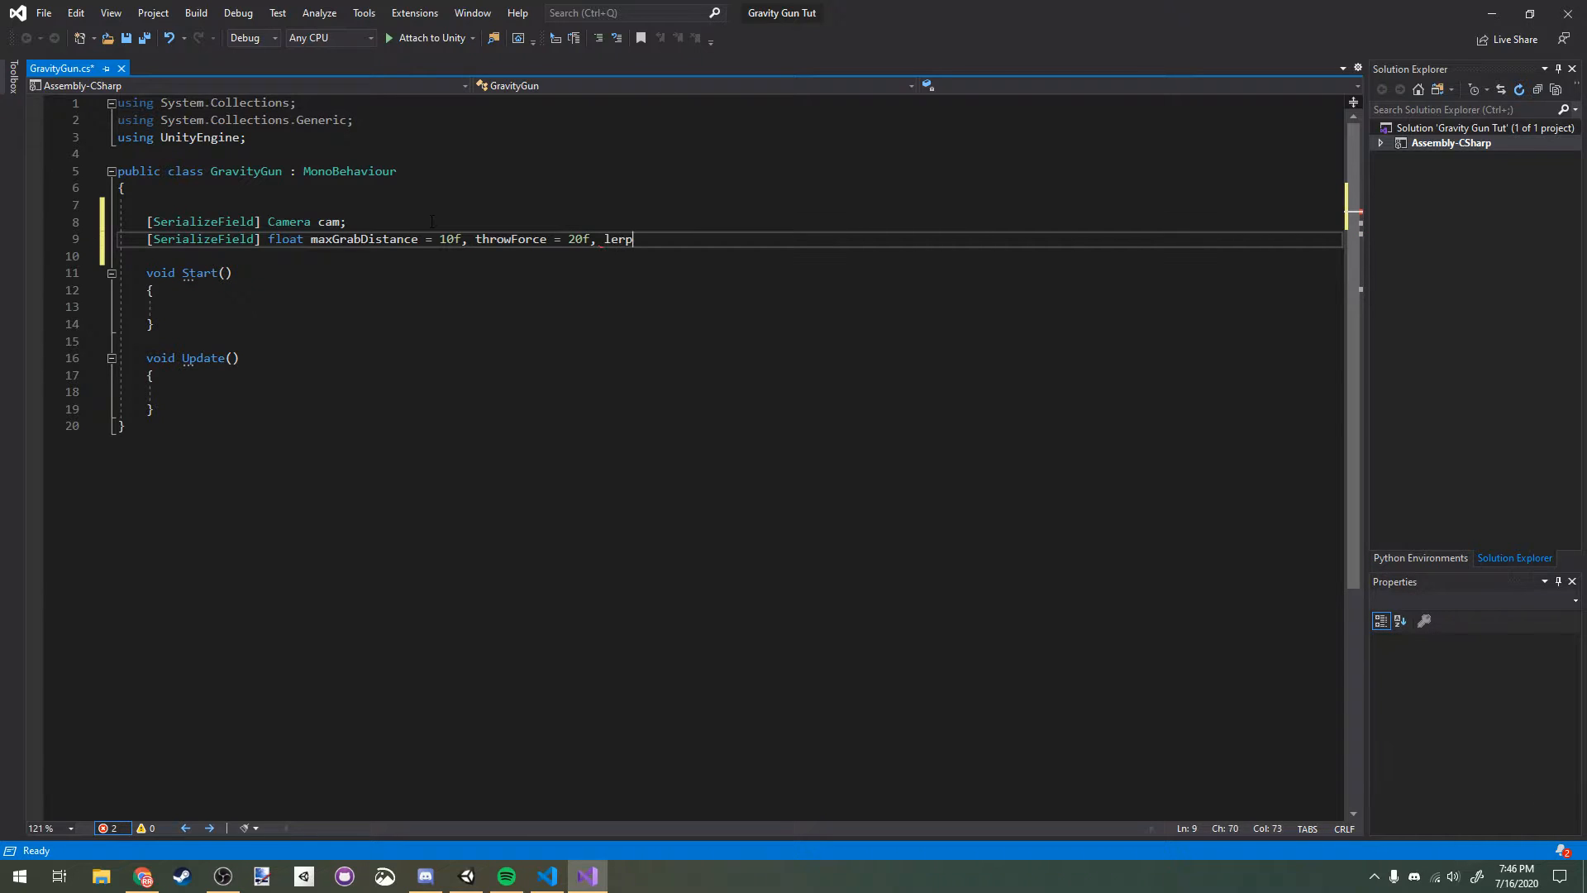
pyautogui.write('Speed = 10f;')
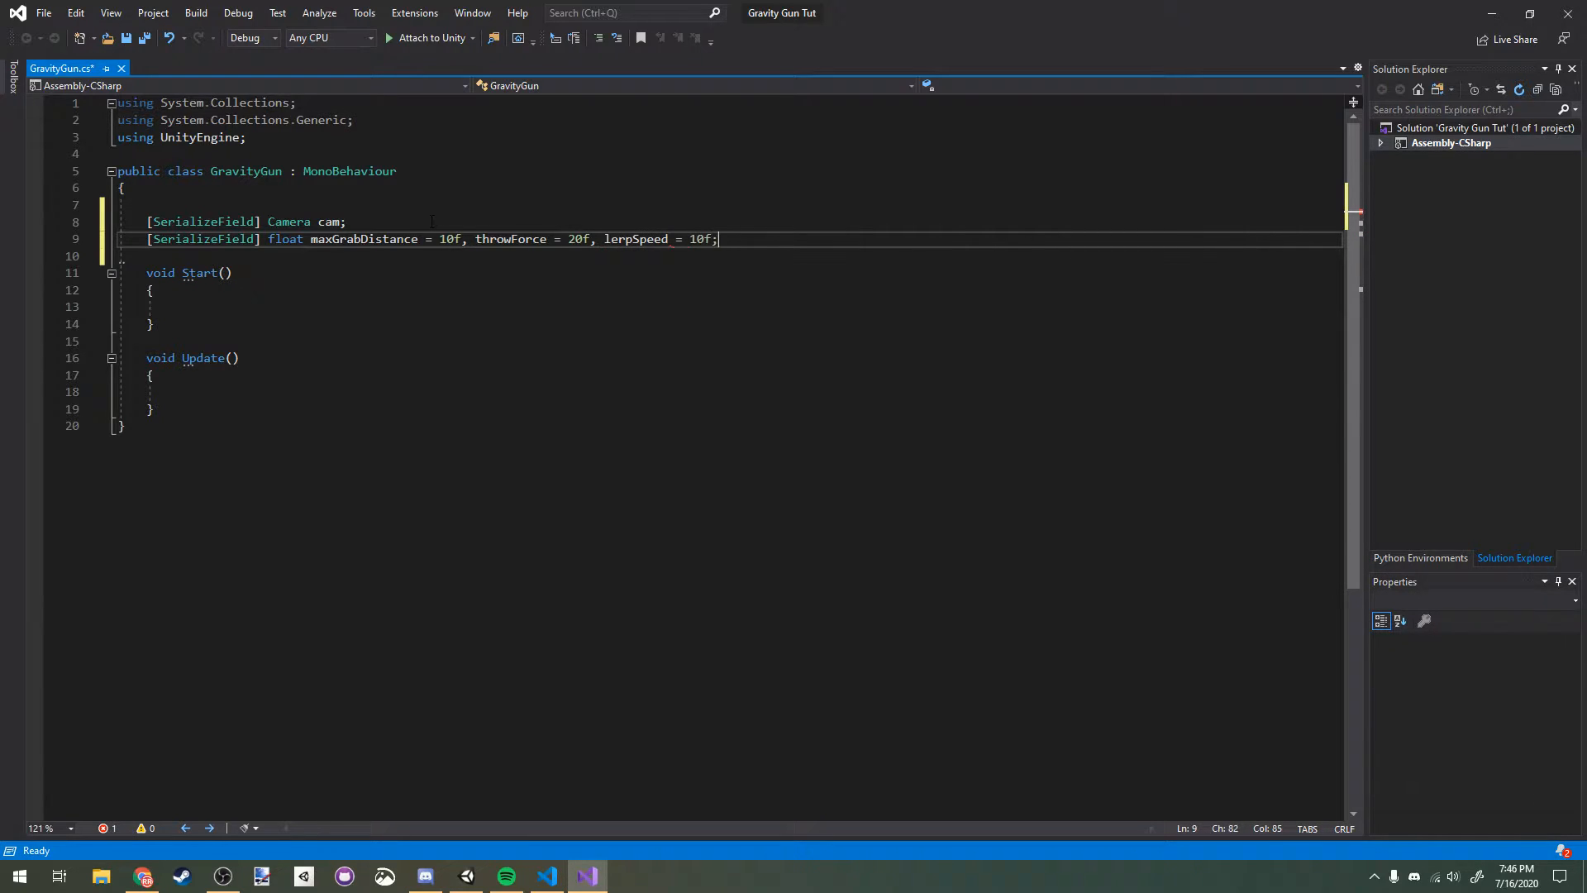
# Step: Declare a serialized Transform objectHolder and a Rigidbody grabbedRB field
pyautogui.write('[')
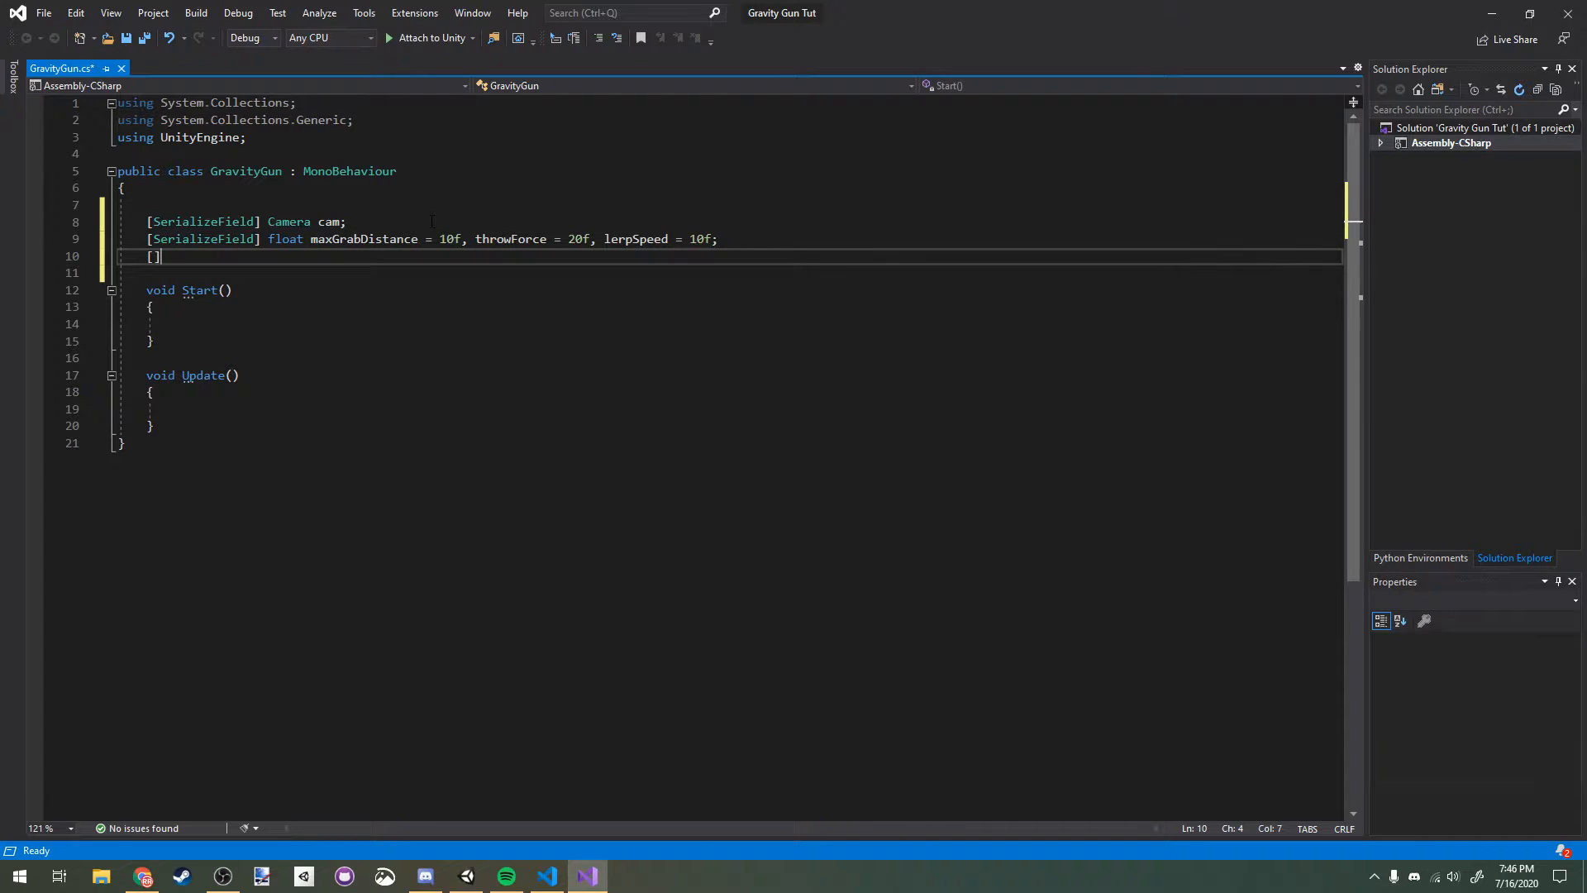
pyautogui.write('SerializeField] Transform objec')
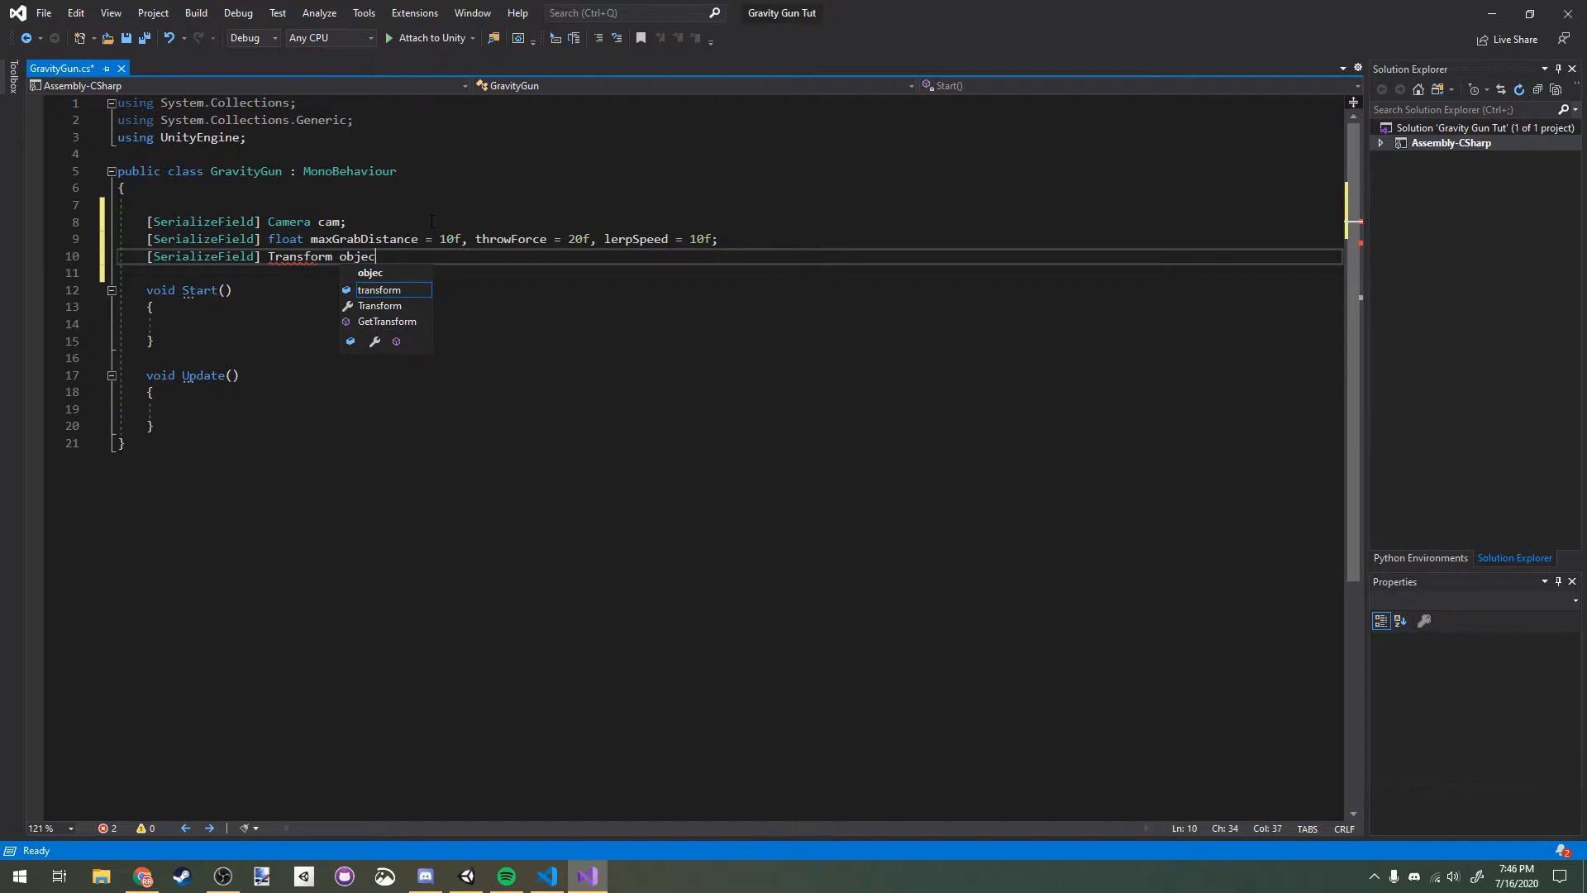
pyautogui.write('tHolder;')
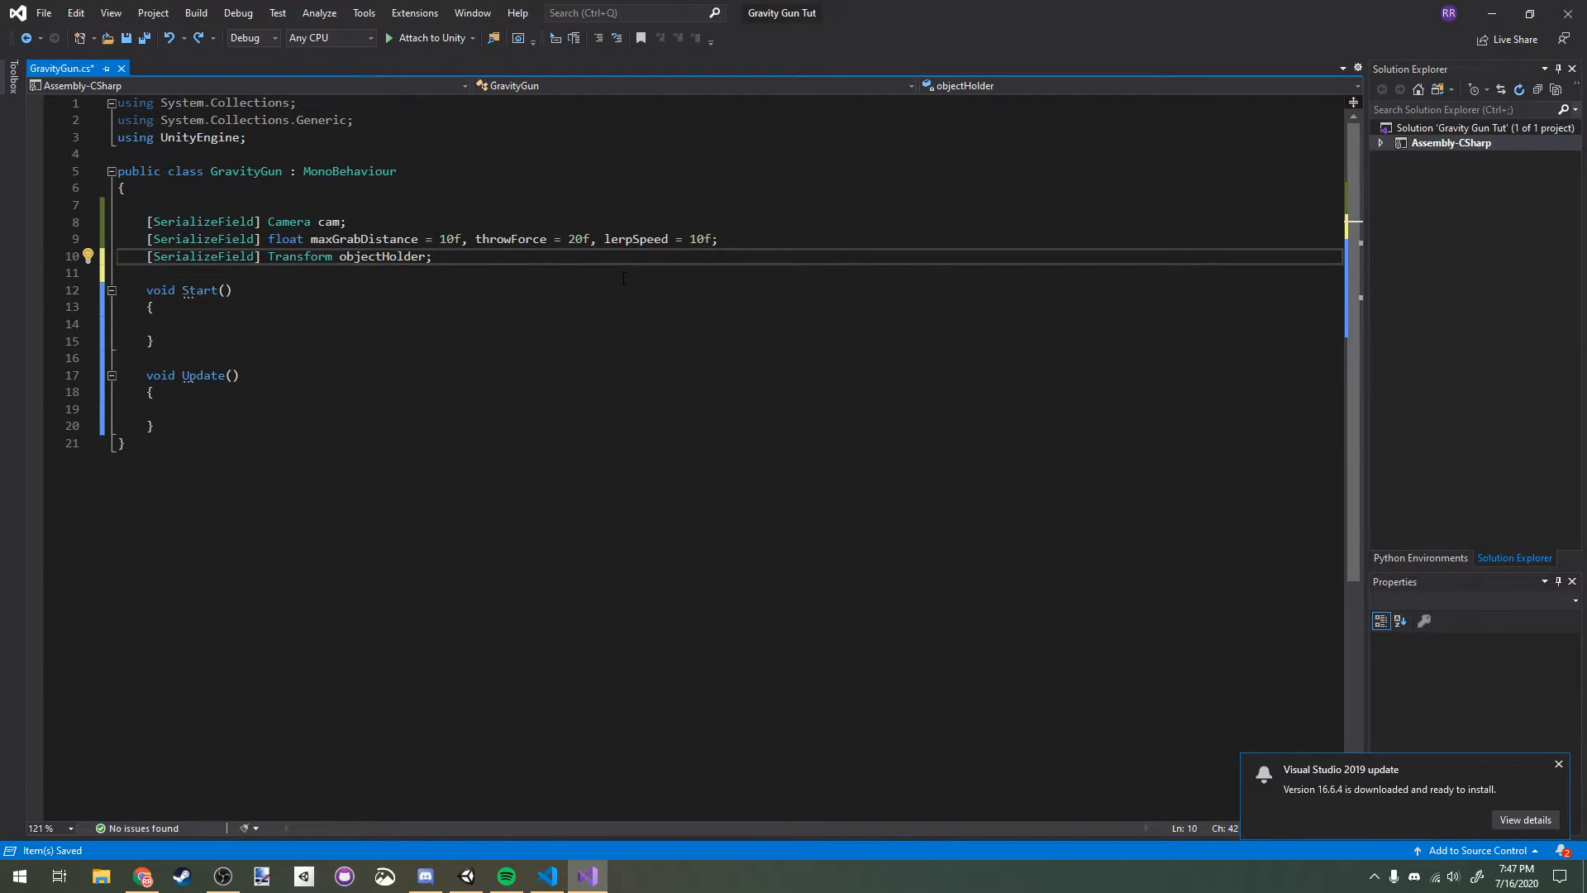
pyautogui.write('Rigidbody')
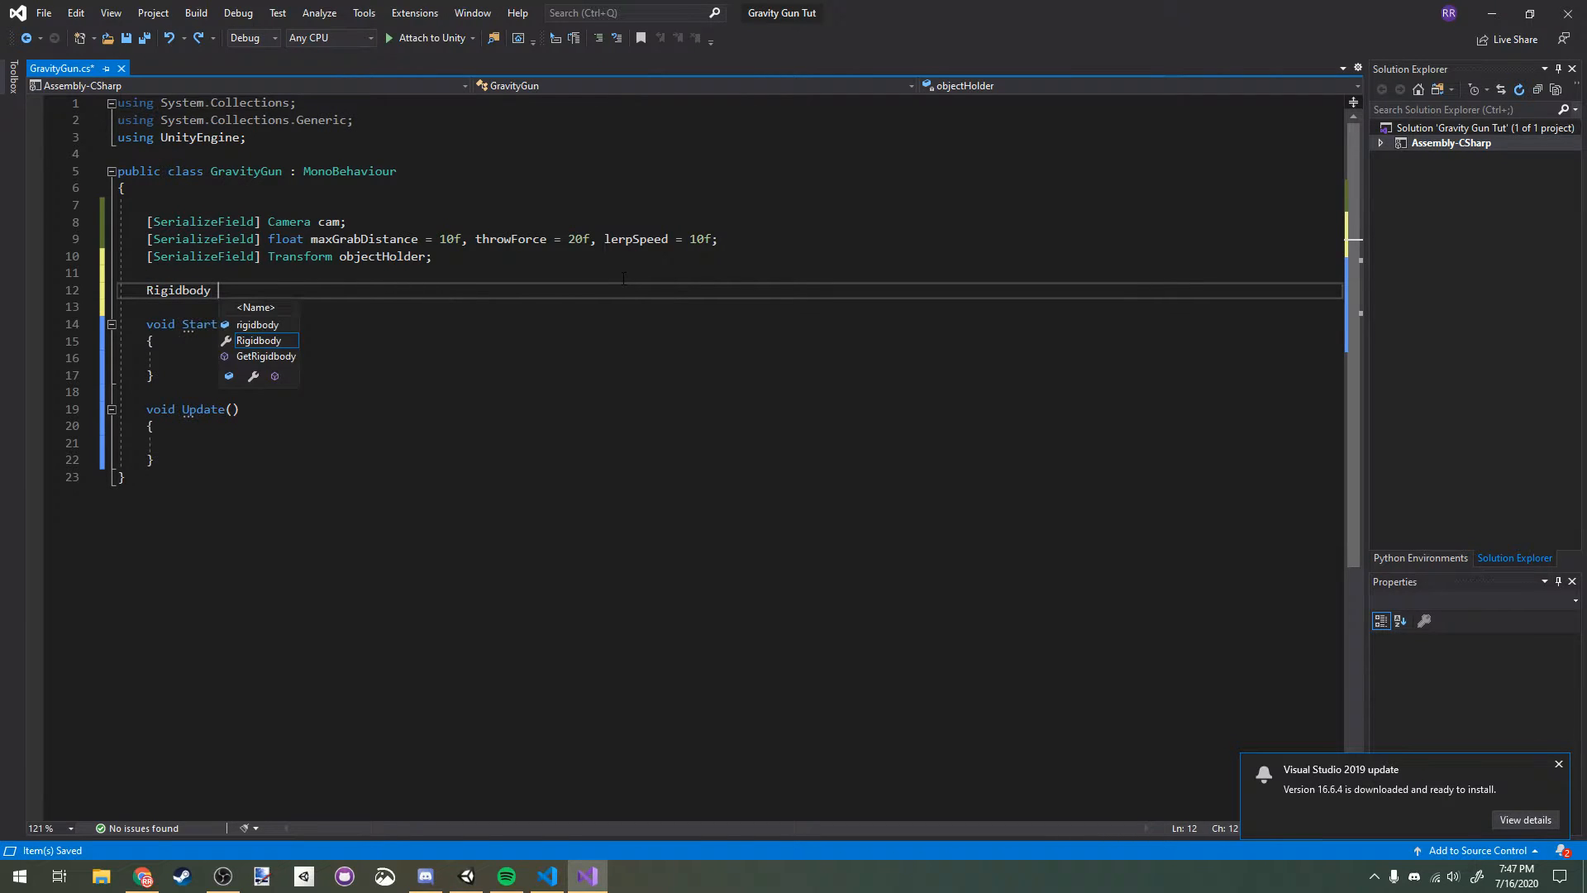
pyautogui.write('grabbedRB;')
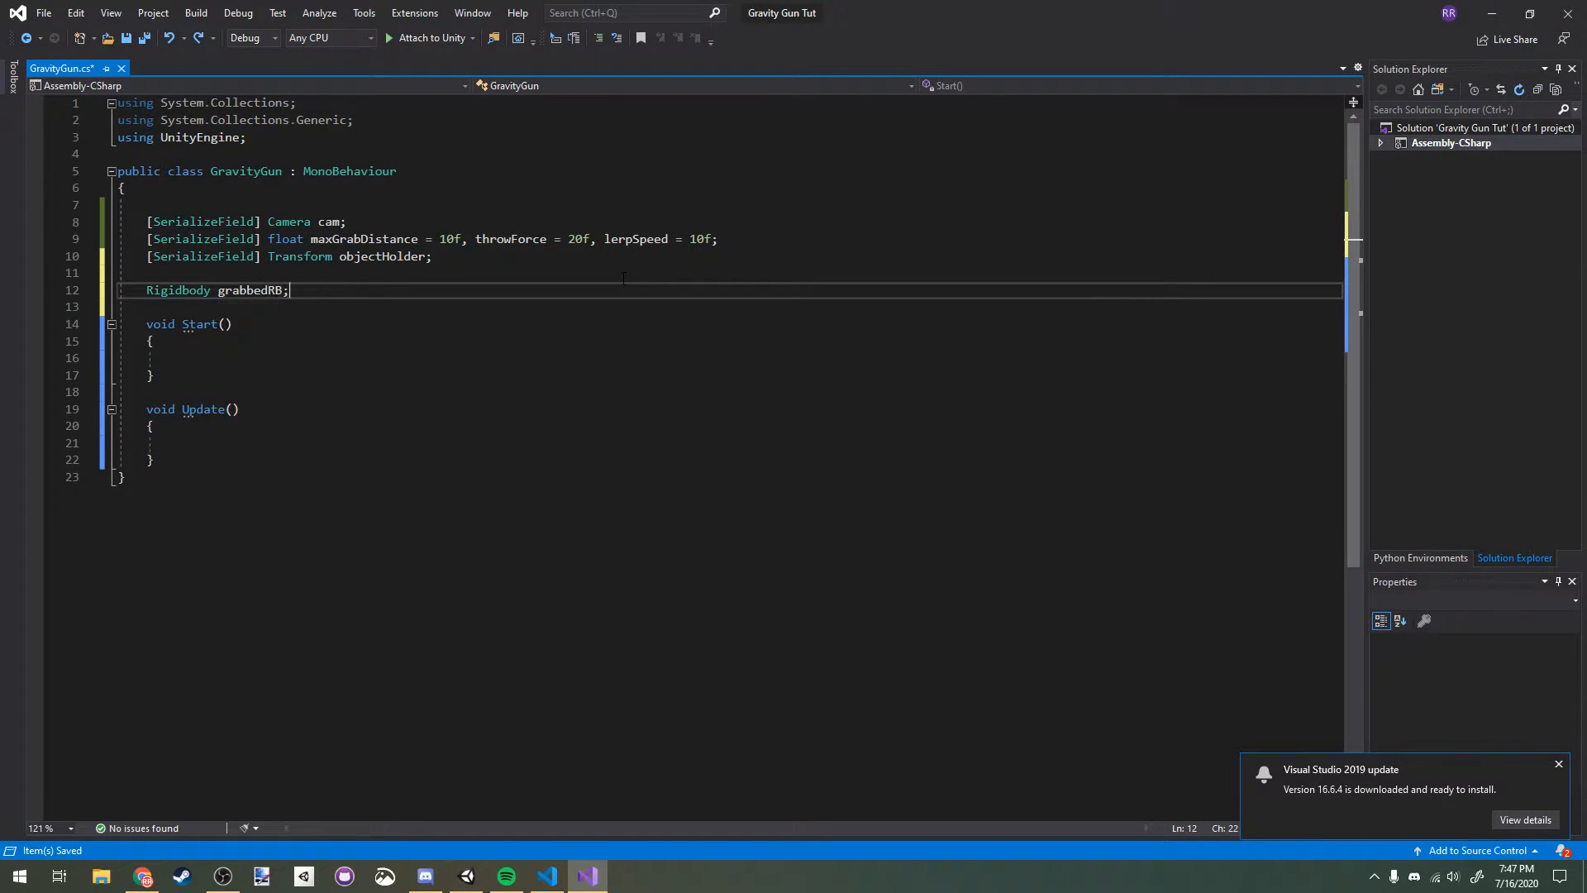
pyautogui.moveTo(243, 291)
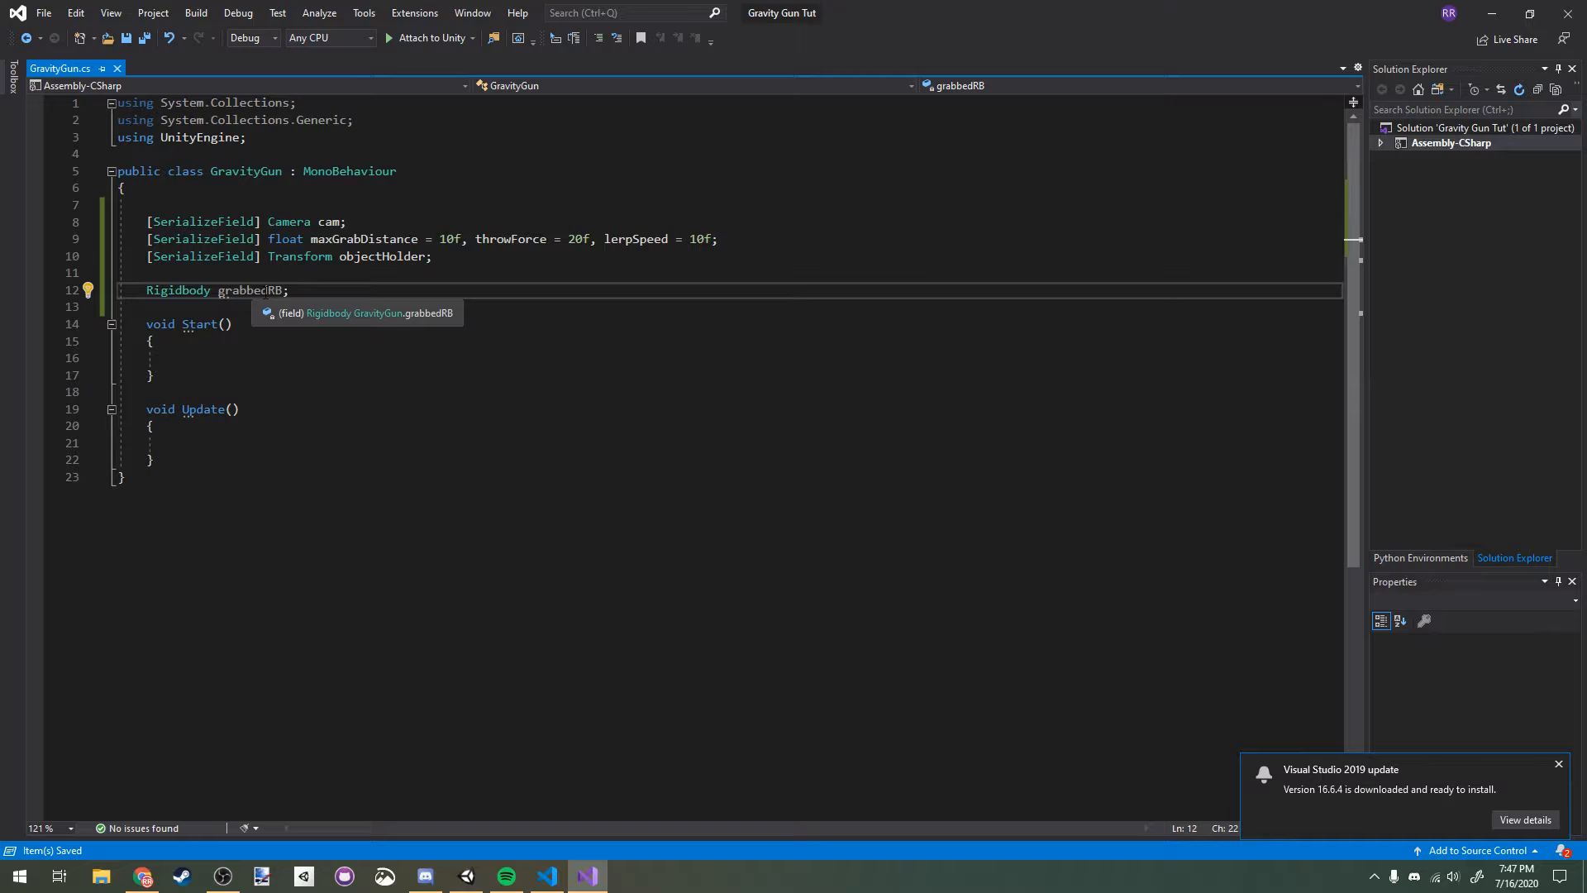
# Step: In Update, check GetKeyDown(KeyCode.E) and add an empty if(grabbedRB)/else branch
pyautogui.click(201, 443)
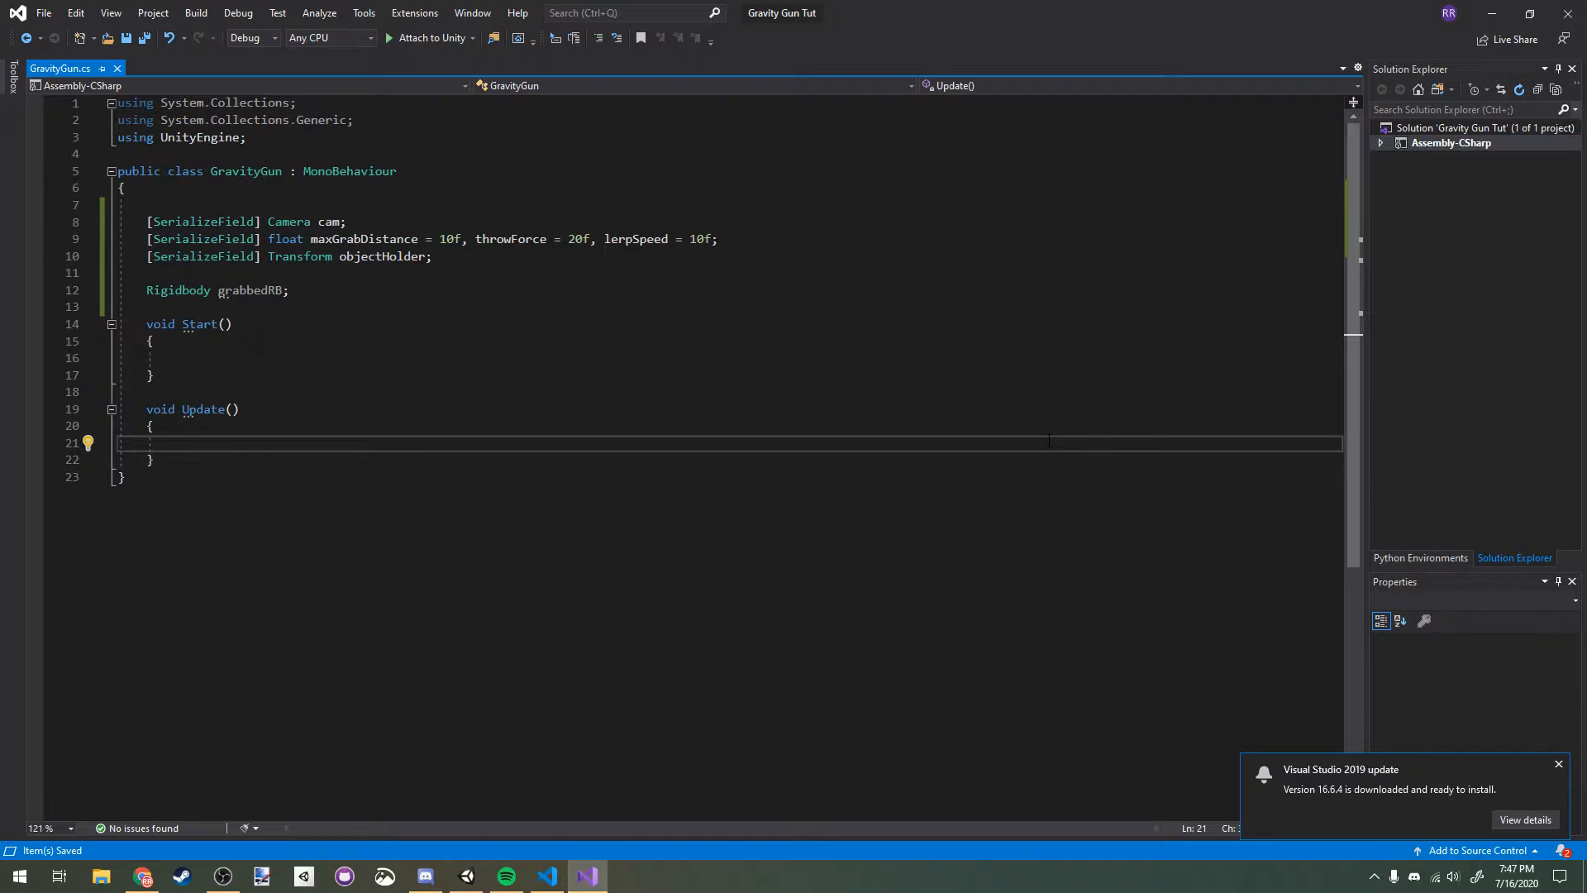
pyautogui.write('if(Input.')
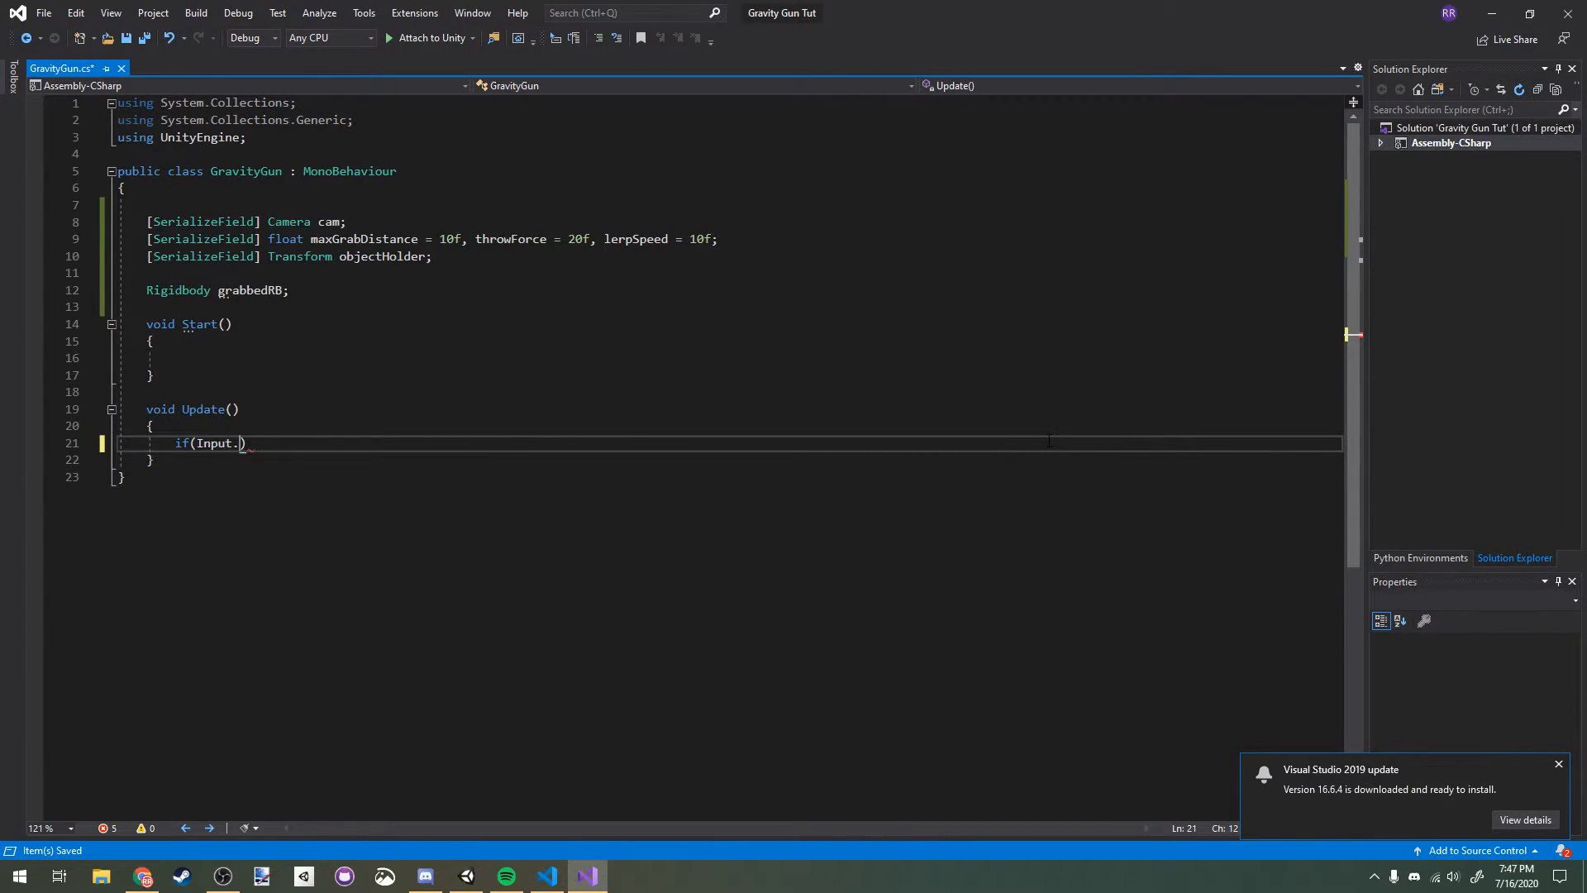
pyautogui.write('GetKeyDown(')
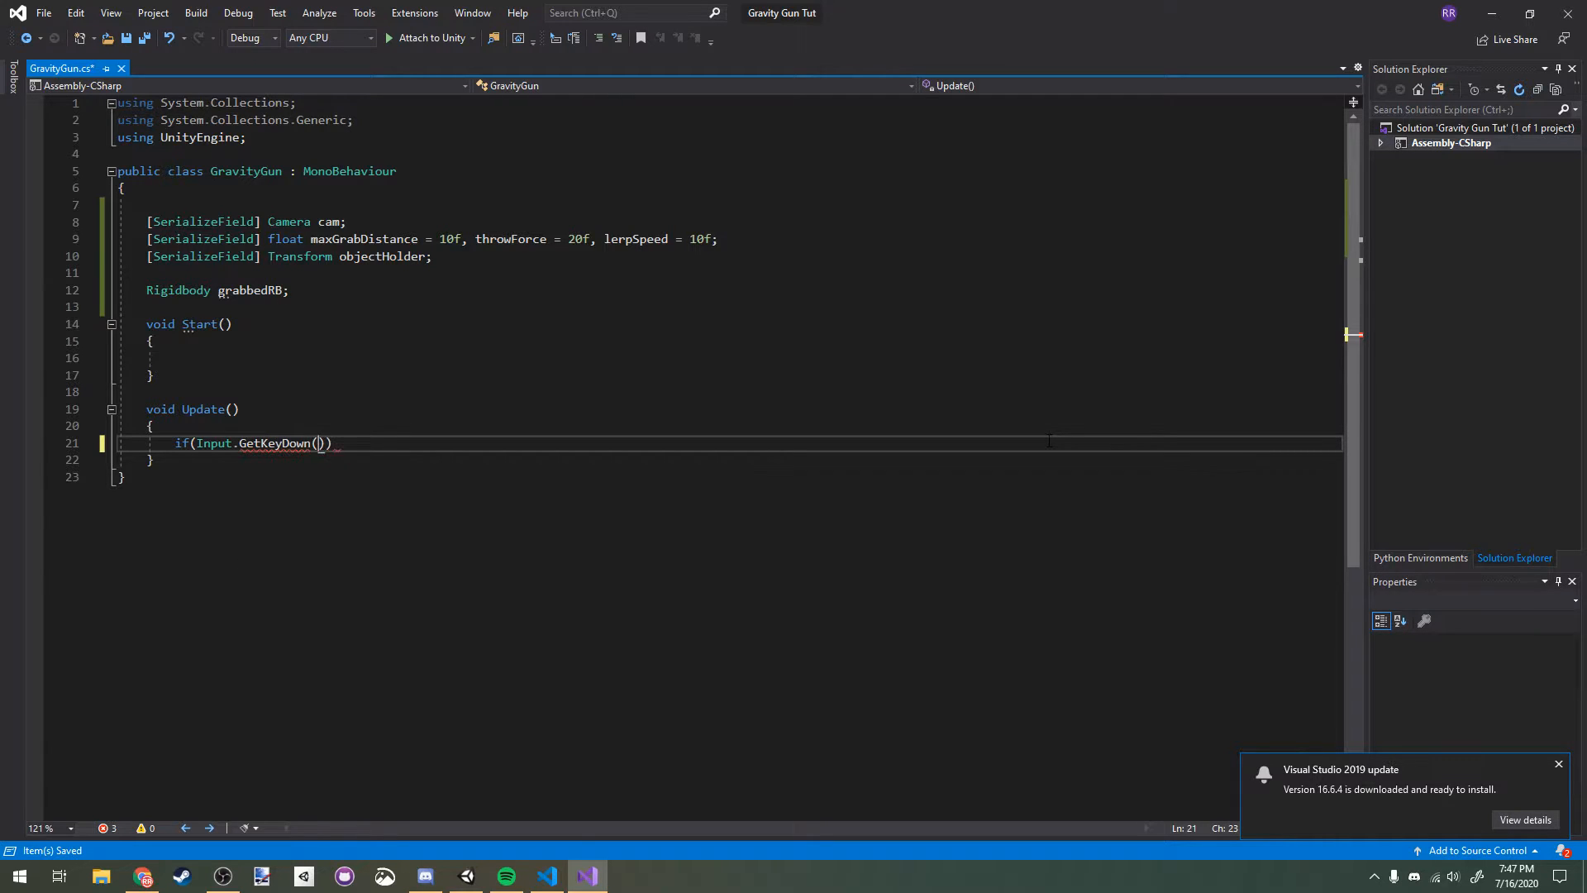
pyautogui.write('KeyCode.E')
pyautogui.write('{')
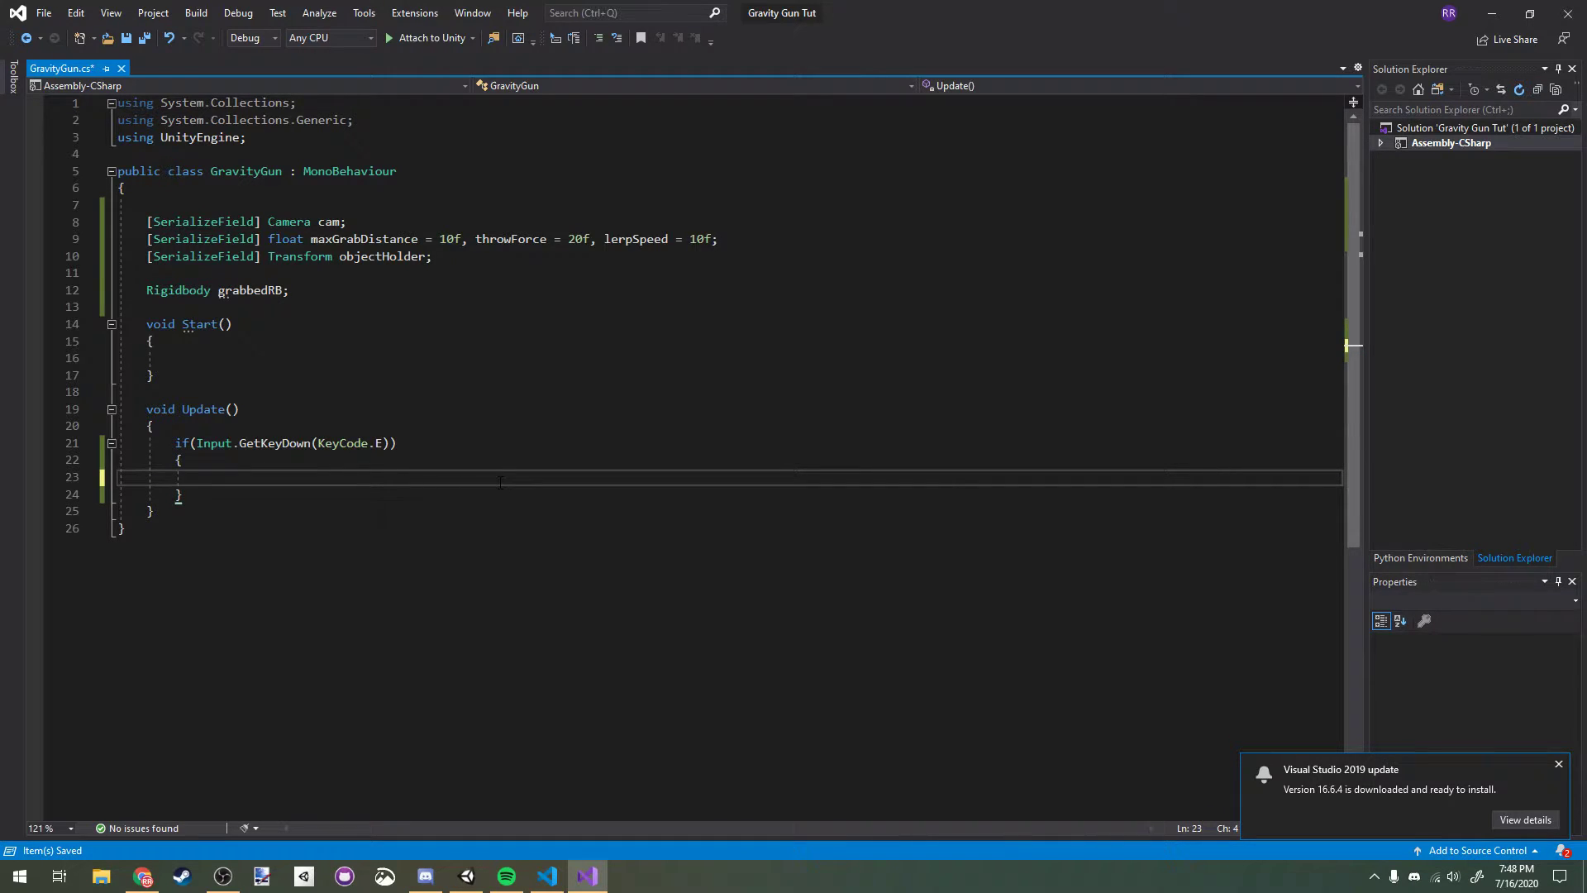
pyautogui.write('if(grabbedRB)')
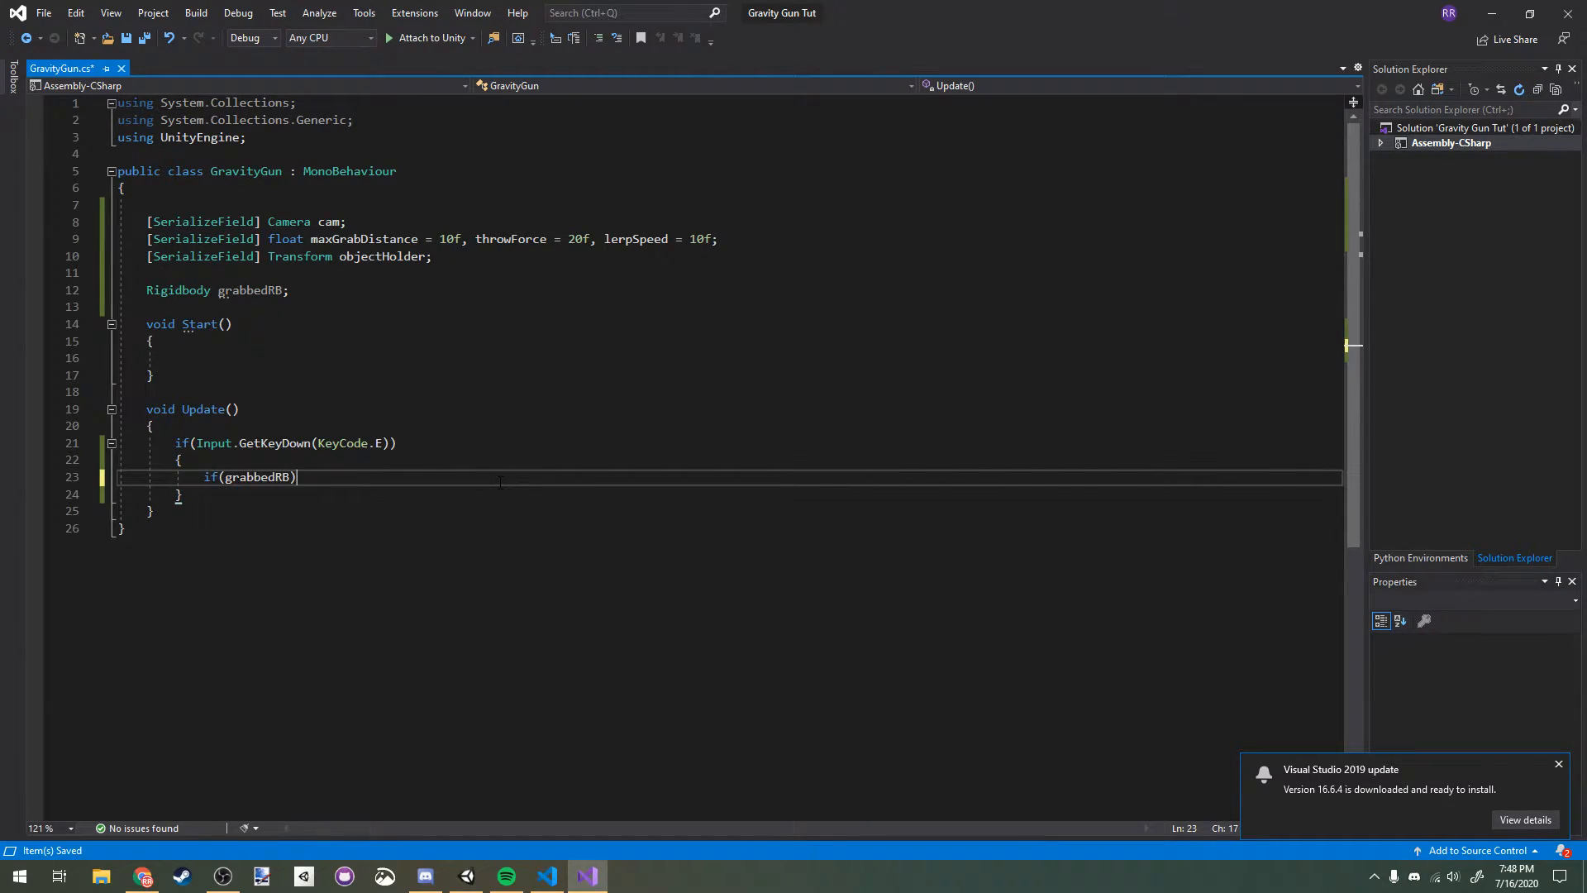
pyautogui.write('else')
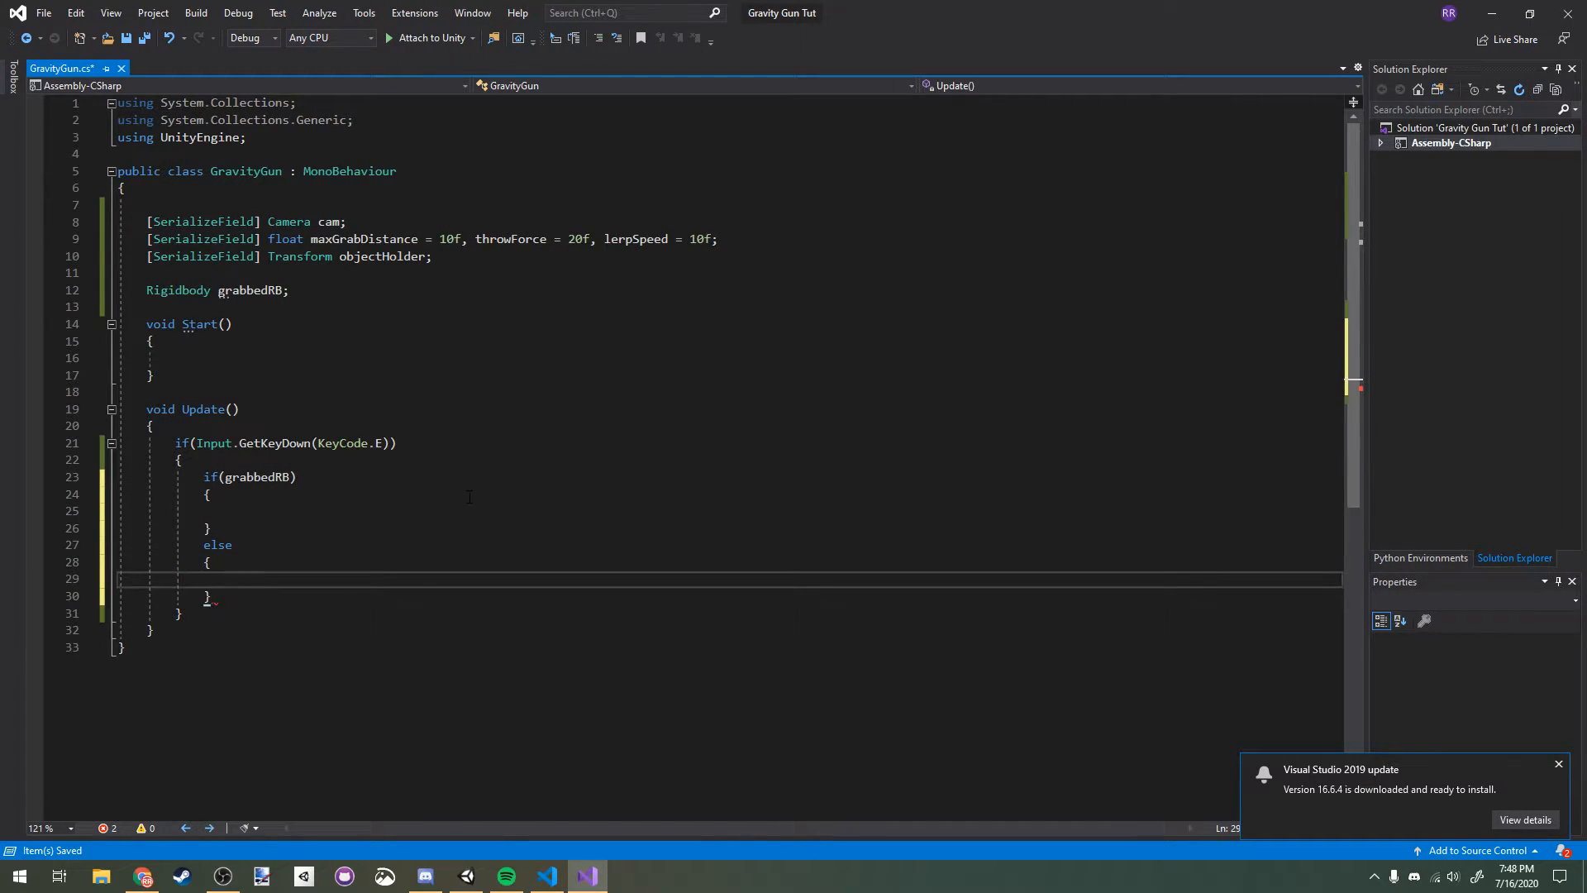
pyautogui.click(278, 511)
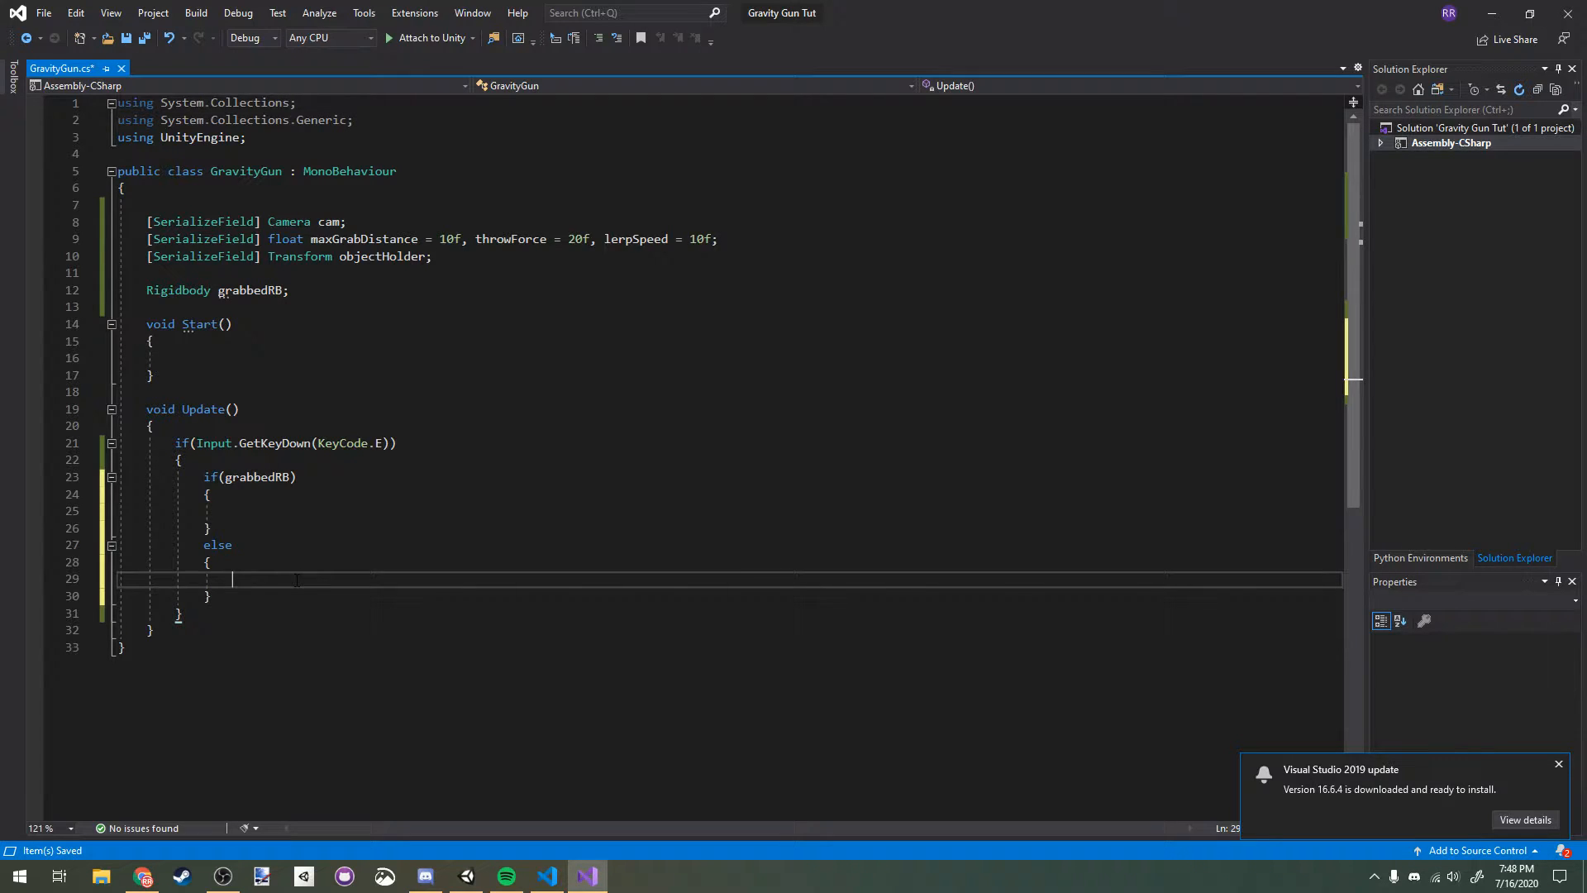
# Step: In else, build a ray from cam.ViewportPointToRay at the screen centre (0.5, 0.5)
pyautogui.write('RaycastHit hit;')
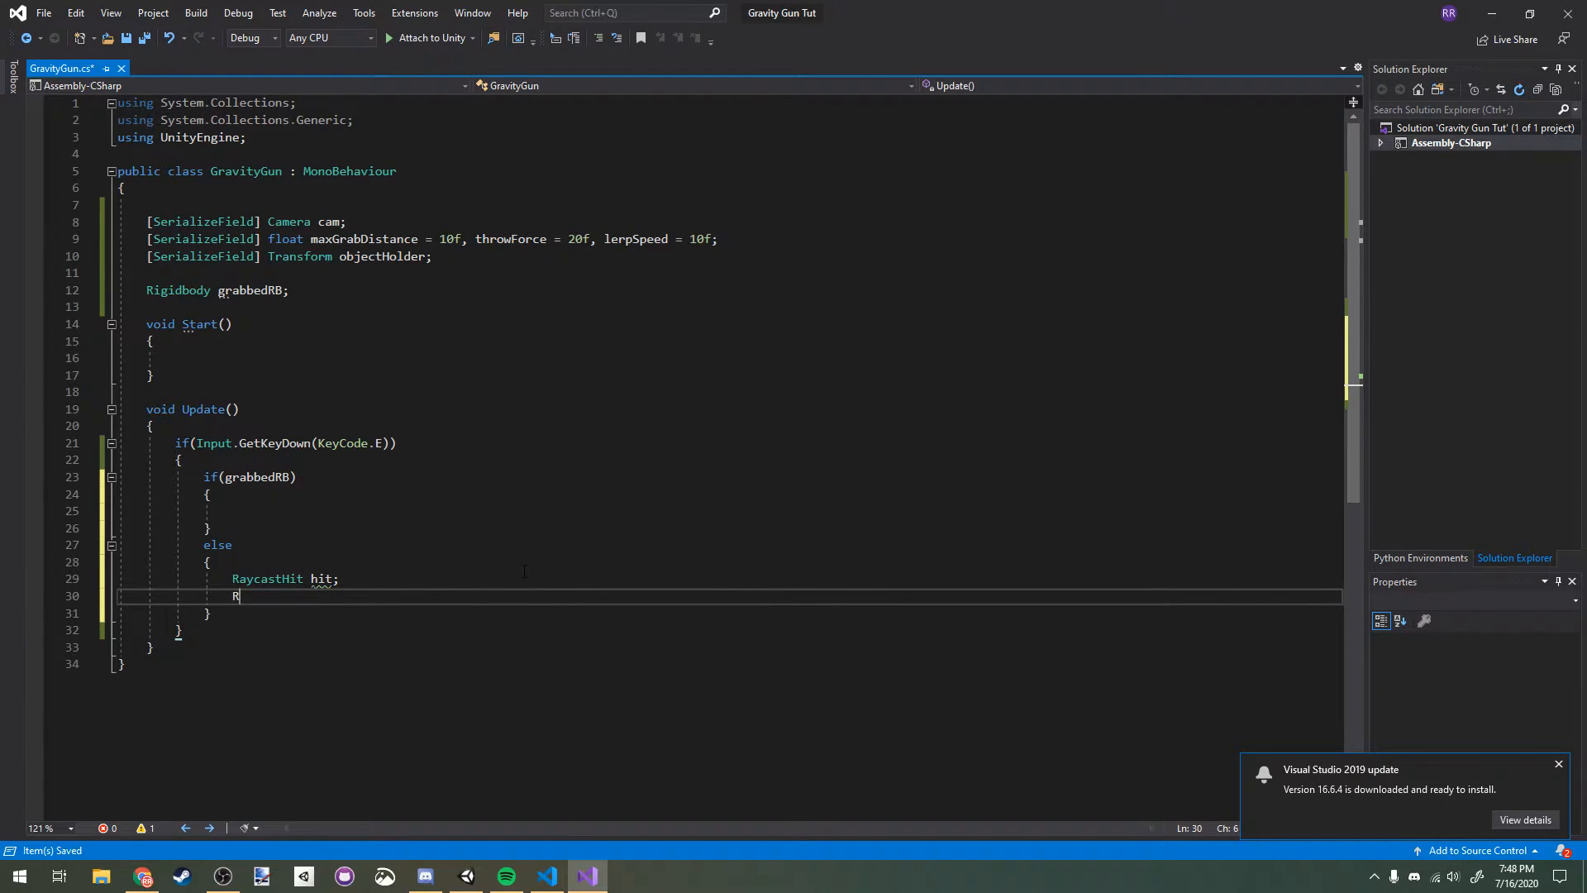
pyautogui.write('ay ray =')
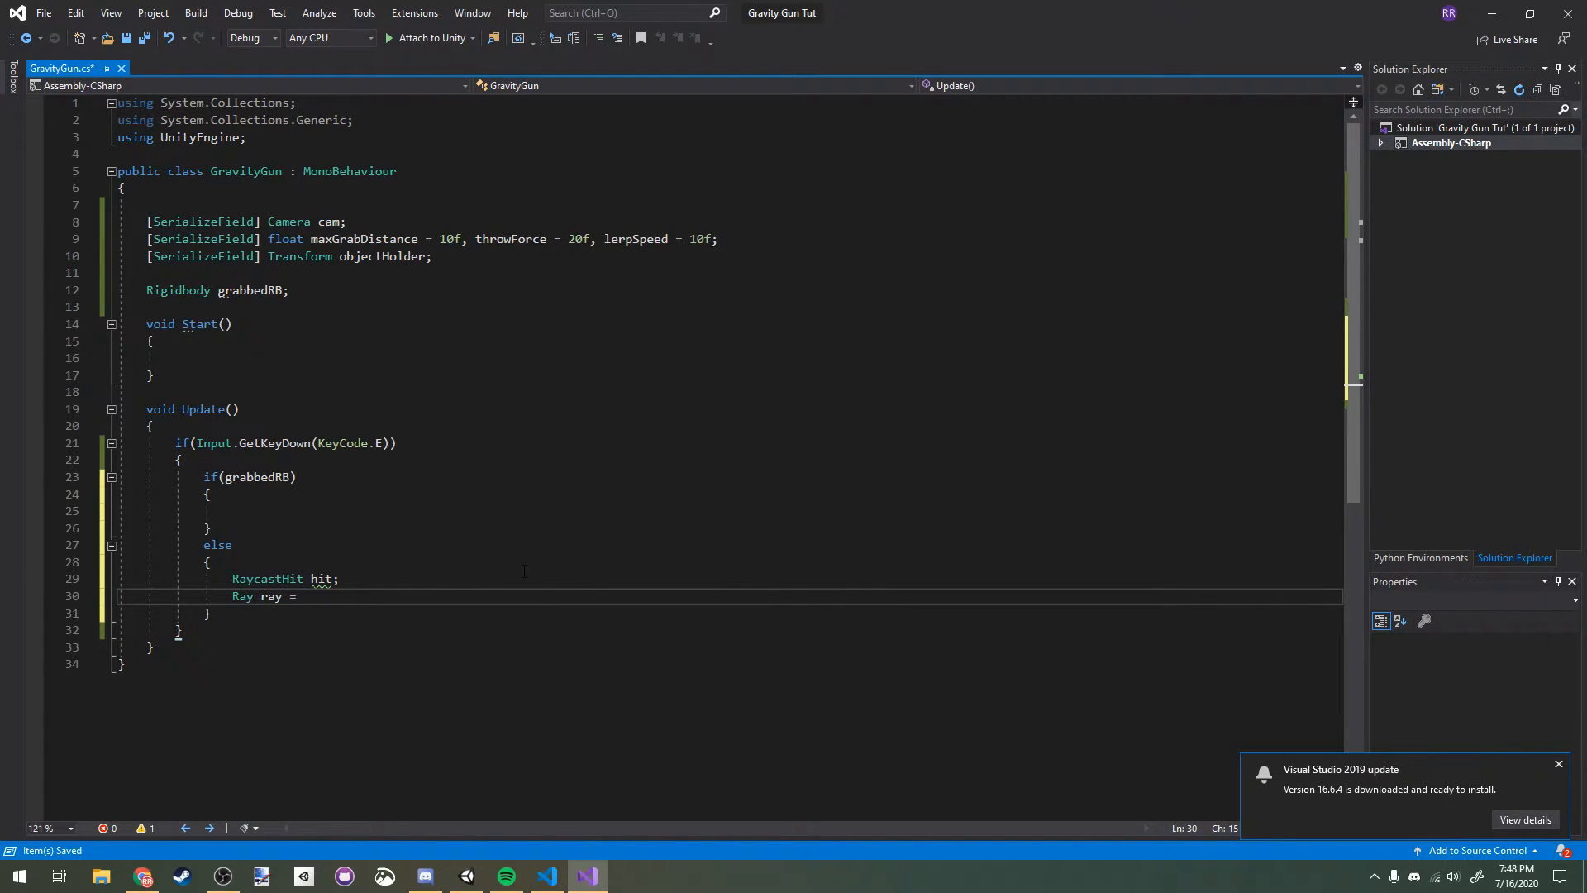
pyautogui.write('cam.')
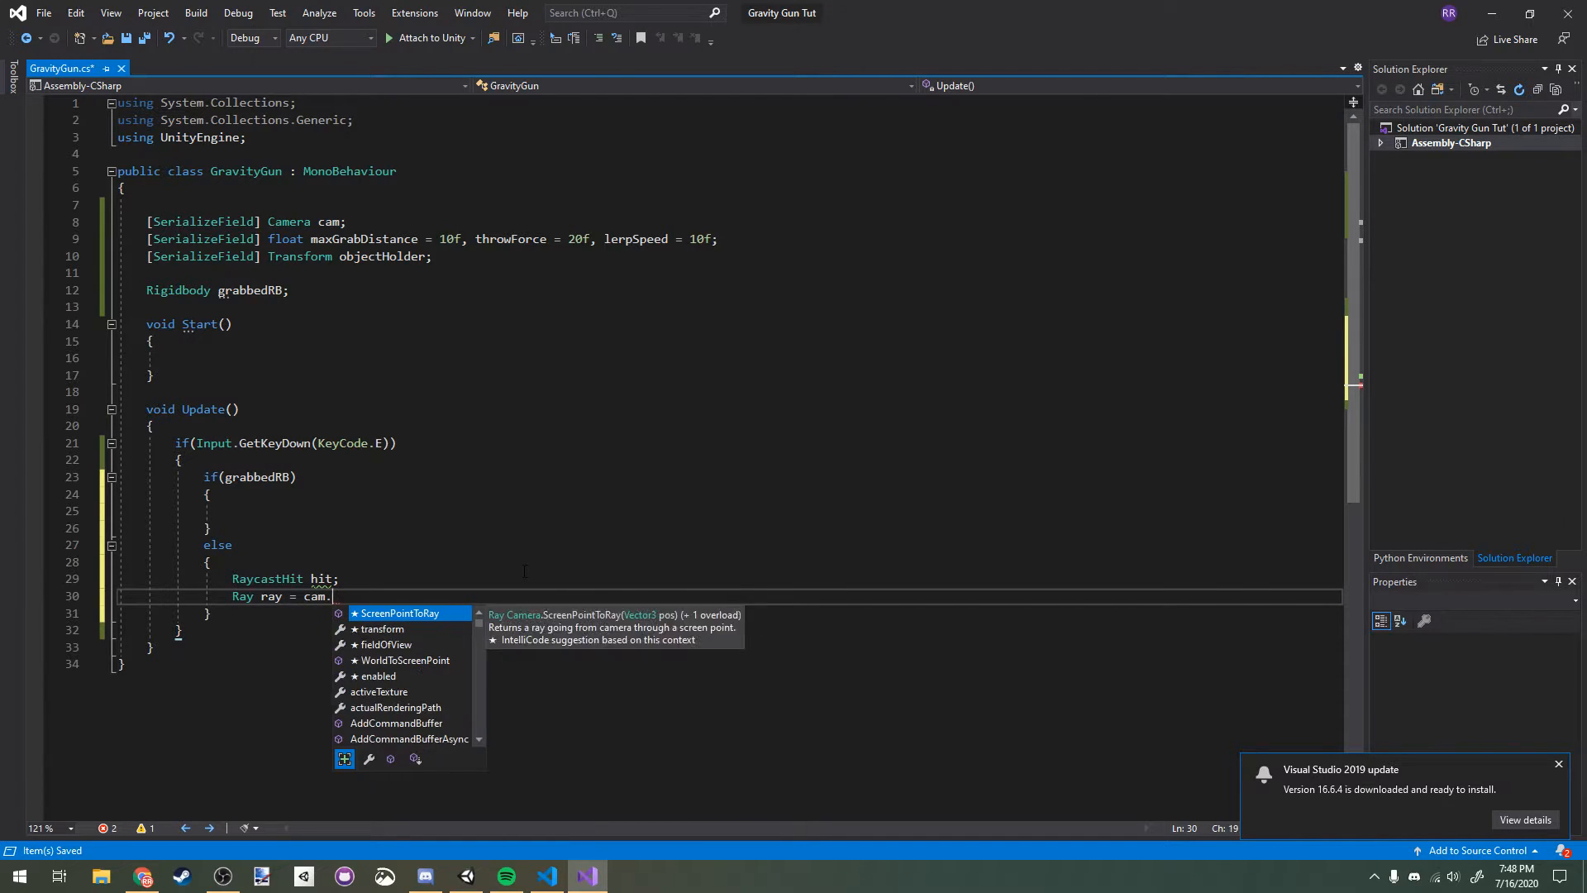
pyautogui.write('ViewportPointToRay')
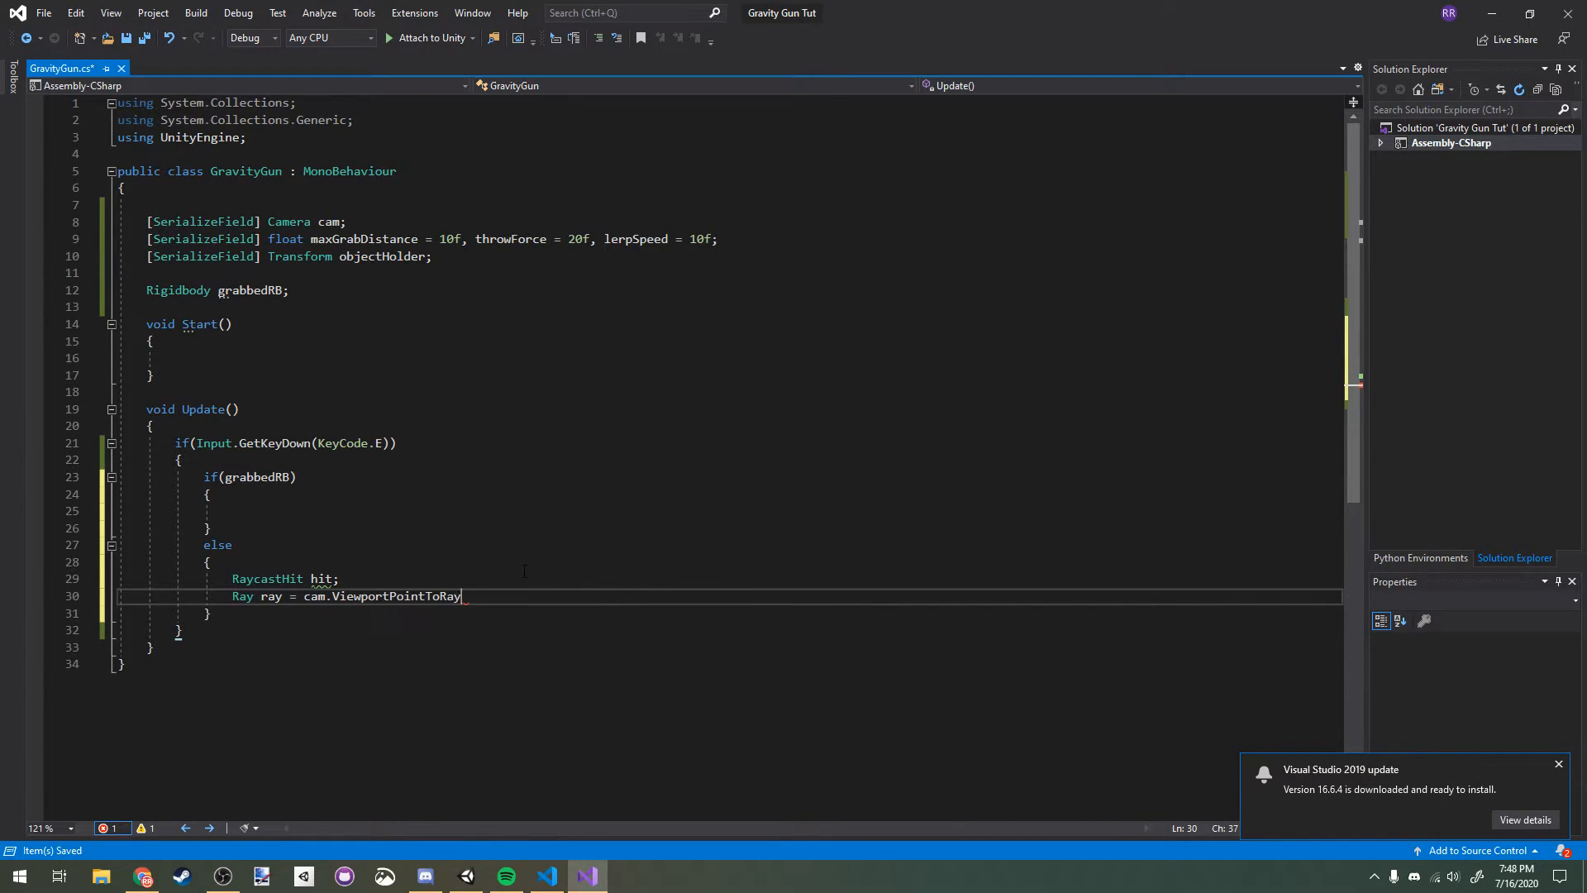
pyautogui.write('(new Vector3(0.5f')
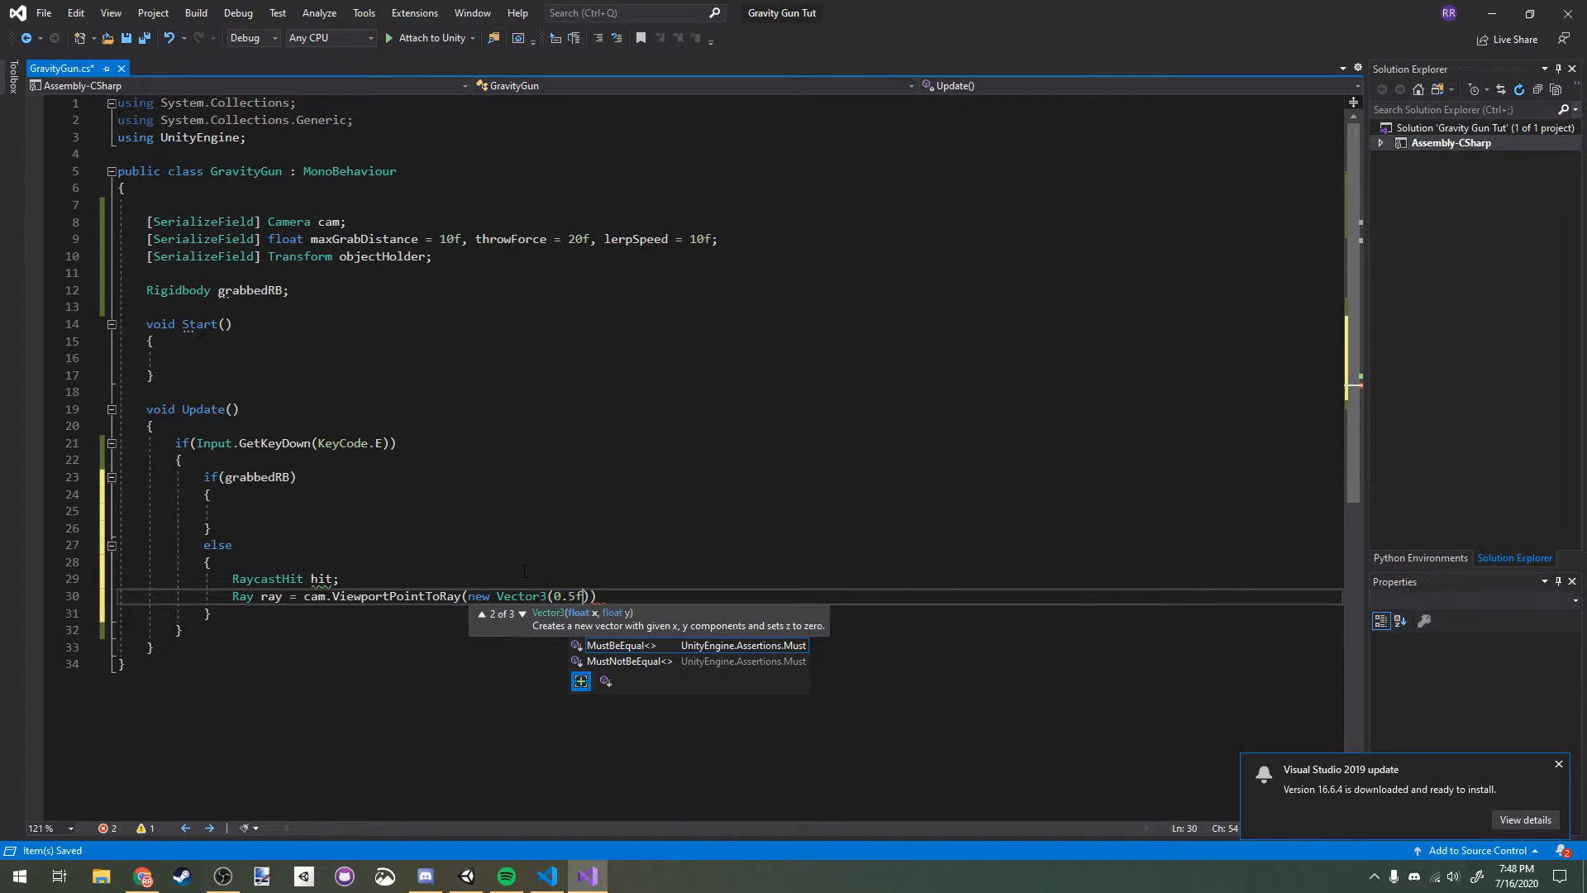
pyautogui.write(', 0.5f);')
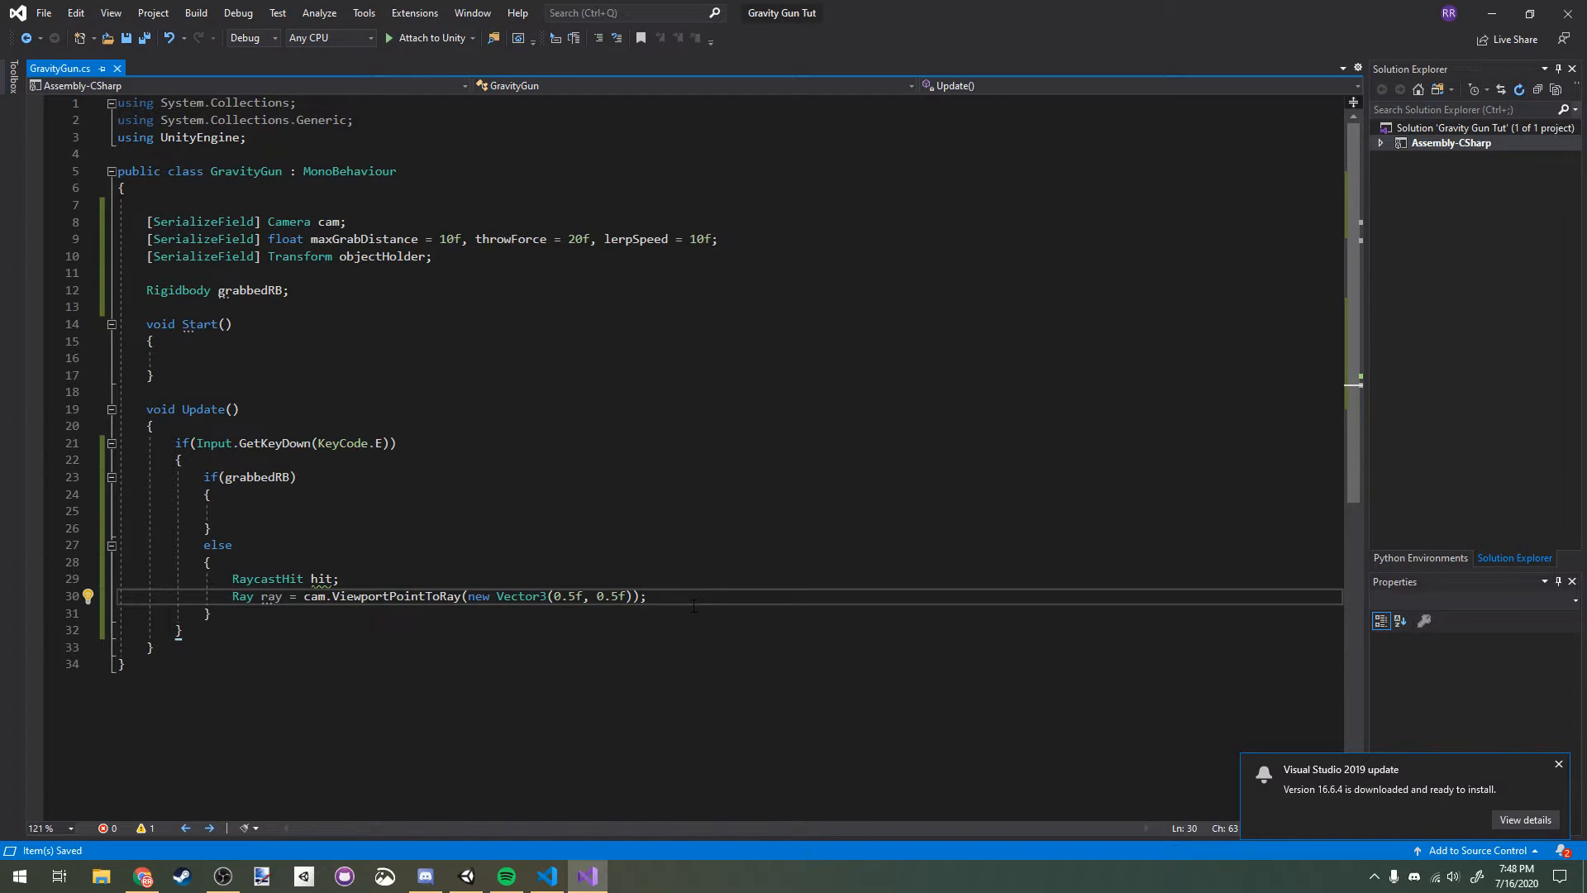
# Step: Physics.Raycast with maxGrabDistance and set grabbedRB from the hit collider's Rigidbody
pyautogui.write('if(')
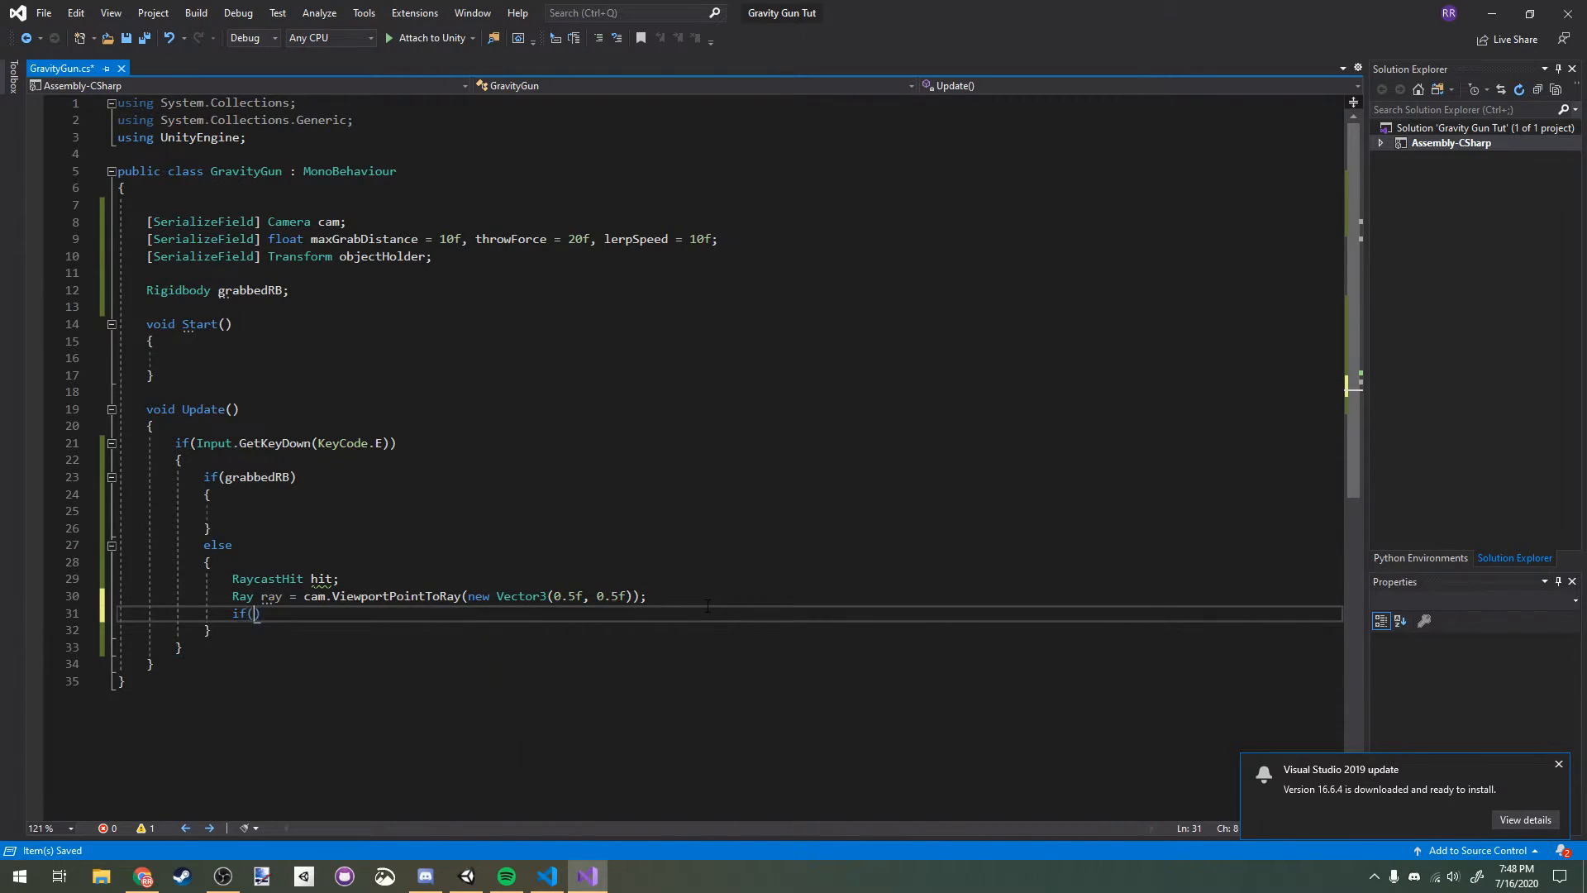
pyautogui.write('Physics.Raycast(ray, out hit, maxGrabDistance')
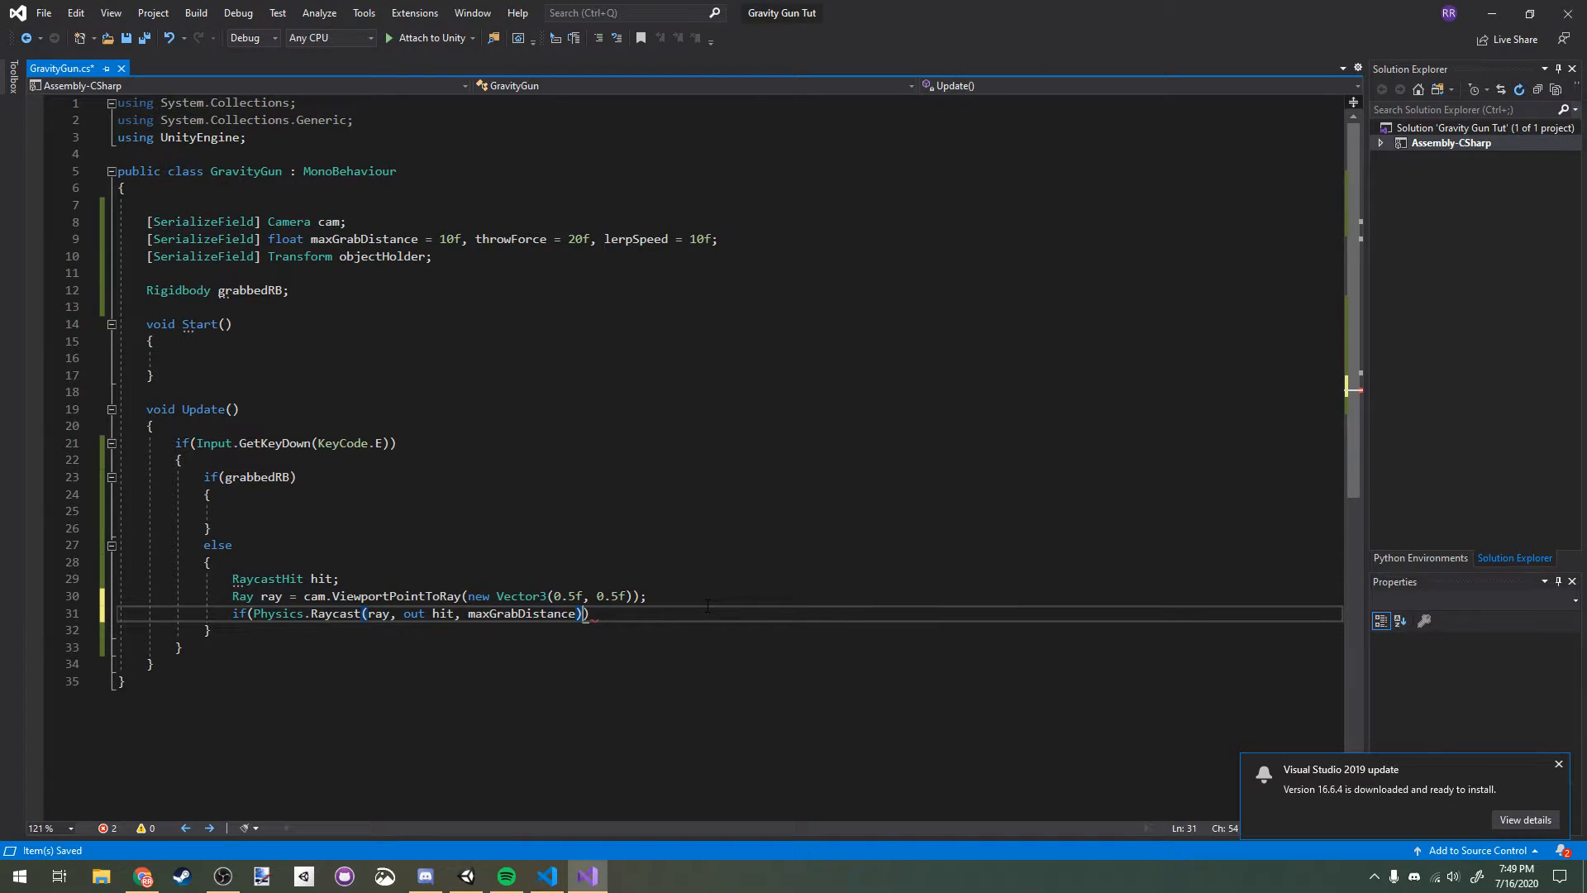
pyautogui.write('gra')
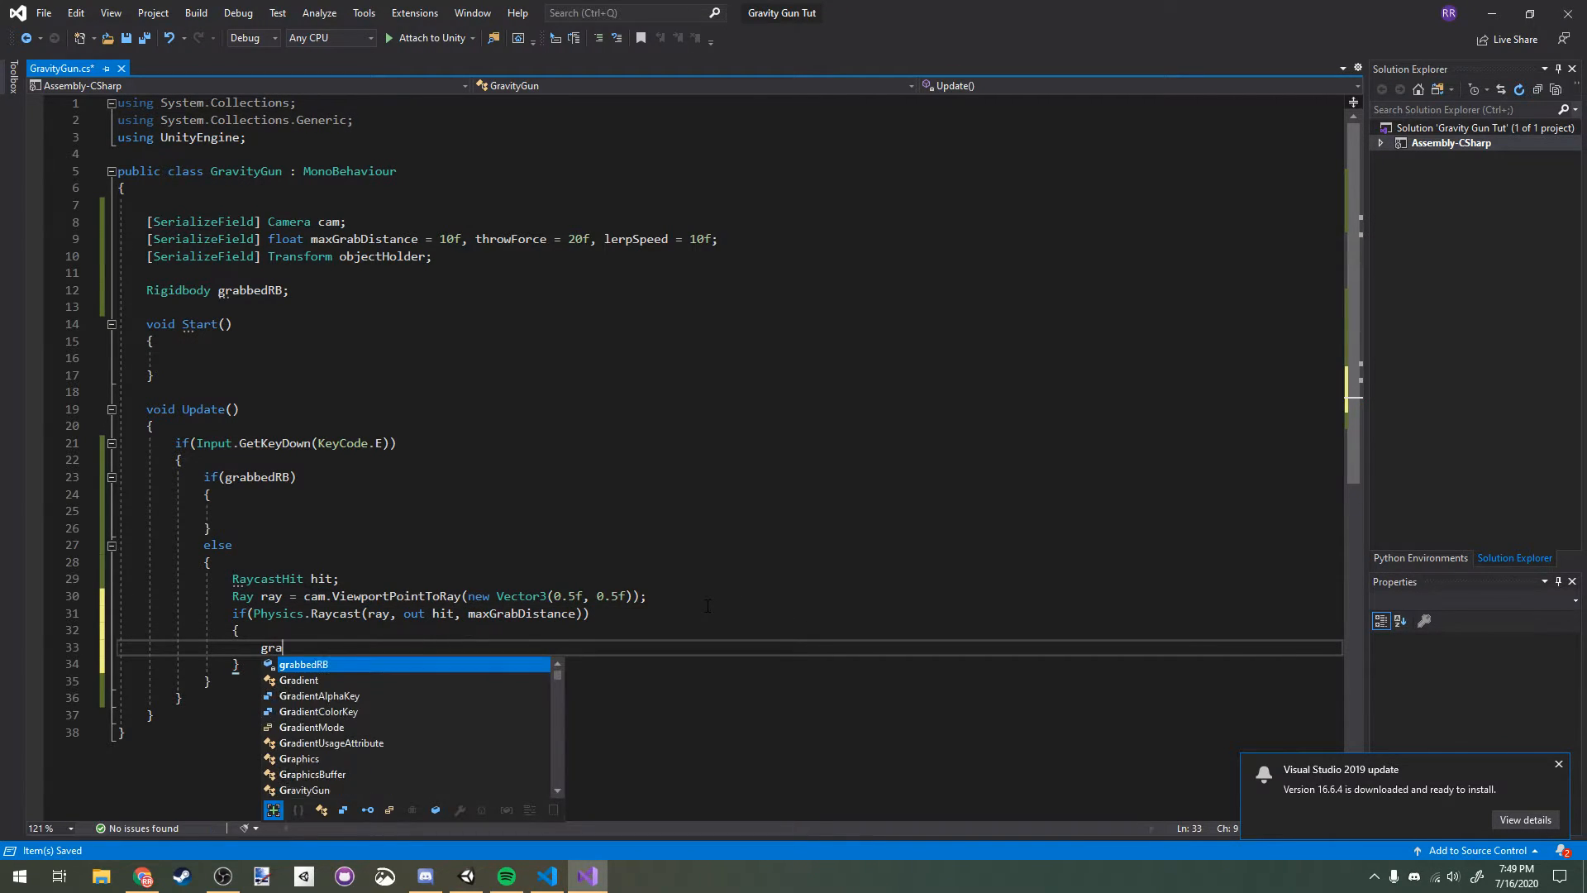
pyautogui.write('bedRB = hit')
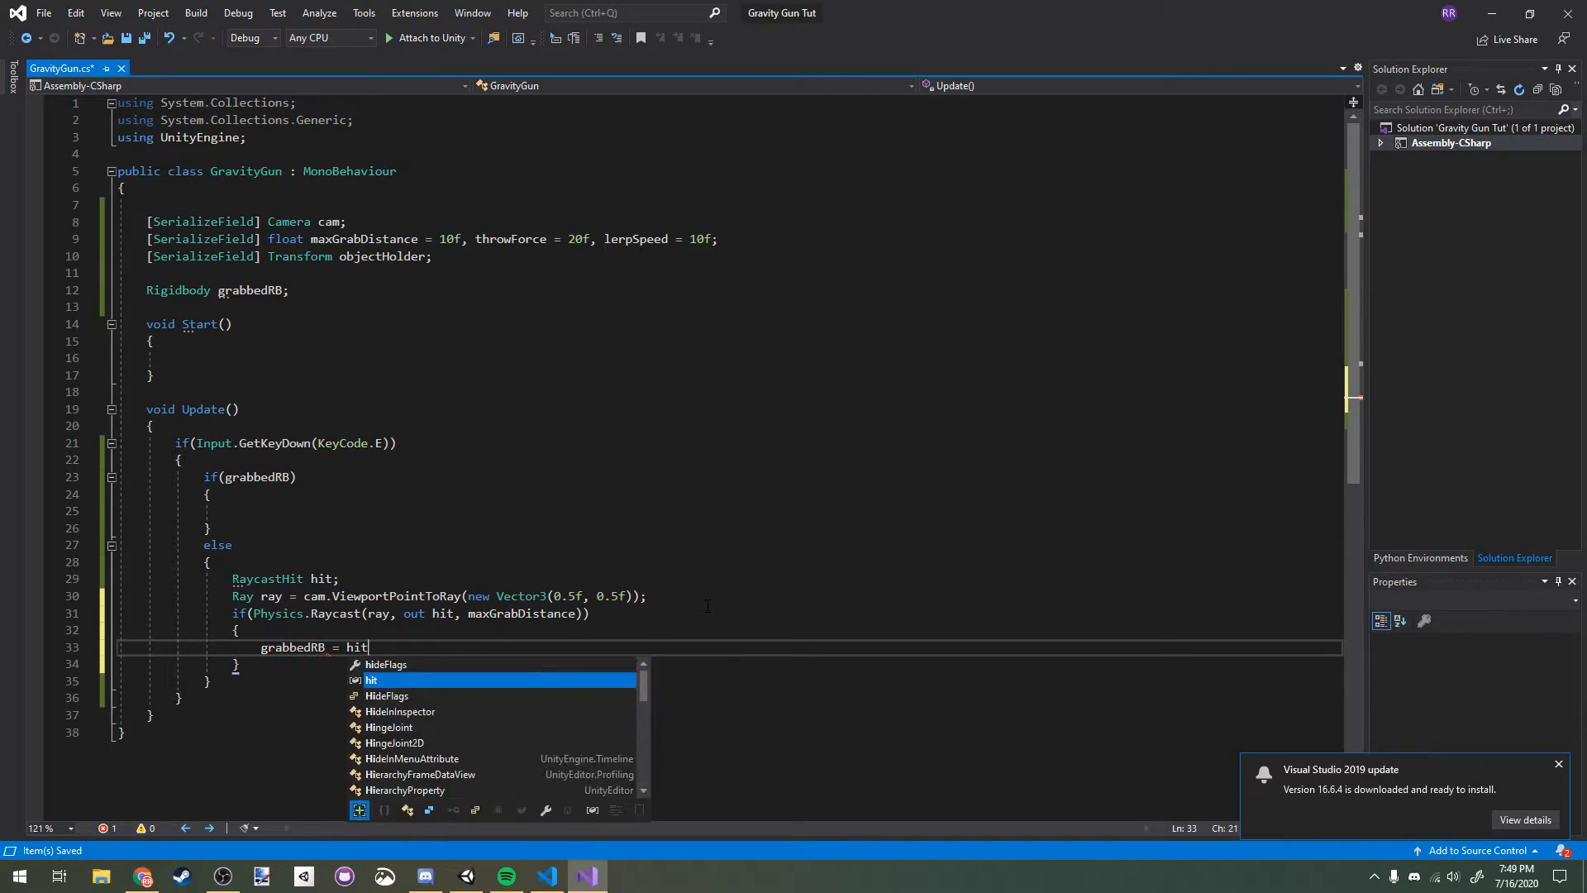
pyautogui.write('.collider.gameObject.GetComponent')
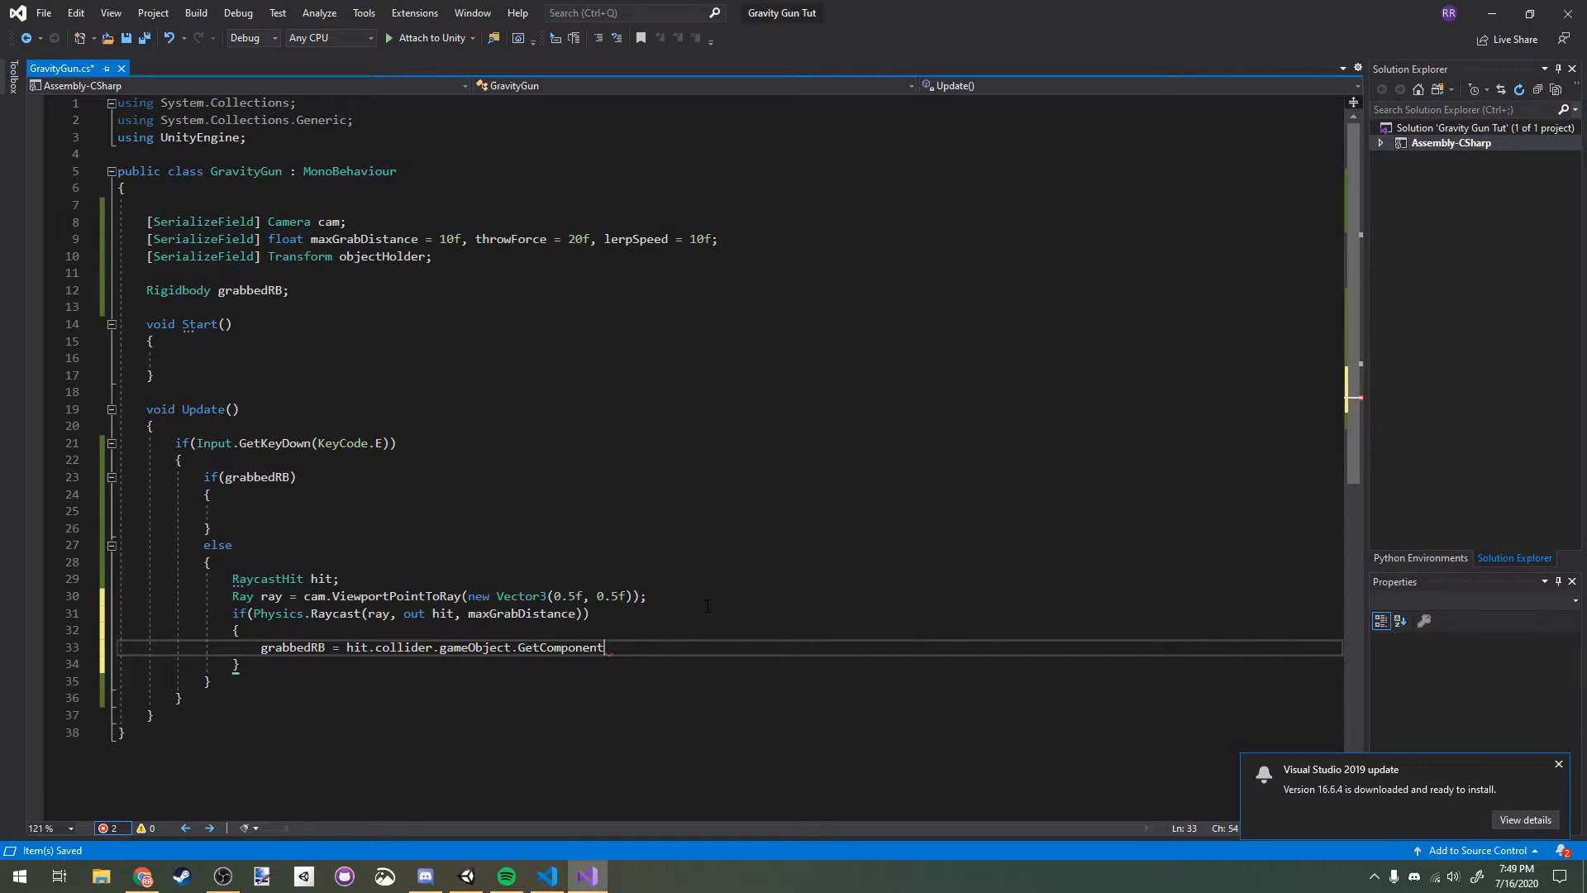
pyautogui.write('<Rigidbody>();')
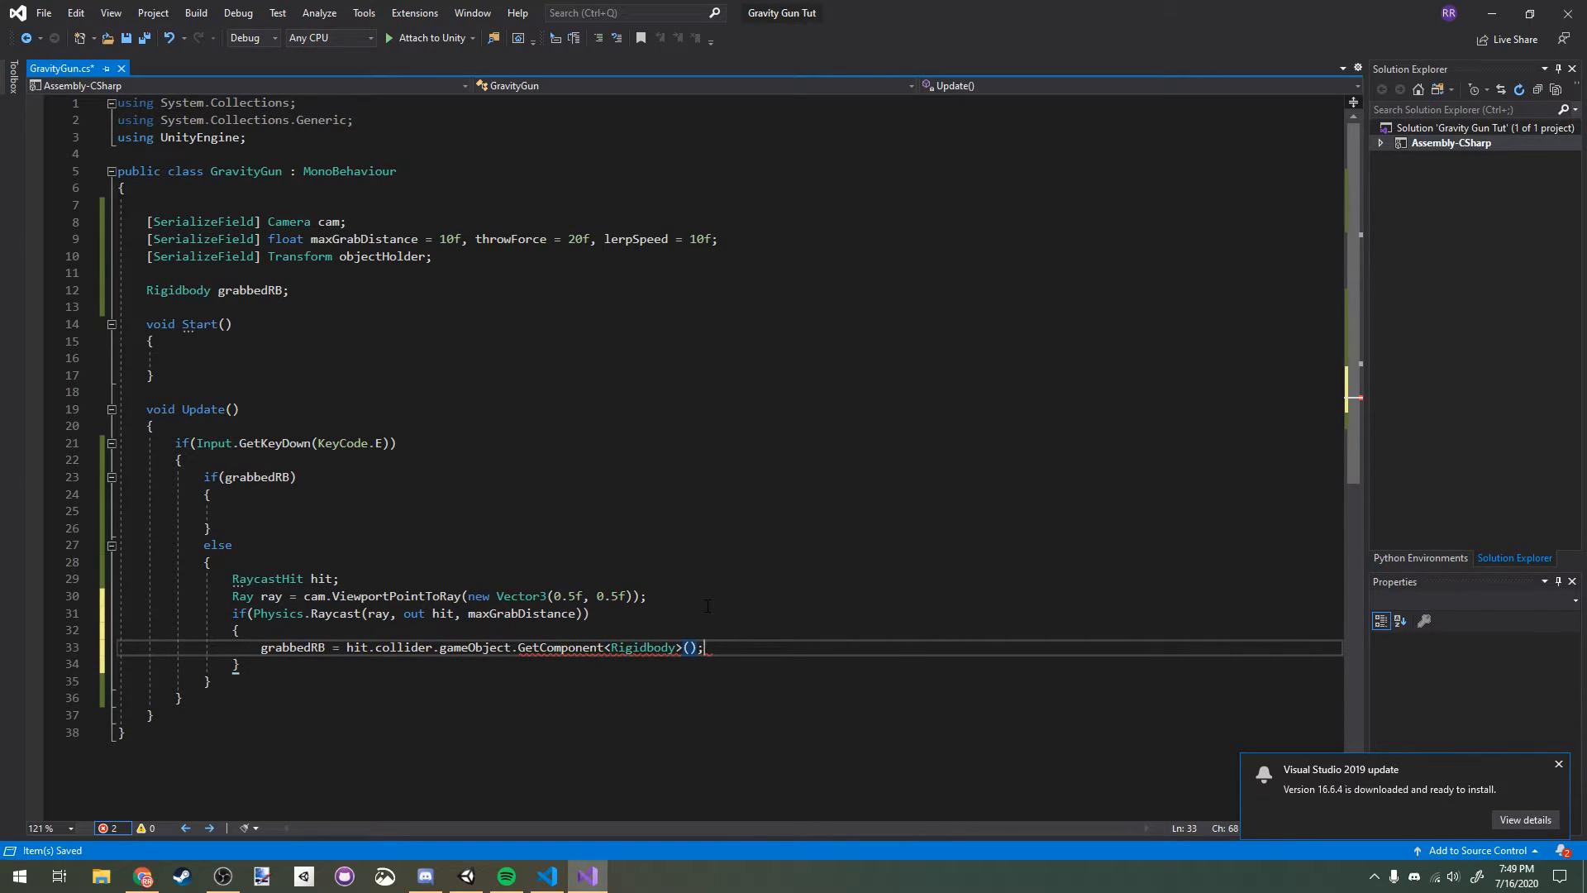
# Step: Make the grabbed body kinematic; in the if branch, un-kinematic it and set grabbedRB to null
pyautogui.write('if(grabbedRB')
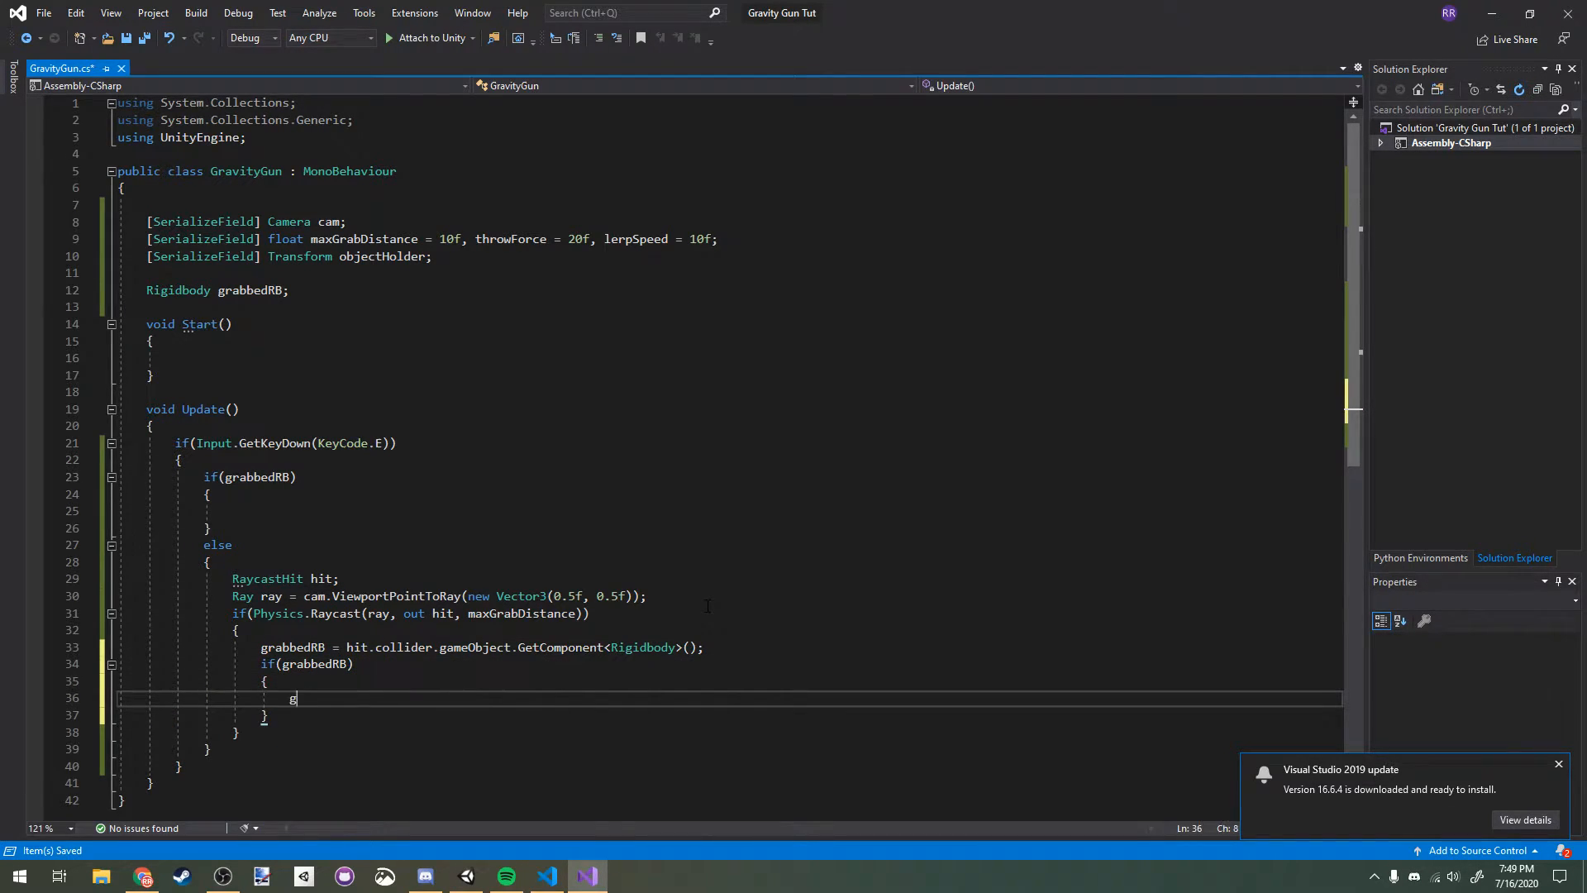
pyautogui.write('rabbedRB.isKinematic = true;')
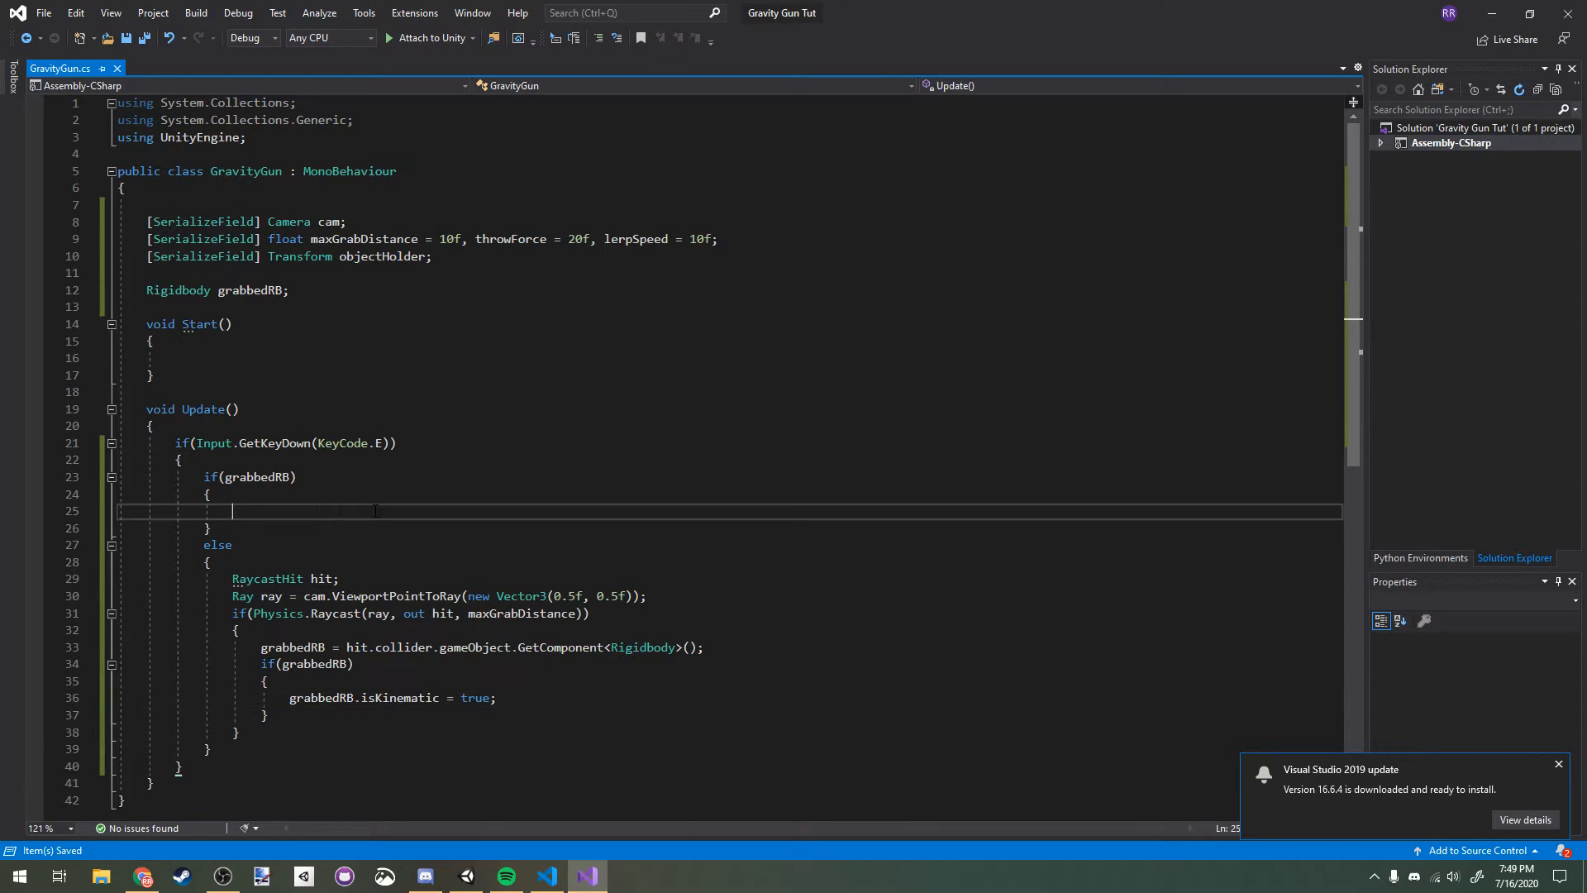
pyautogui.write('grave')
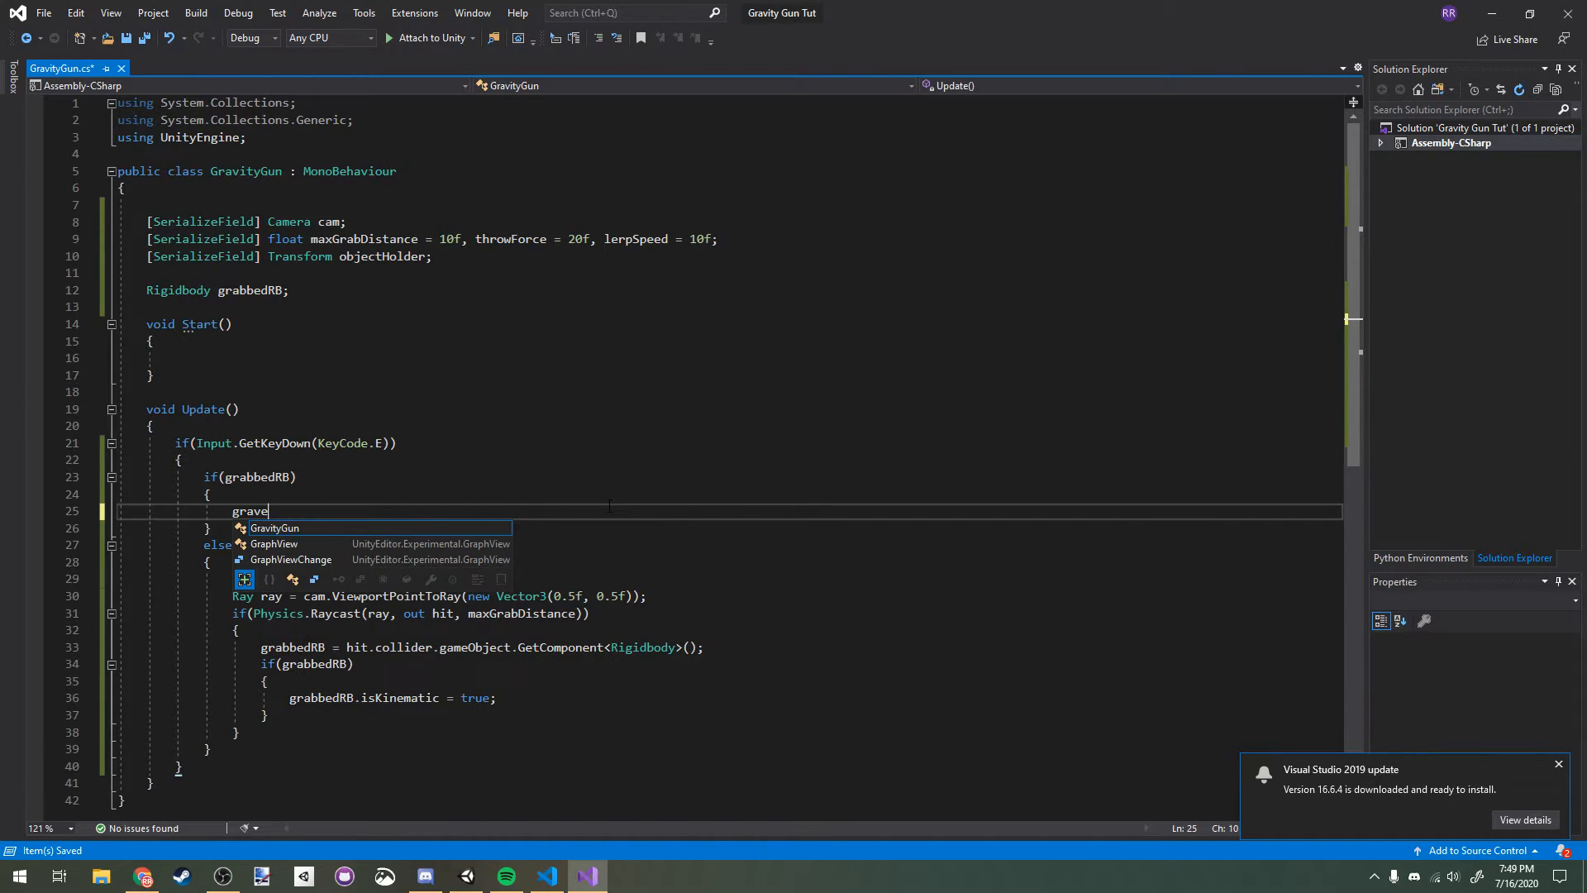
pyautogui.write('bbedRB.isKinematic = false;')
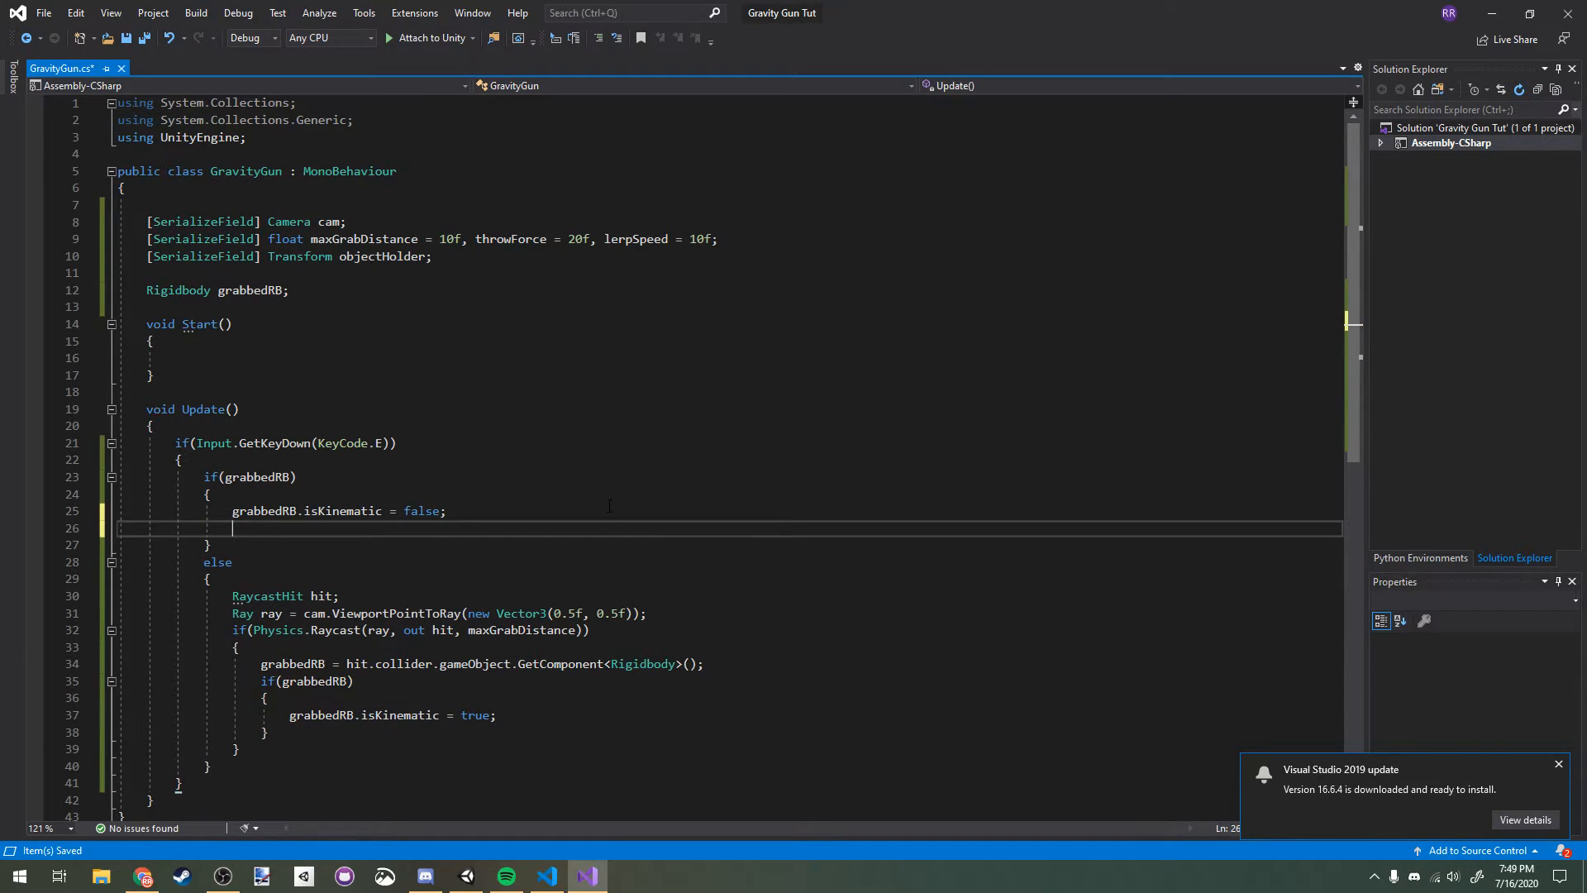
pyautogui.write('grabbedRB = null;')
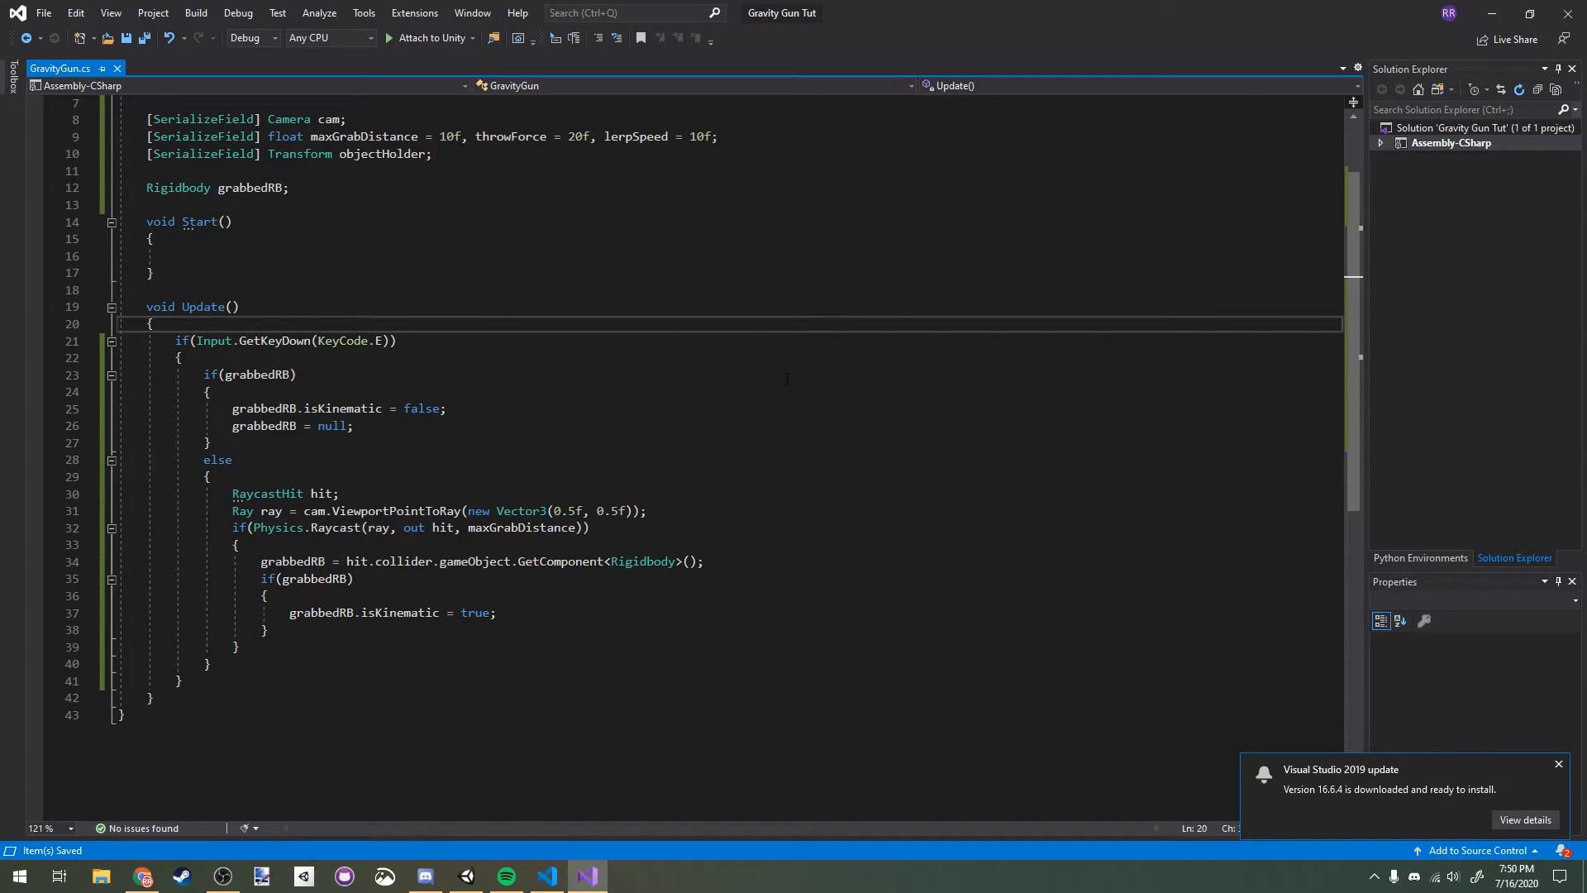
# Step: At the top of Update, add if(grabbedRB) with a grabbedRB.MovePosition(obj...) call
pyautogui.press('enter')
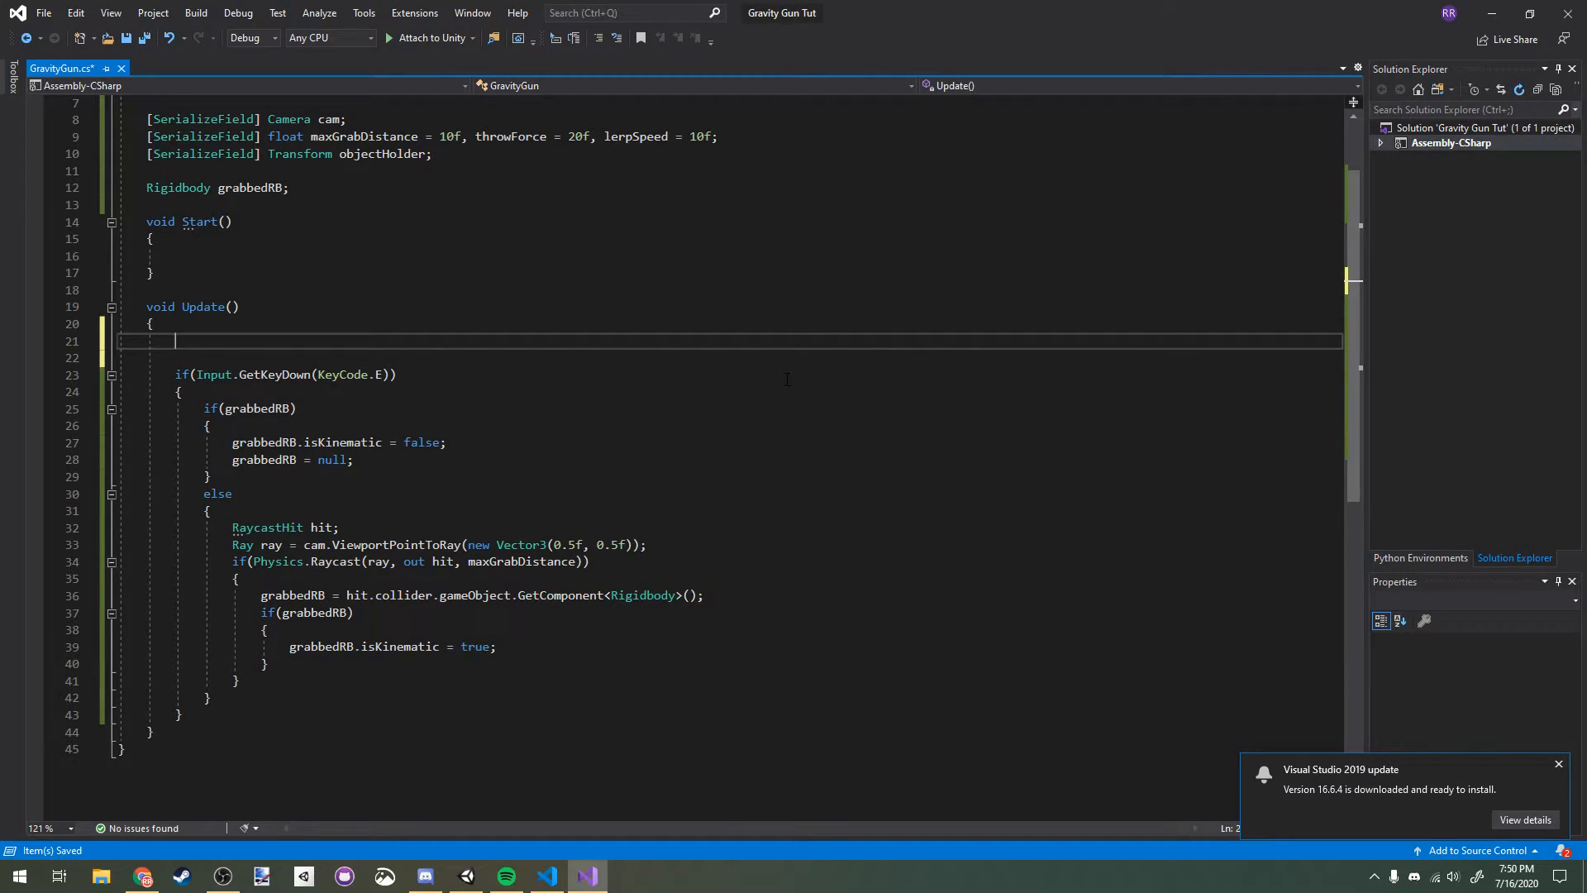
pyautogui.write('if(grabbedRB)')
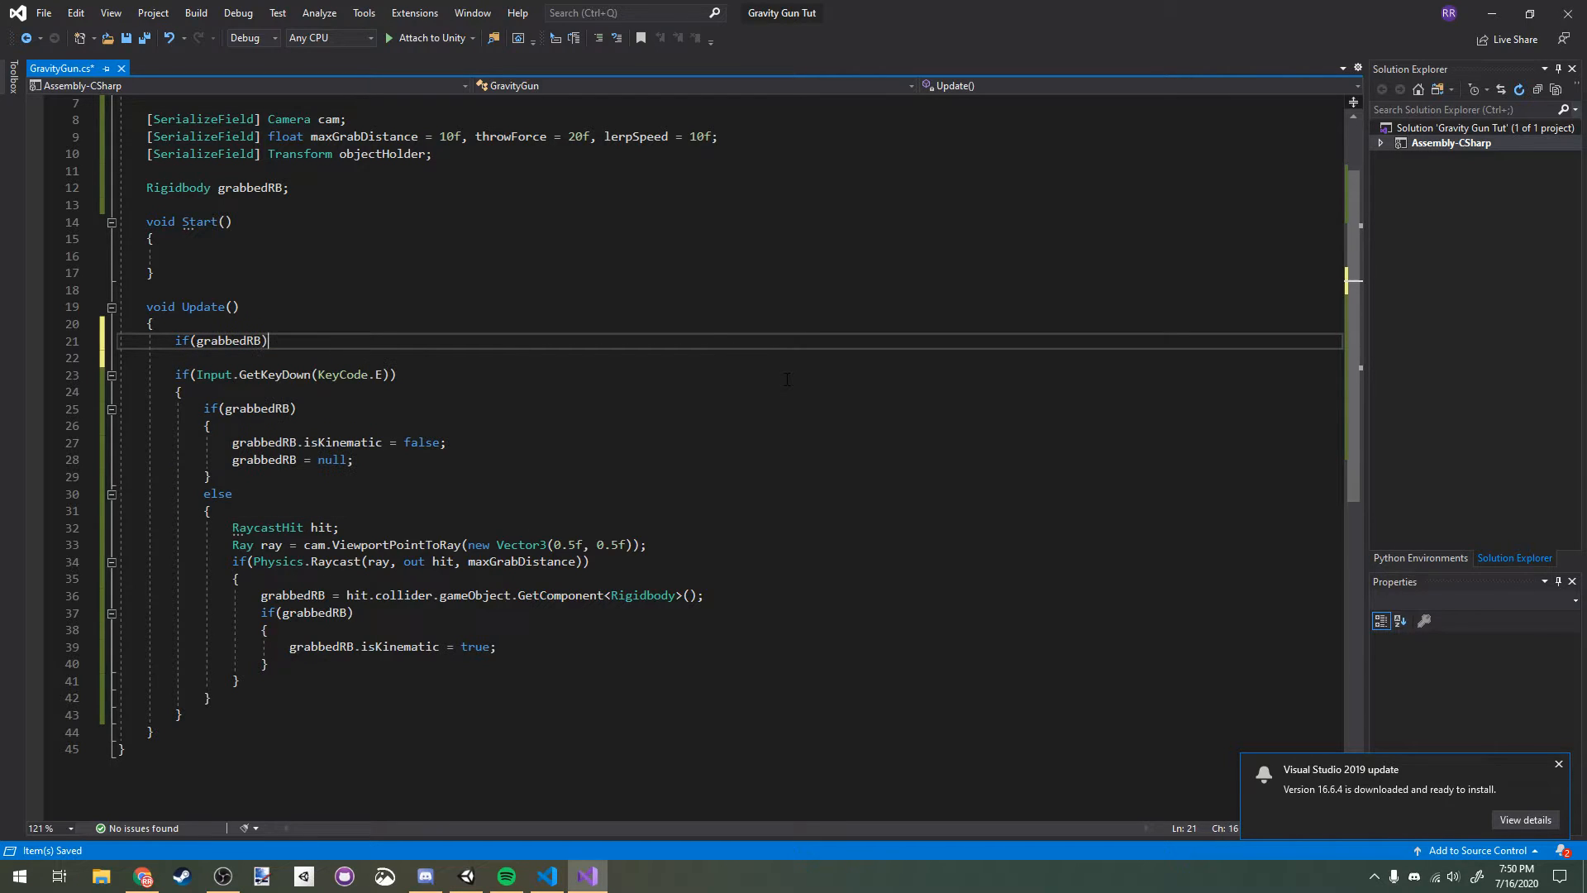
pyautogui.write('grabbedRB.MovePosition')
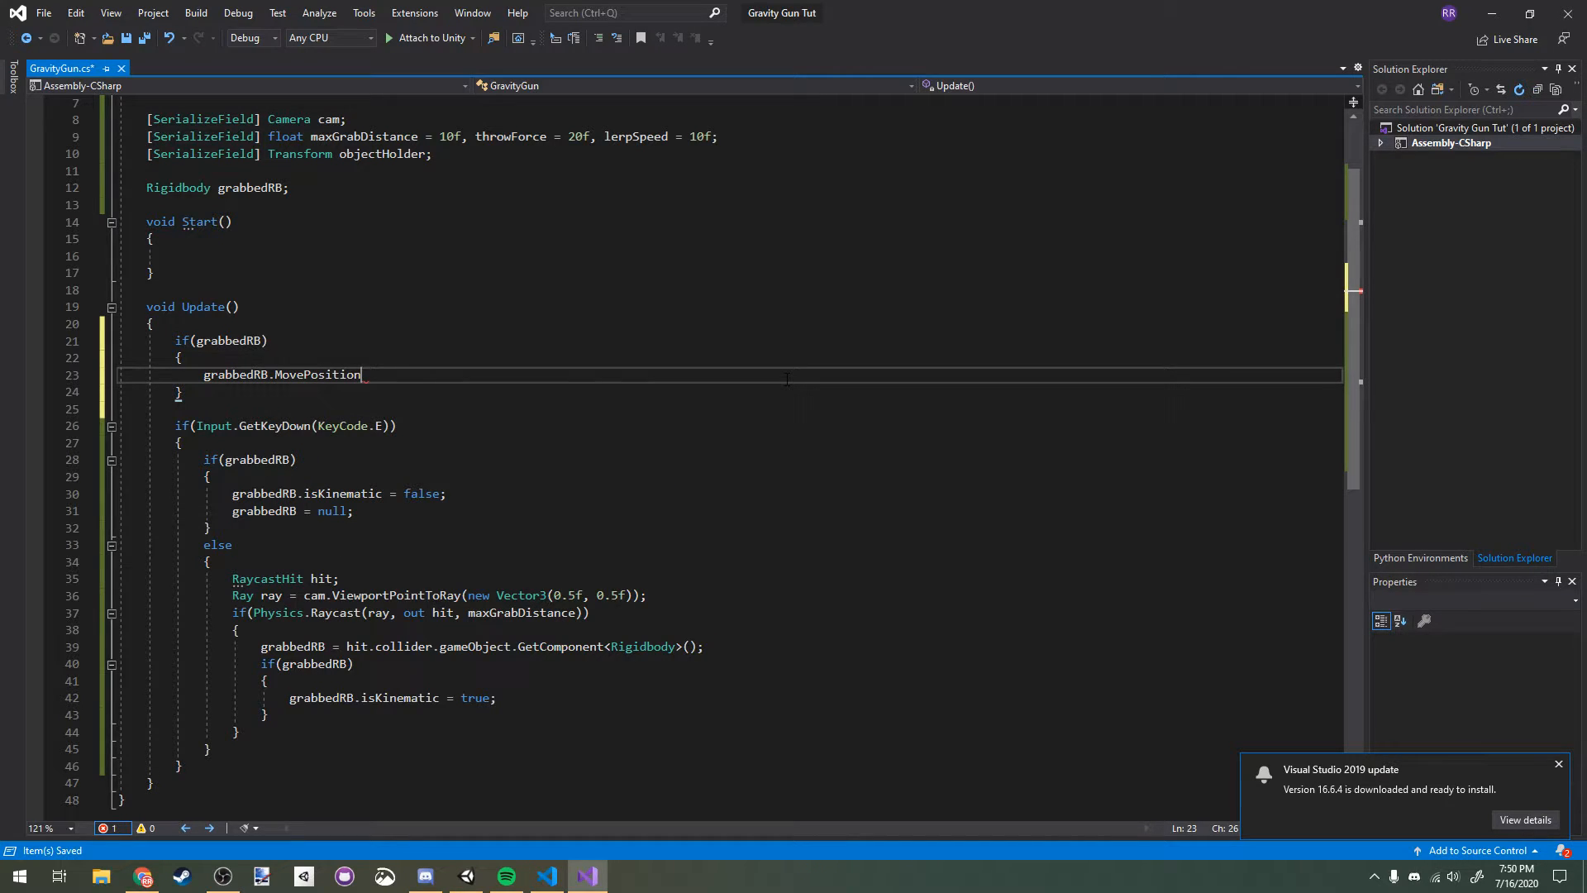
pyautogui.write('(obj')
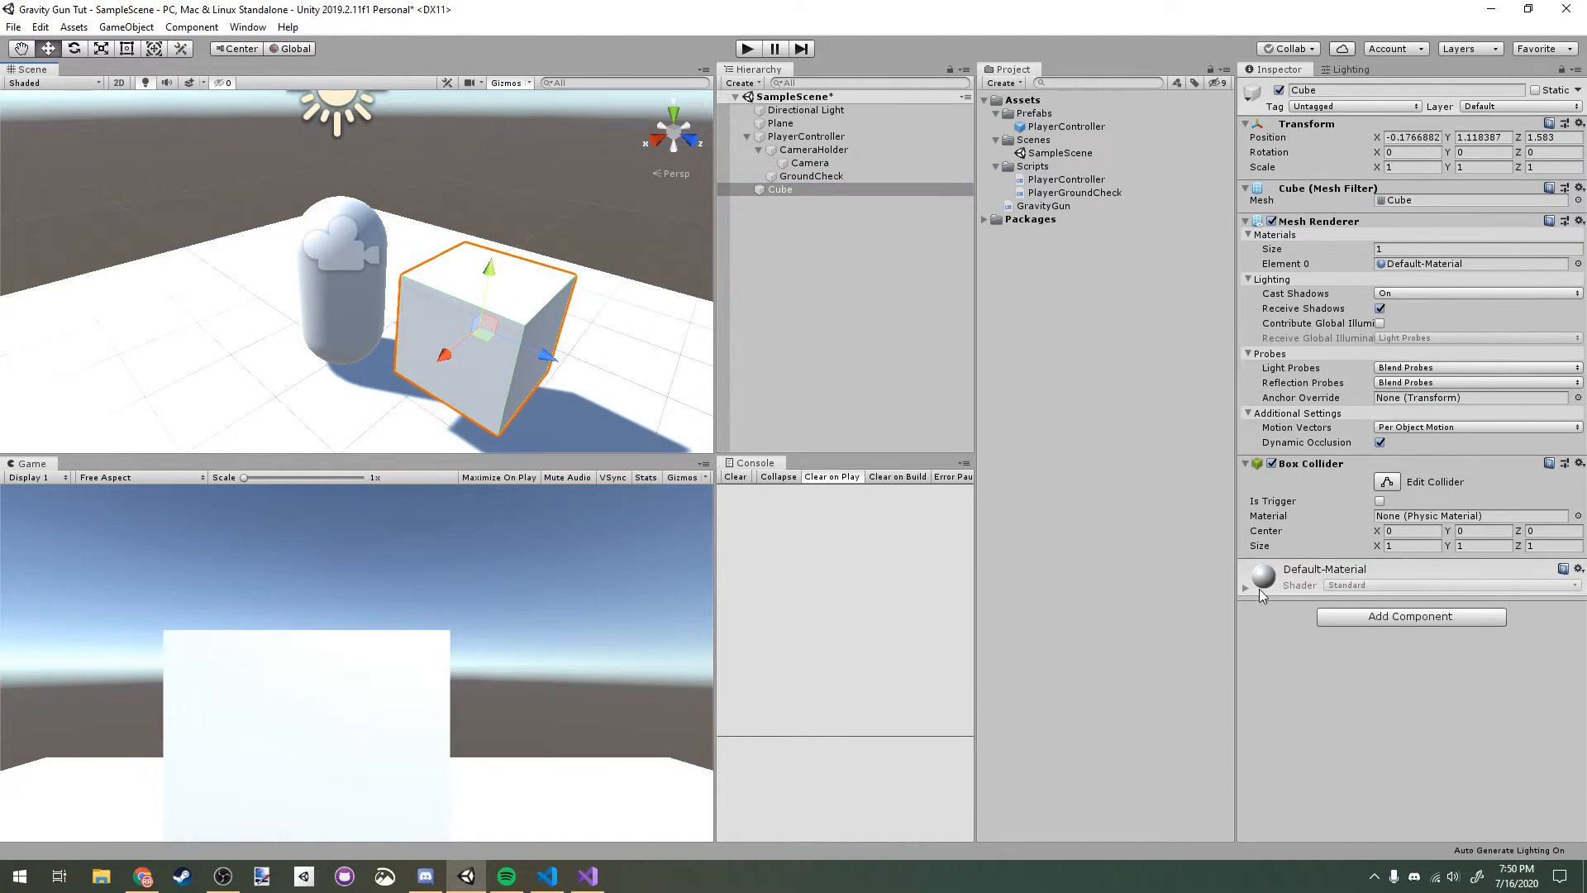
# Step: Give the Cube a Rigidbody and assign the Camera to the Gravity Gun's Cam field
pyautogui.click(1409, 614)
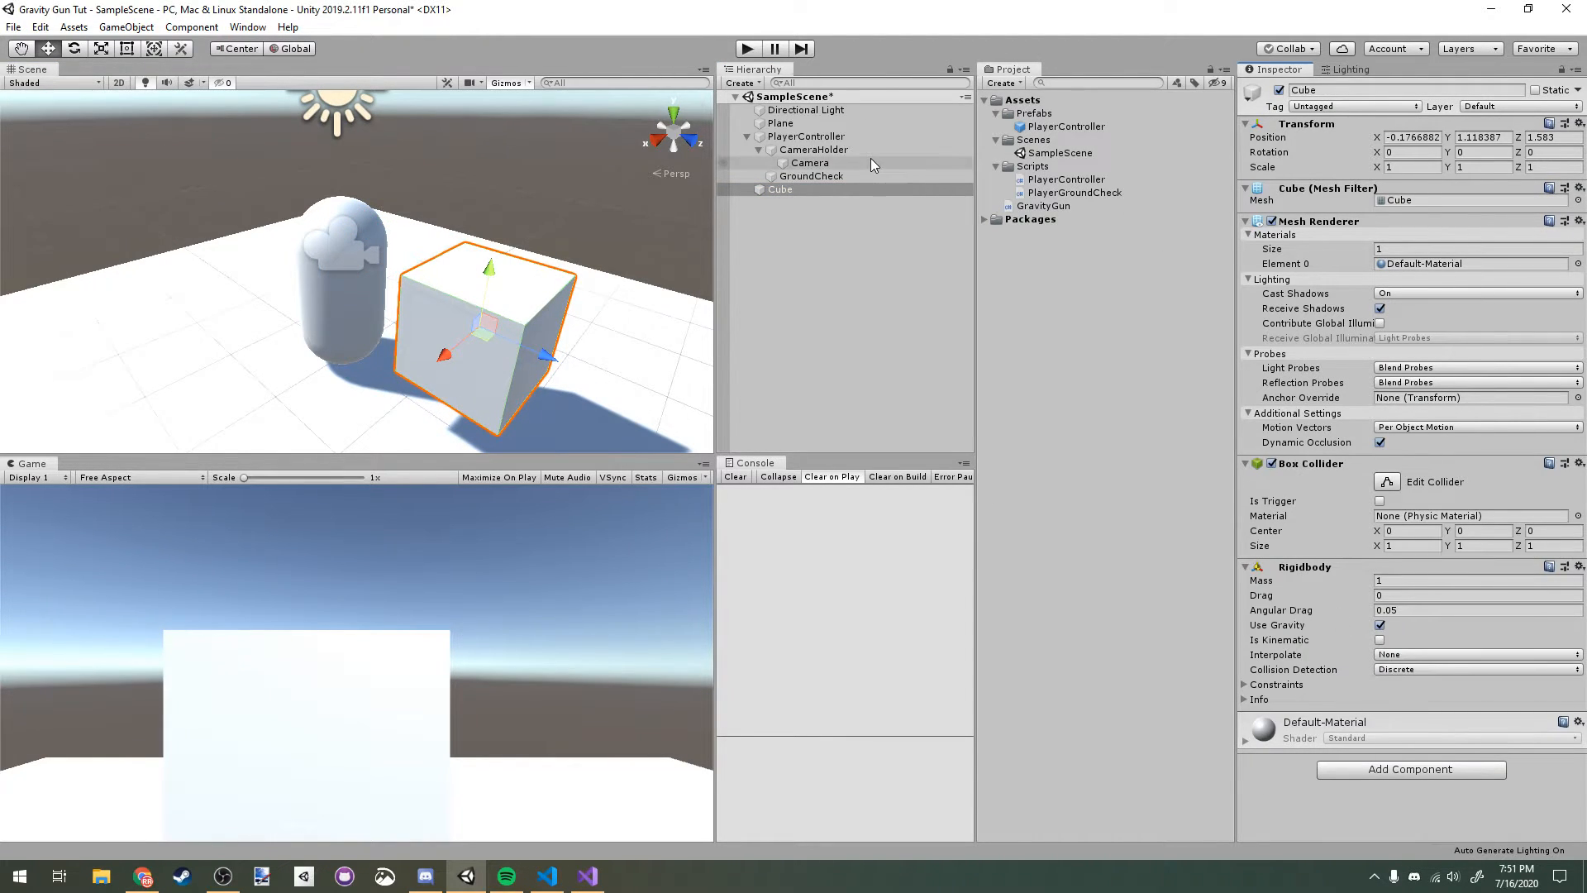
pyautogui.click(806, 136)
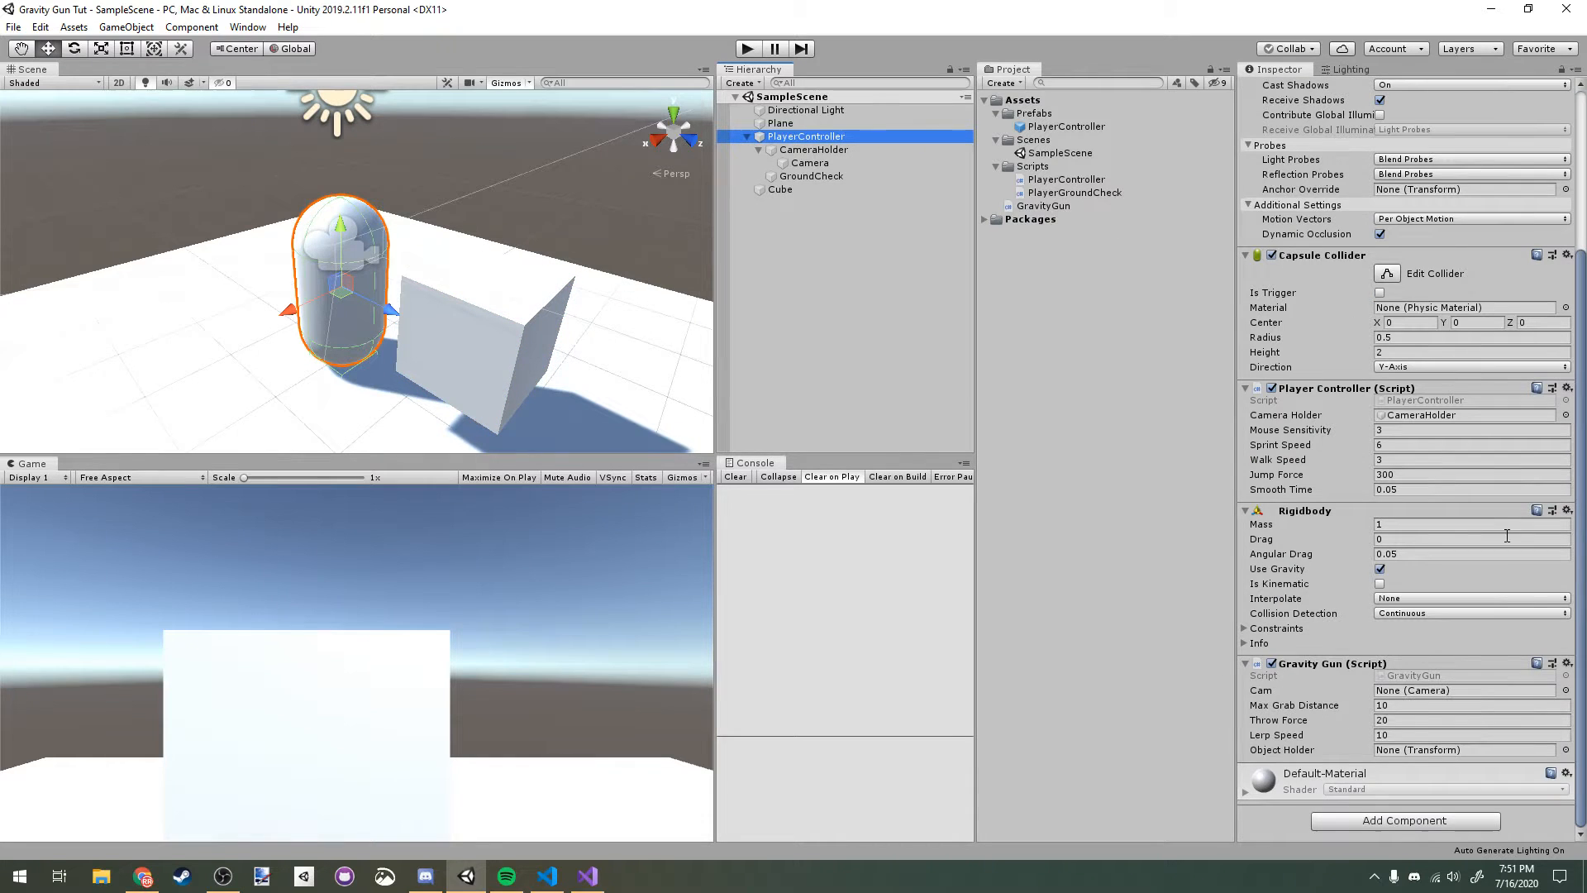
pyautogui.click(1467, 689)
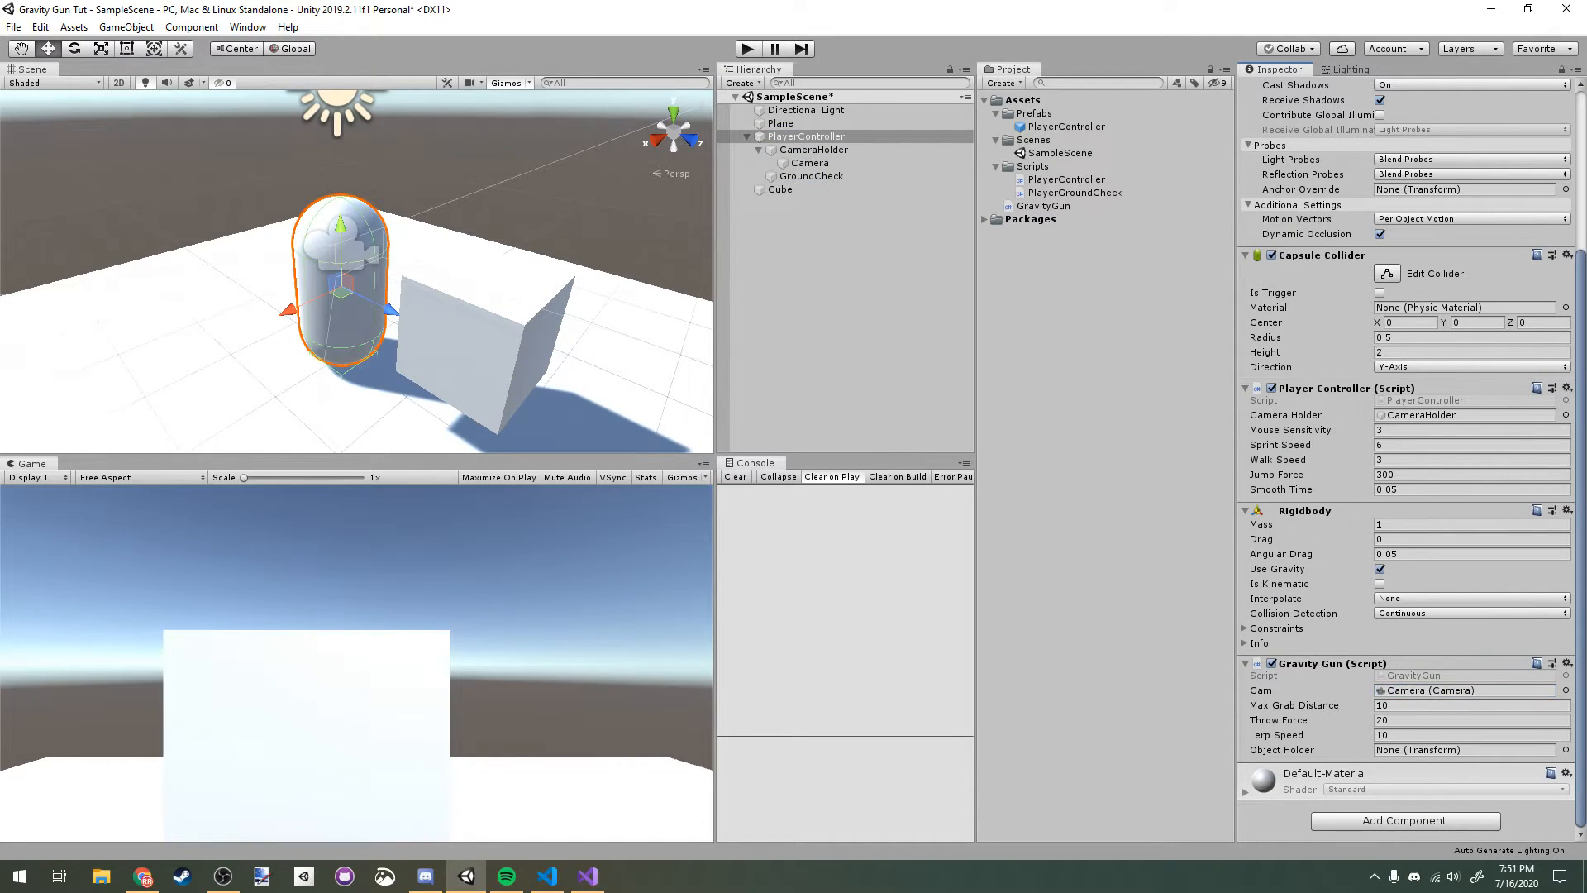
pyautogui.moveTo(1238, 413)
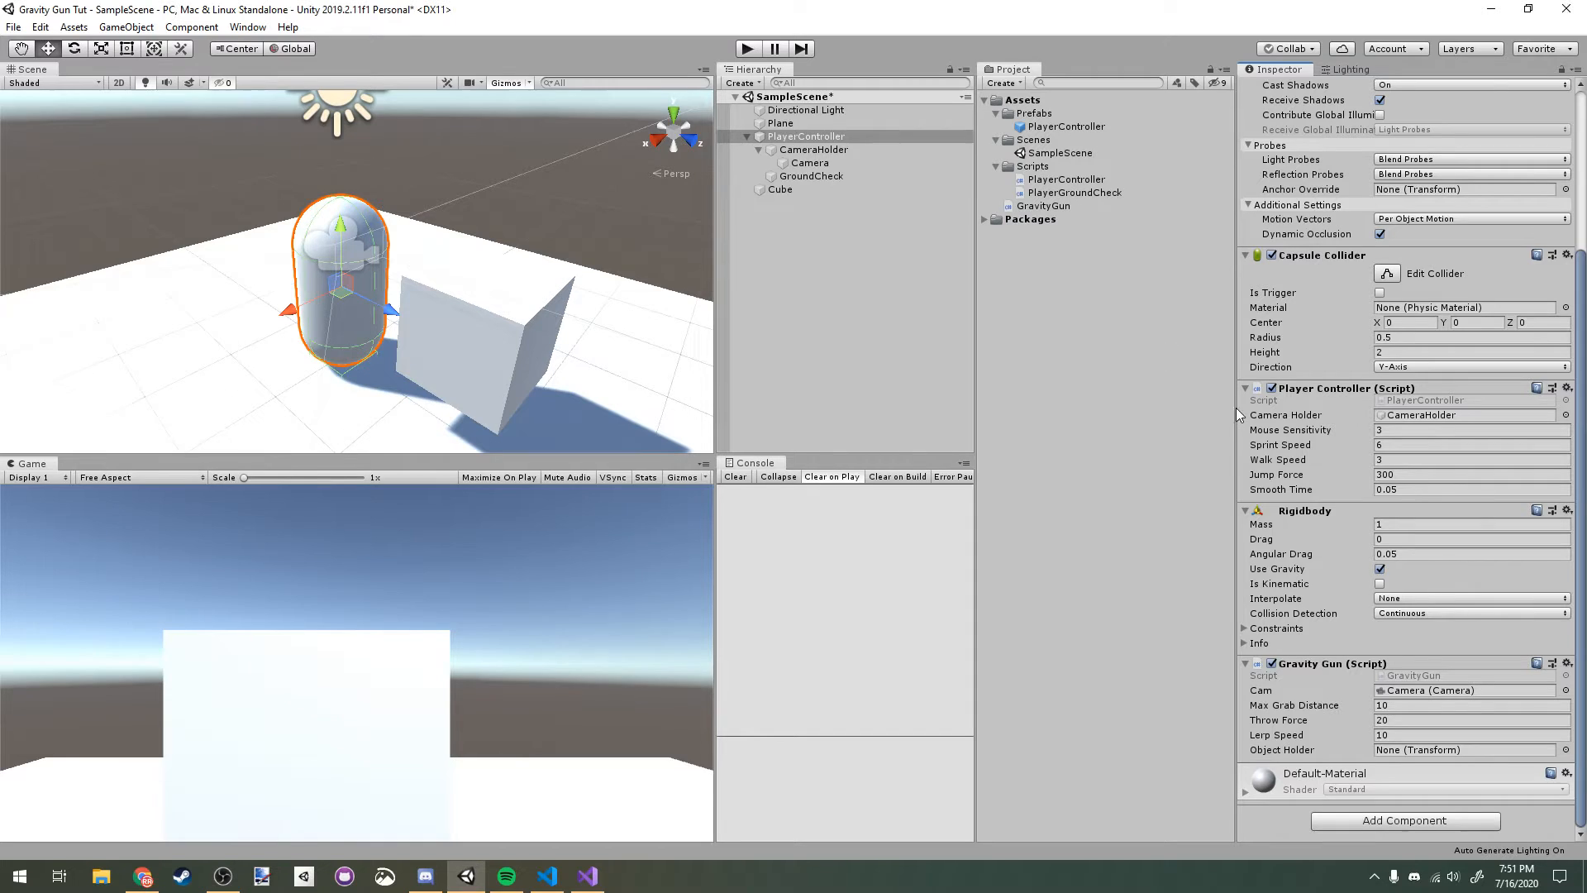
# Step: Select CameraHolder and its Camera, then bring up CameraHolder's creation menu
pyautogui.click(811, 149)
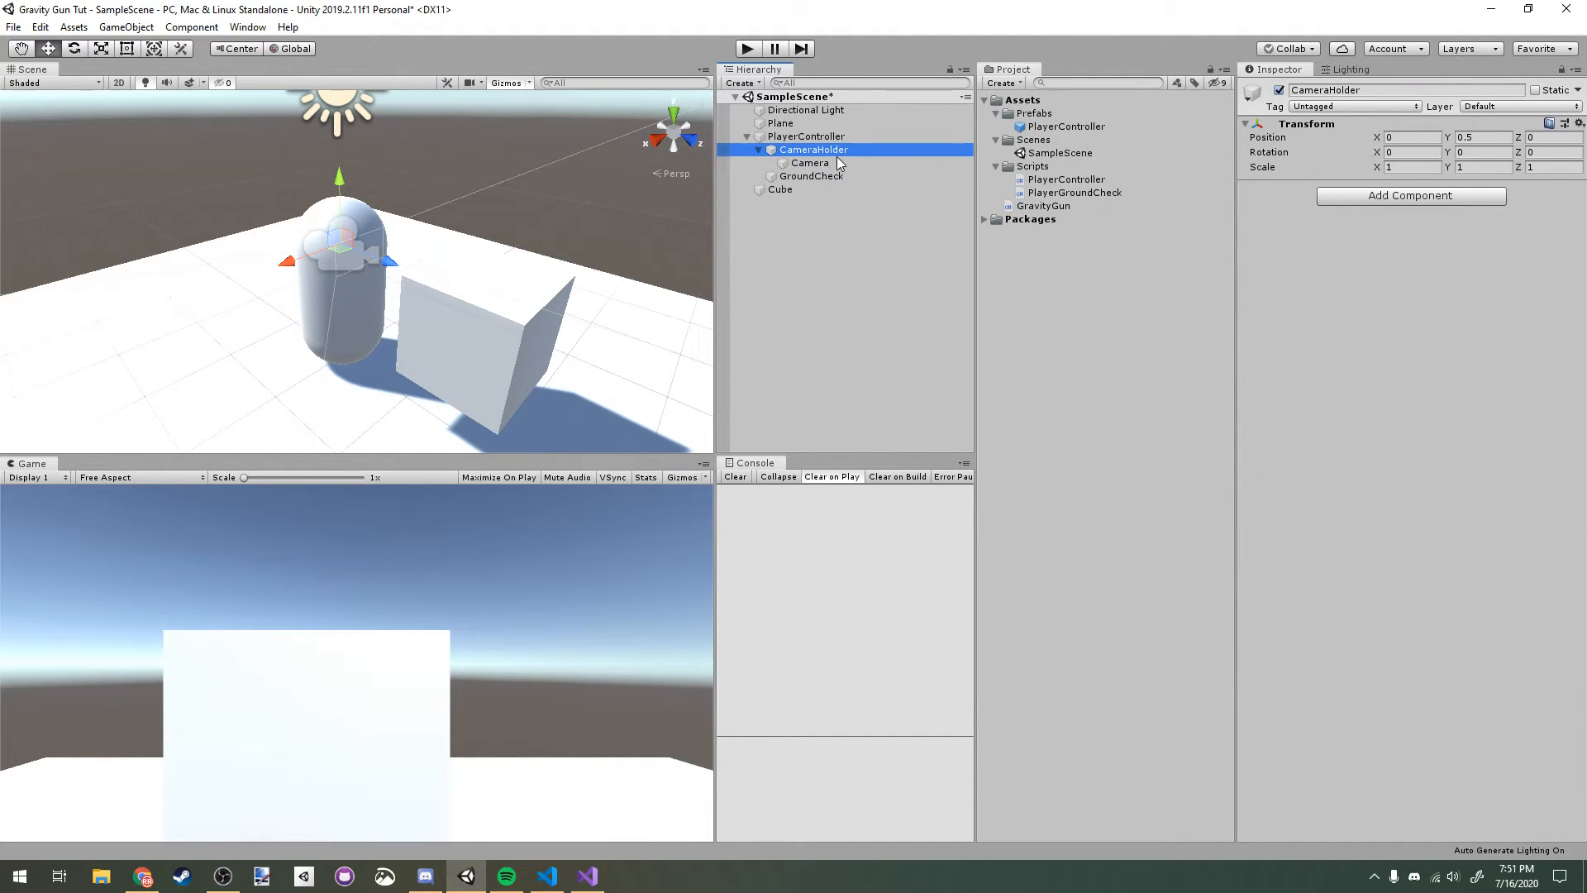
pyautogui.click(810, 164)
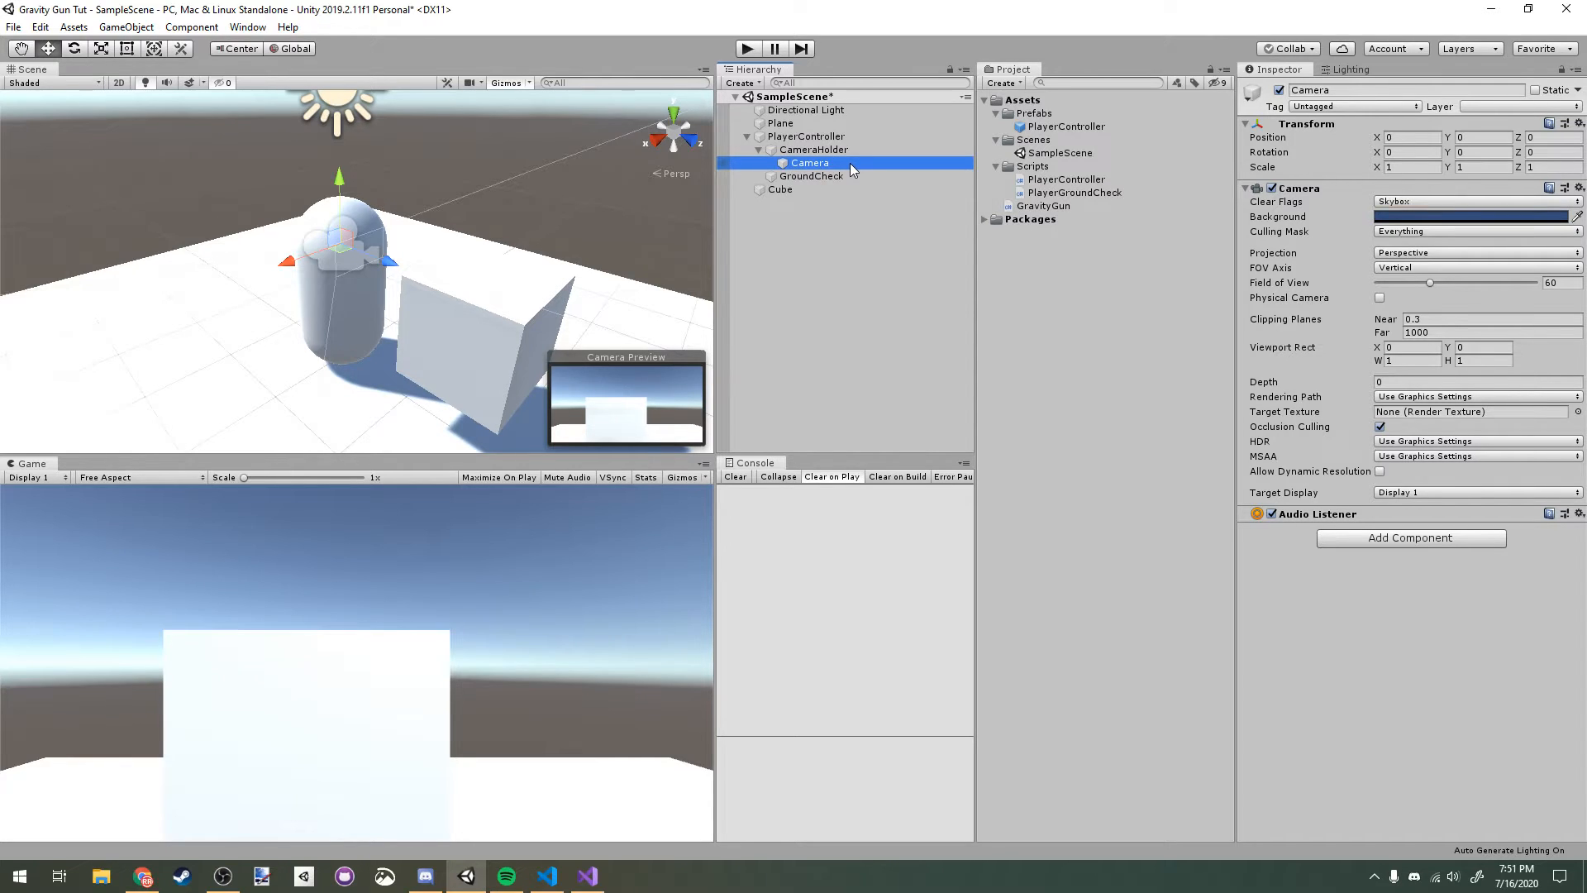
pyautogui.rightClick(810, 149)
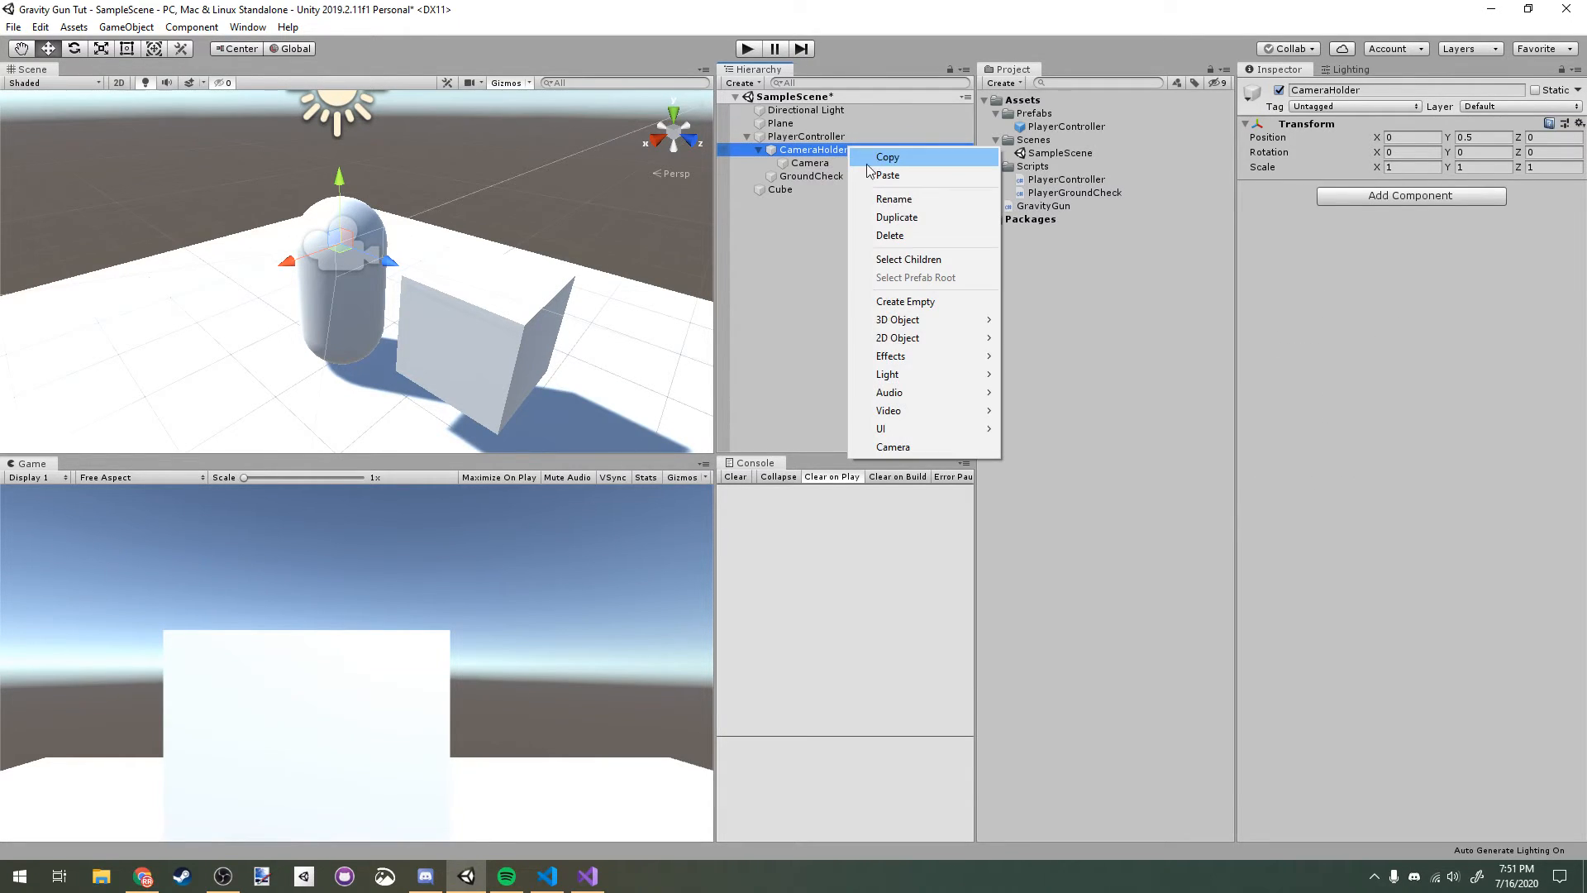
# Step: Create an empty ObjectHolder under CameraHolder at Z 2 and link it to the Gravity Gun
pyautogui.click(904, 301)
pyautogui.write('ObjectHol')
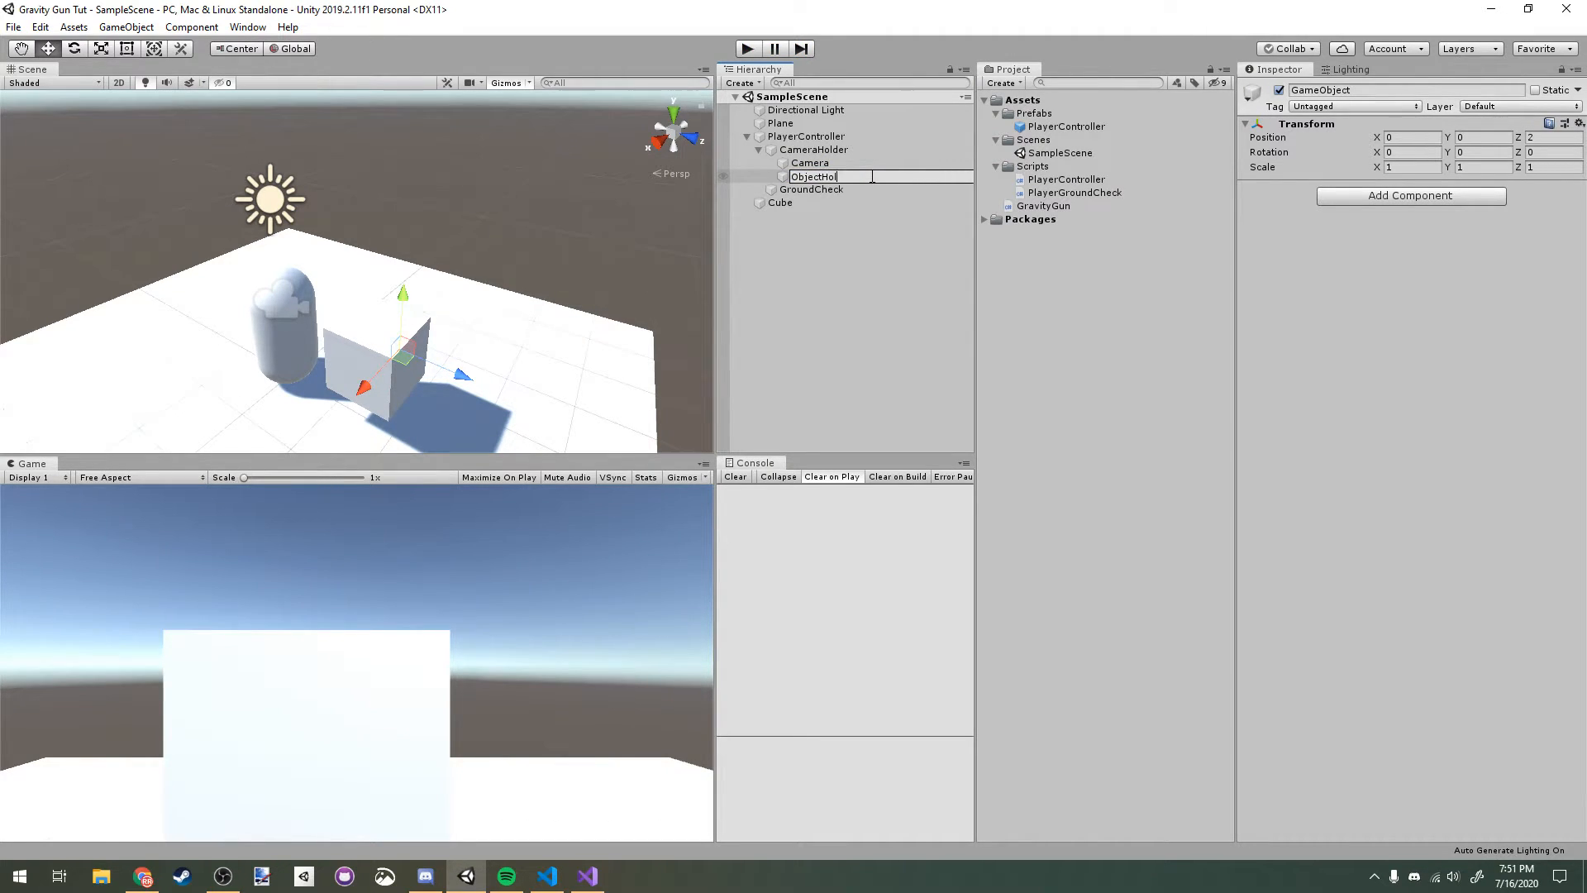
pyautogui.click(805, 135)
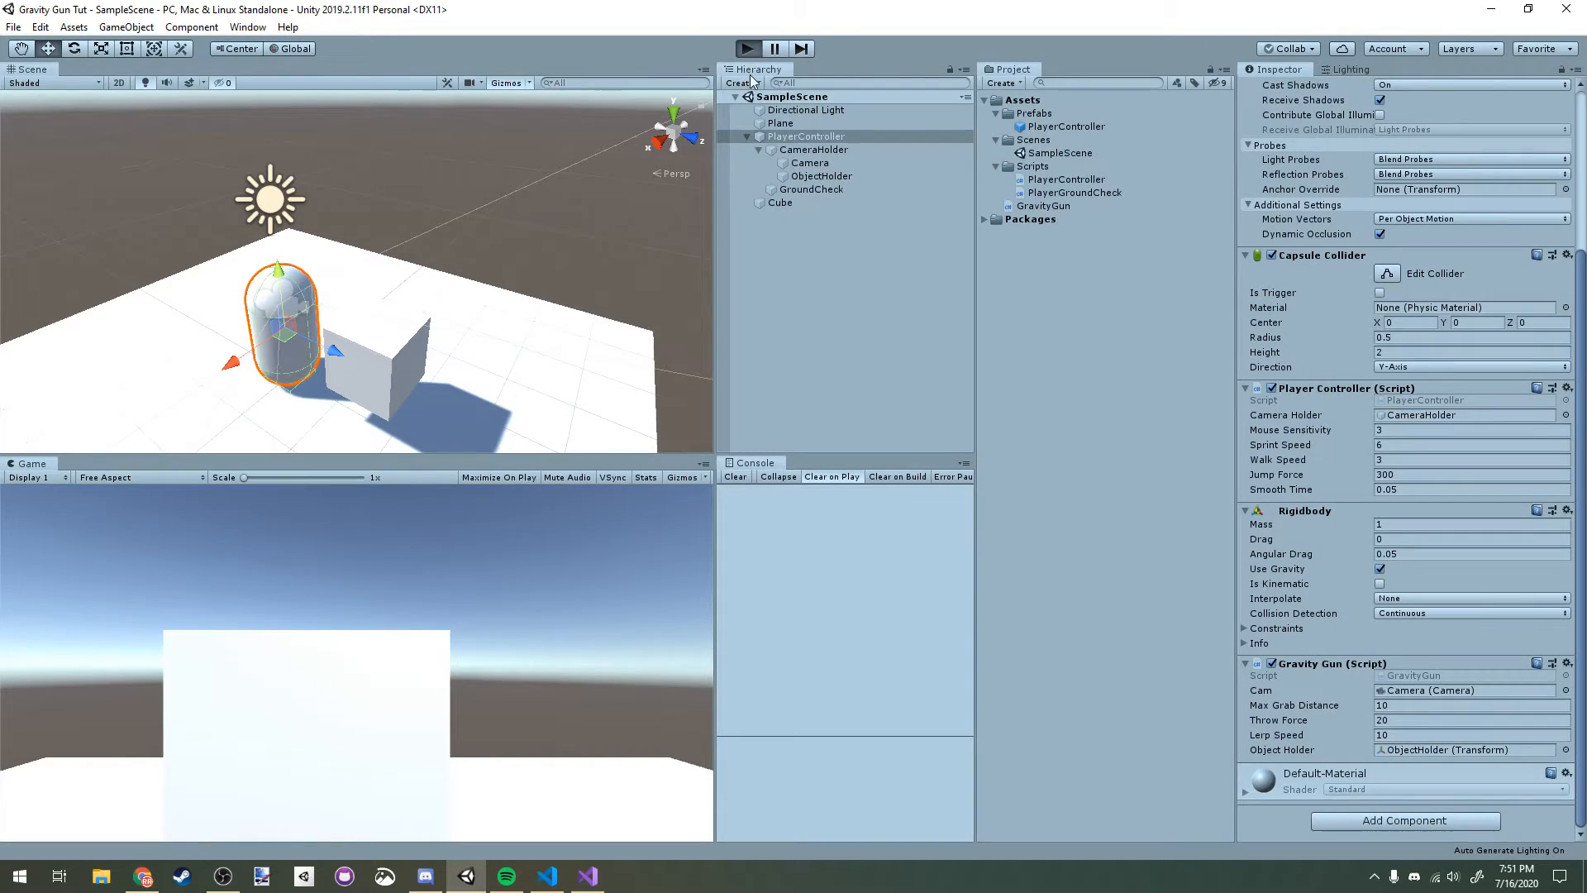
pyautogui.click(747, 48)
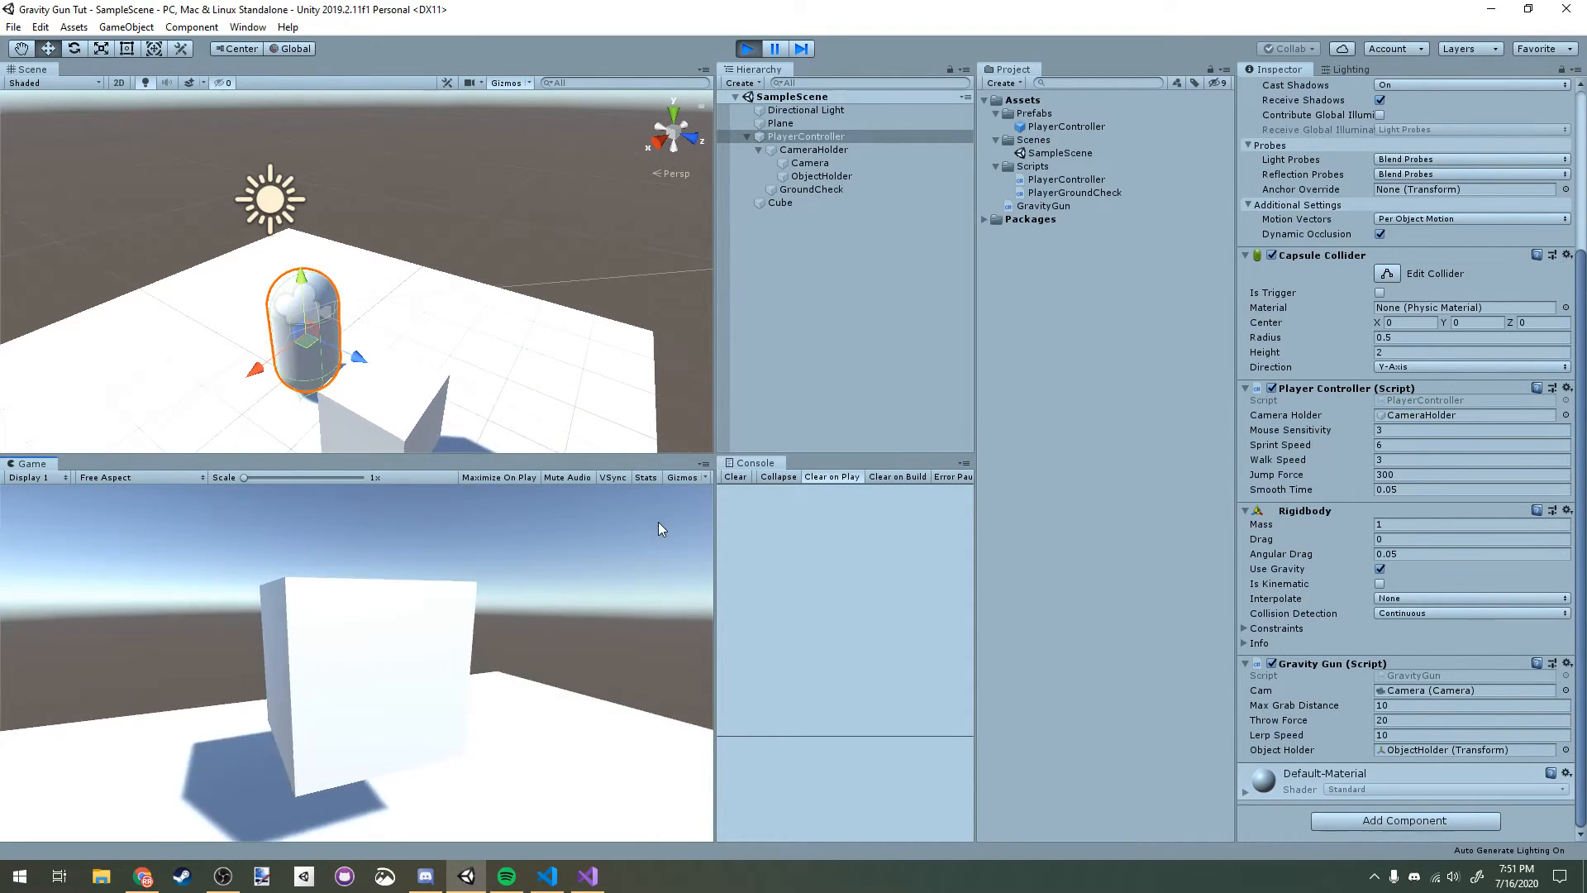
pyautogui.click(747, 48)
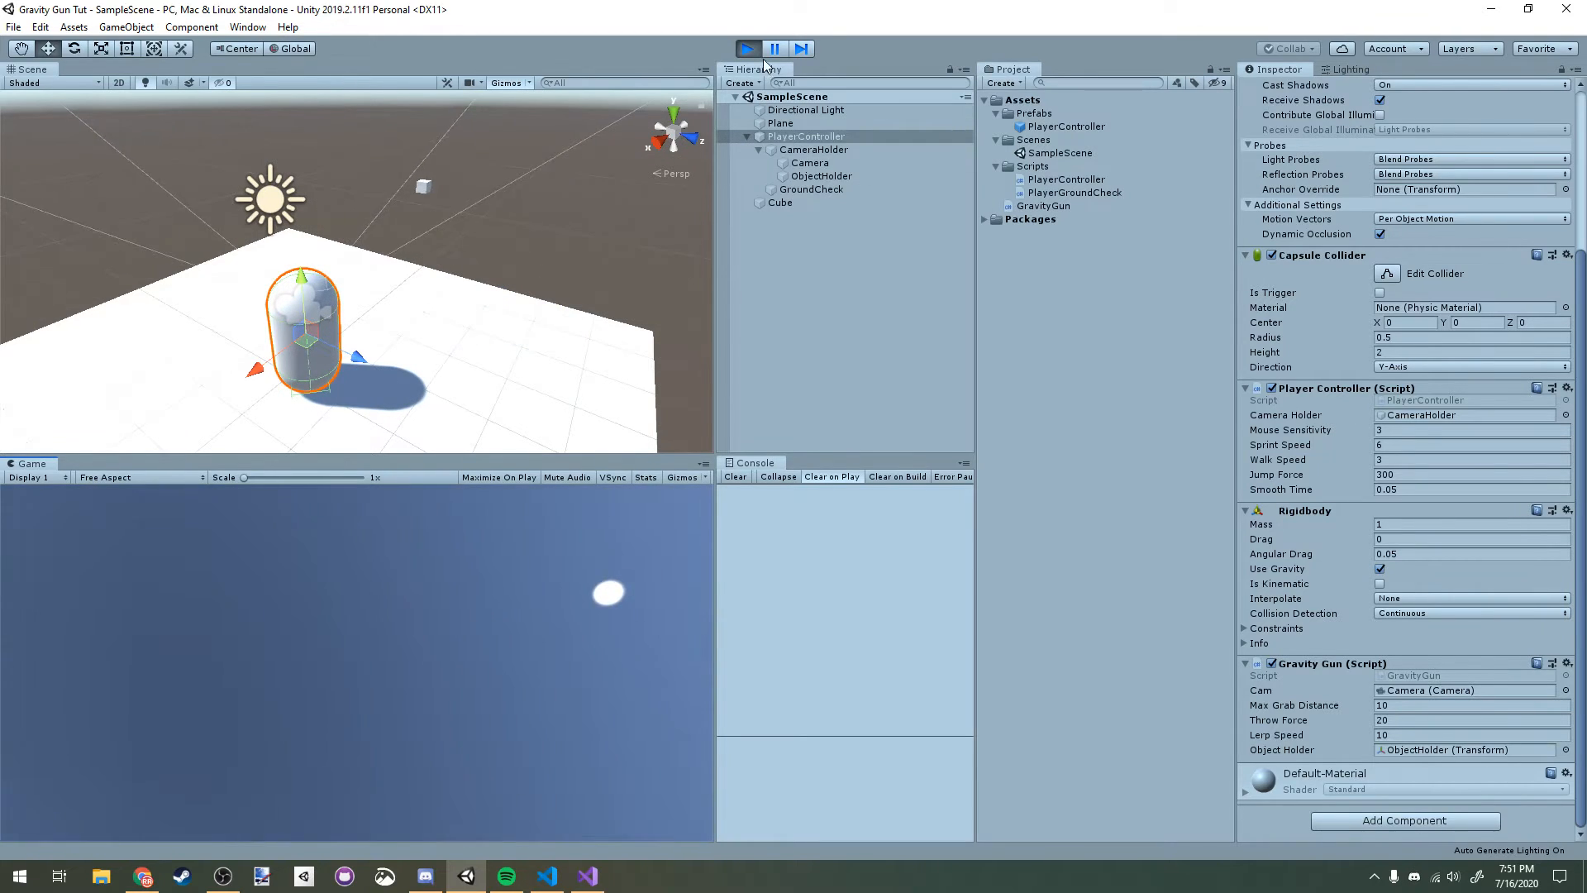
pyautogui.click(747, 48)
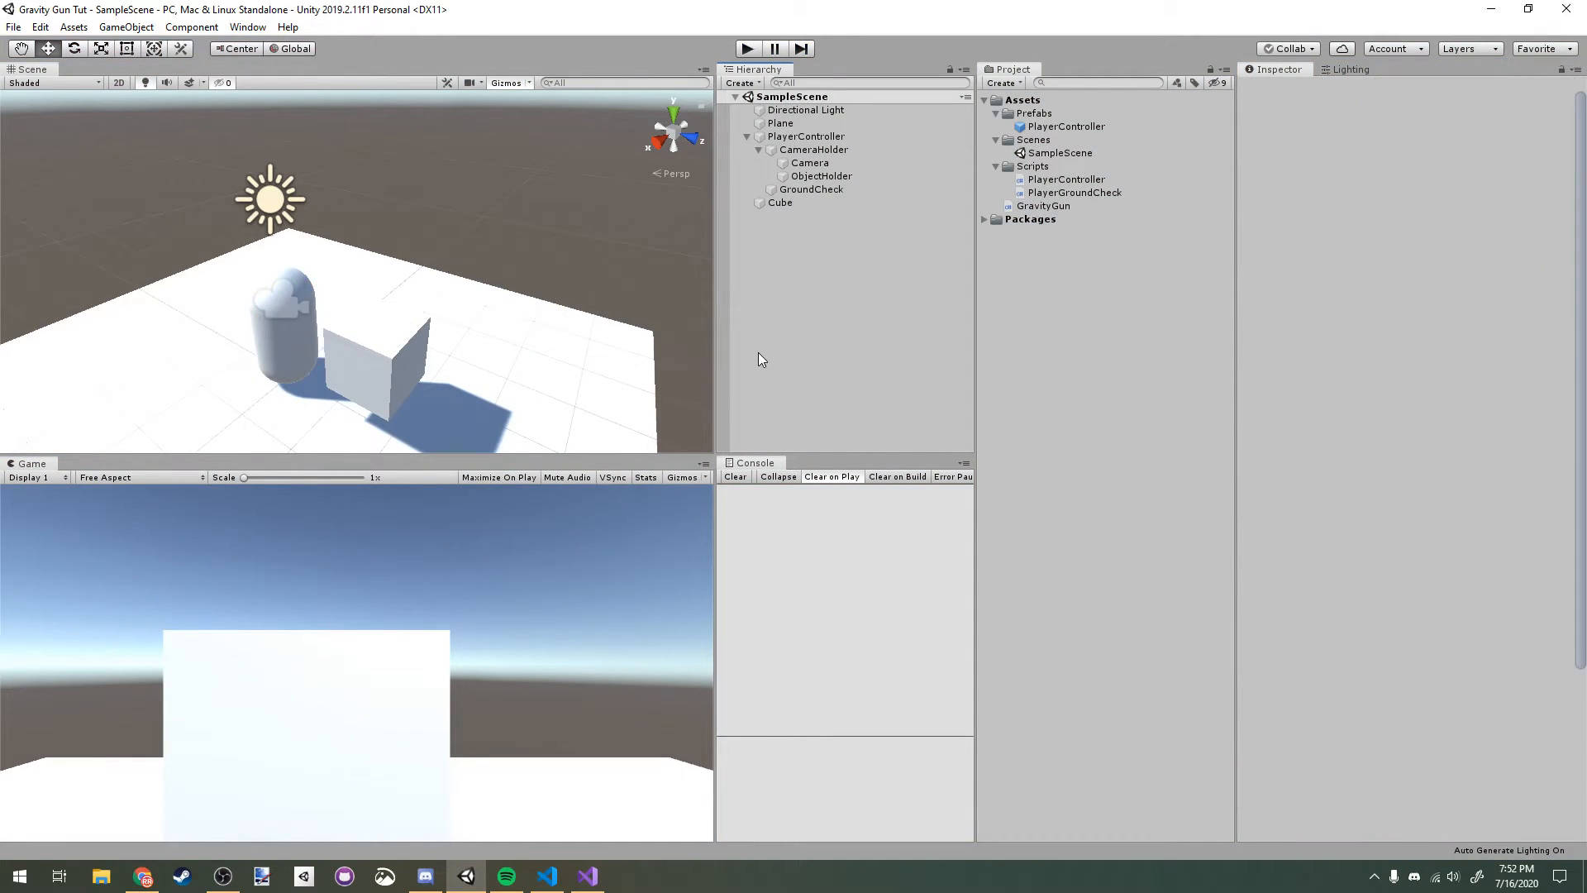
pyautogui.click(585, 876)
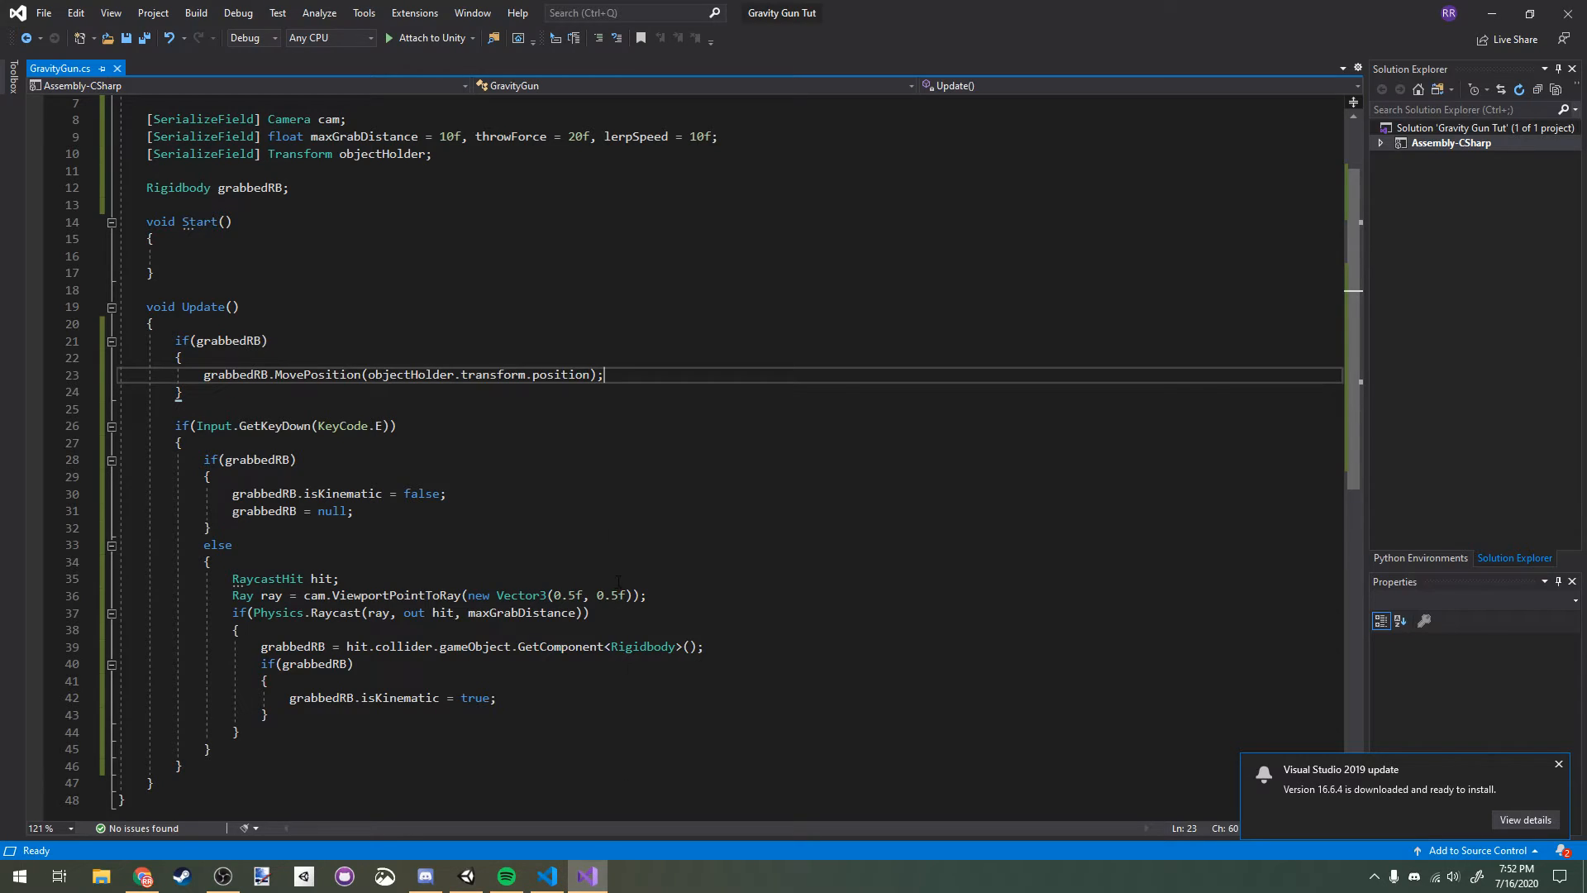
# Step: Inside the holding block, on GetMouseButtonDown(0) set grabbedRB.isKinematic to false
pyautogui.scroll(3)
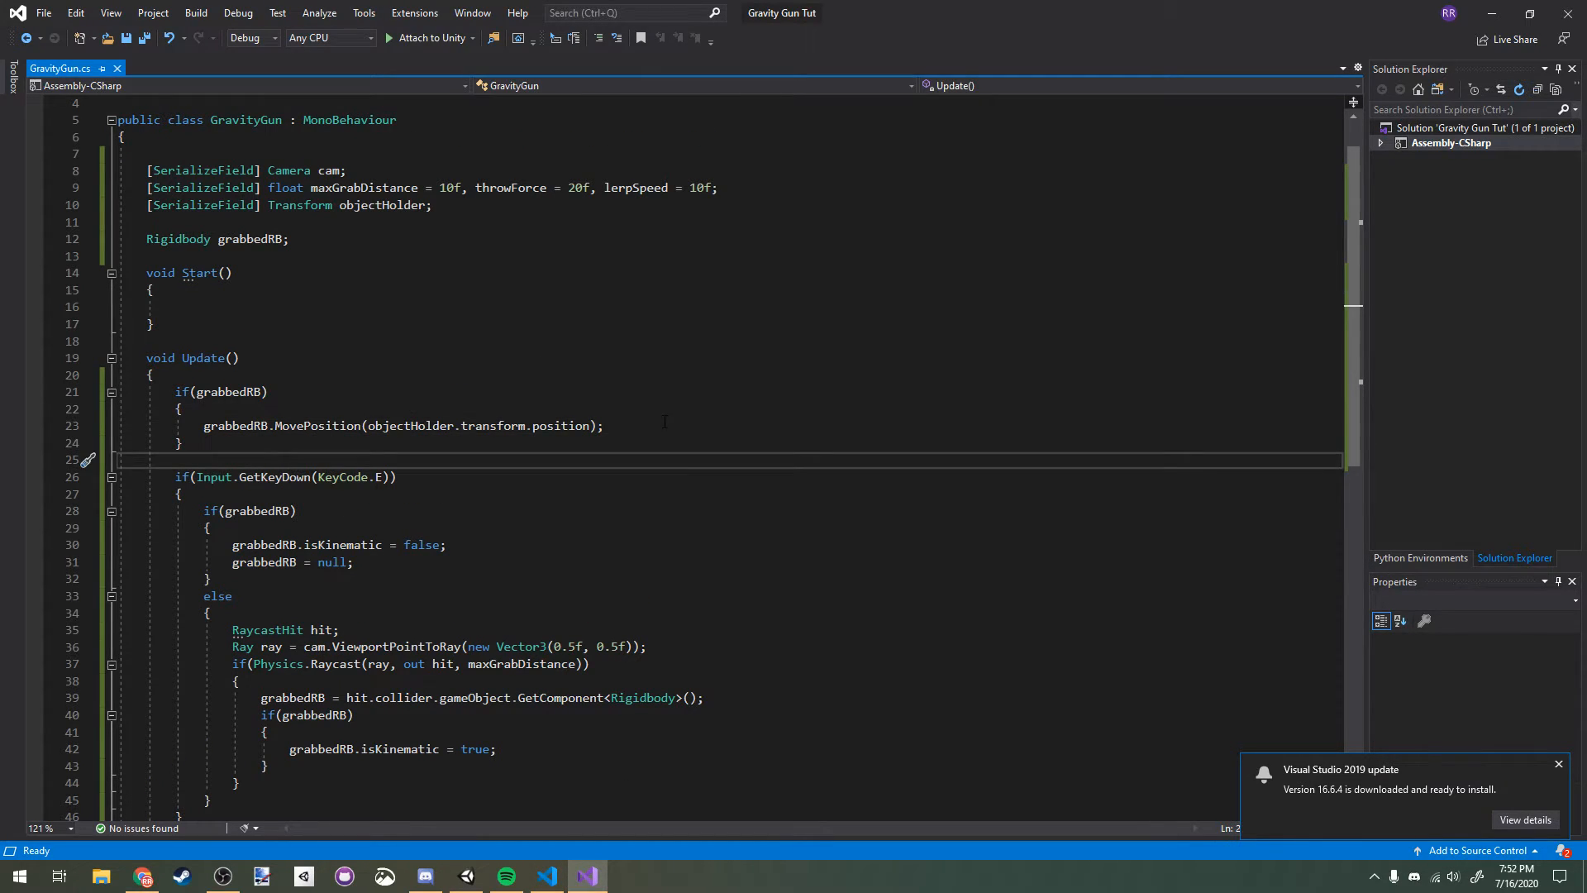
pyautogui.click(601, 425)
pyautogui.write('if(Input')
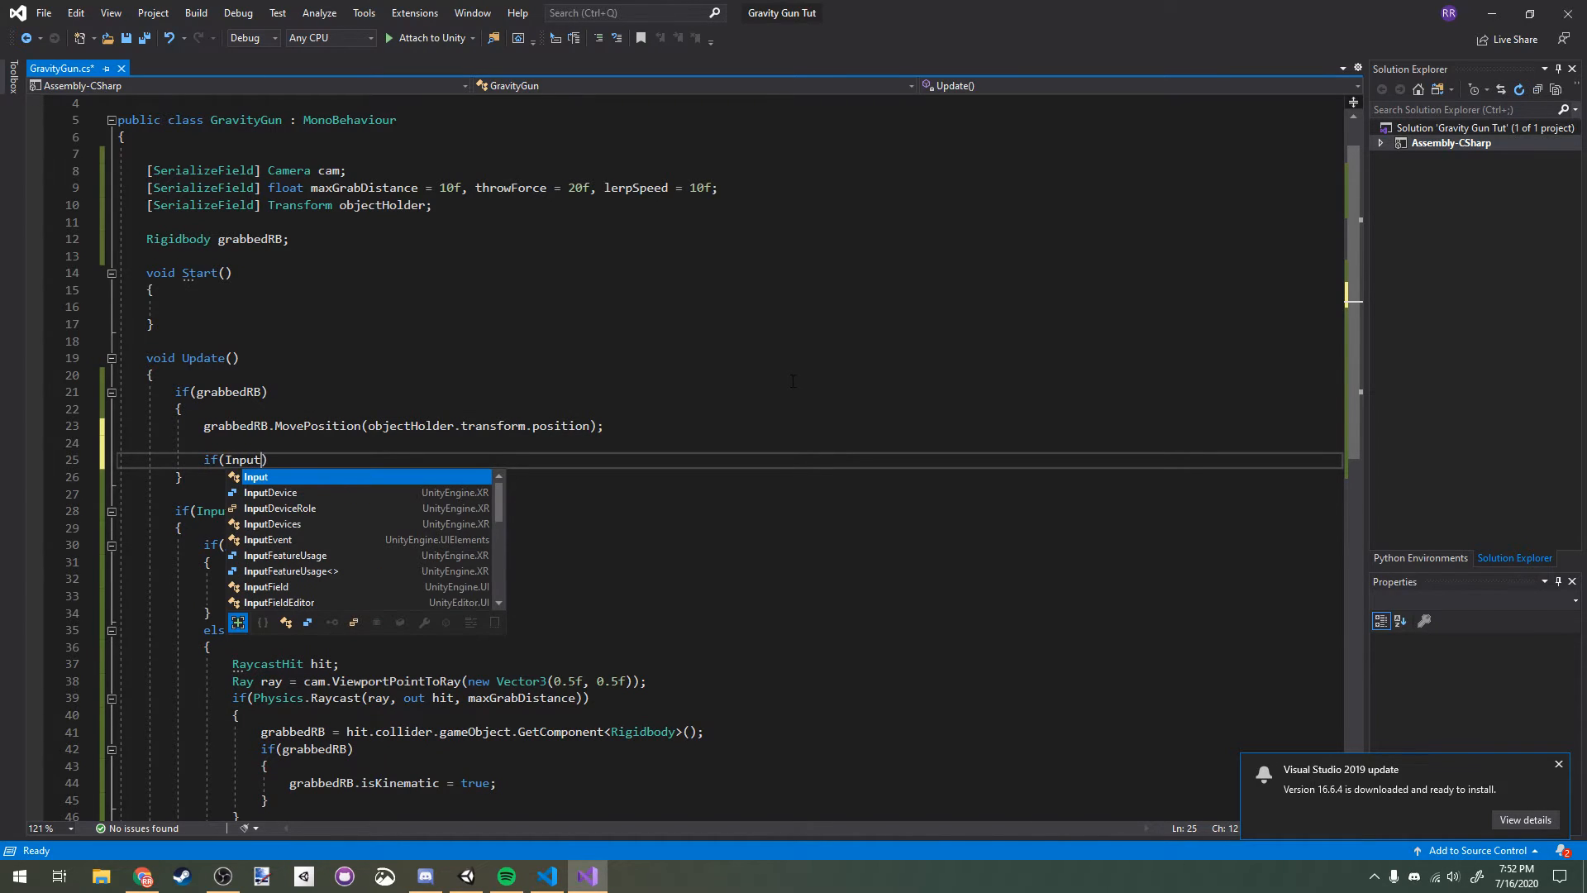
pyautogui.write('.GetMouseButtonDown(0')
pyautogui.write('{')
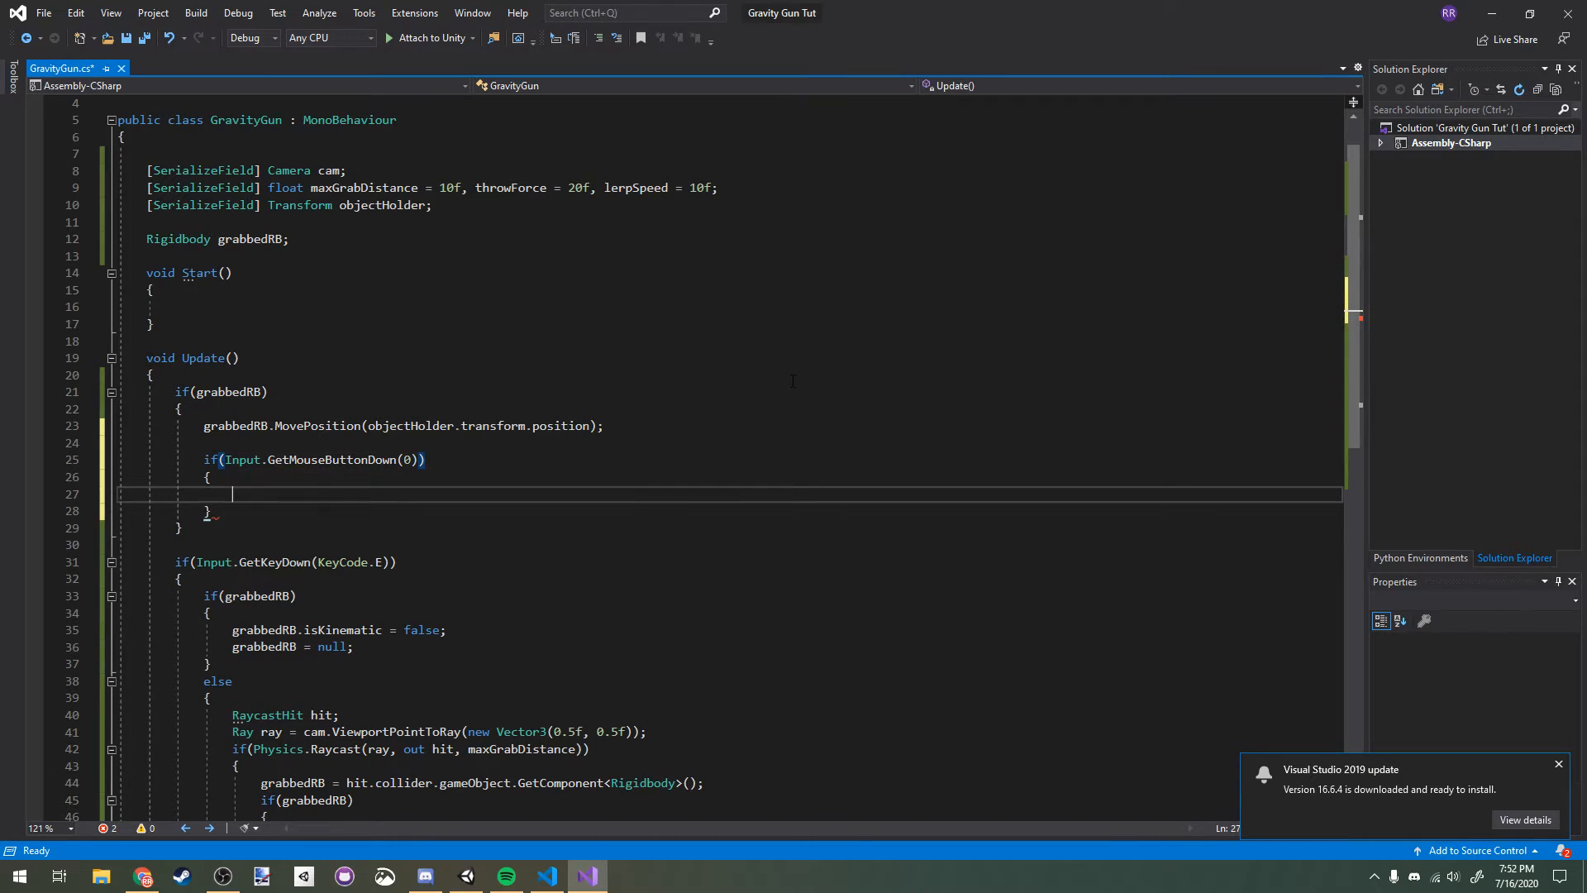
pyautogui.write('GravityGun')
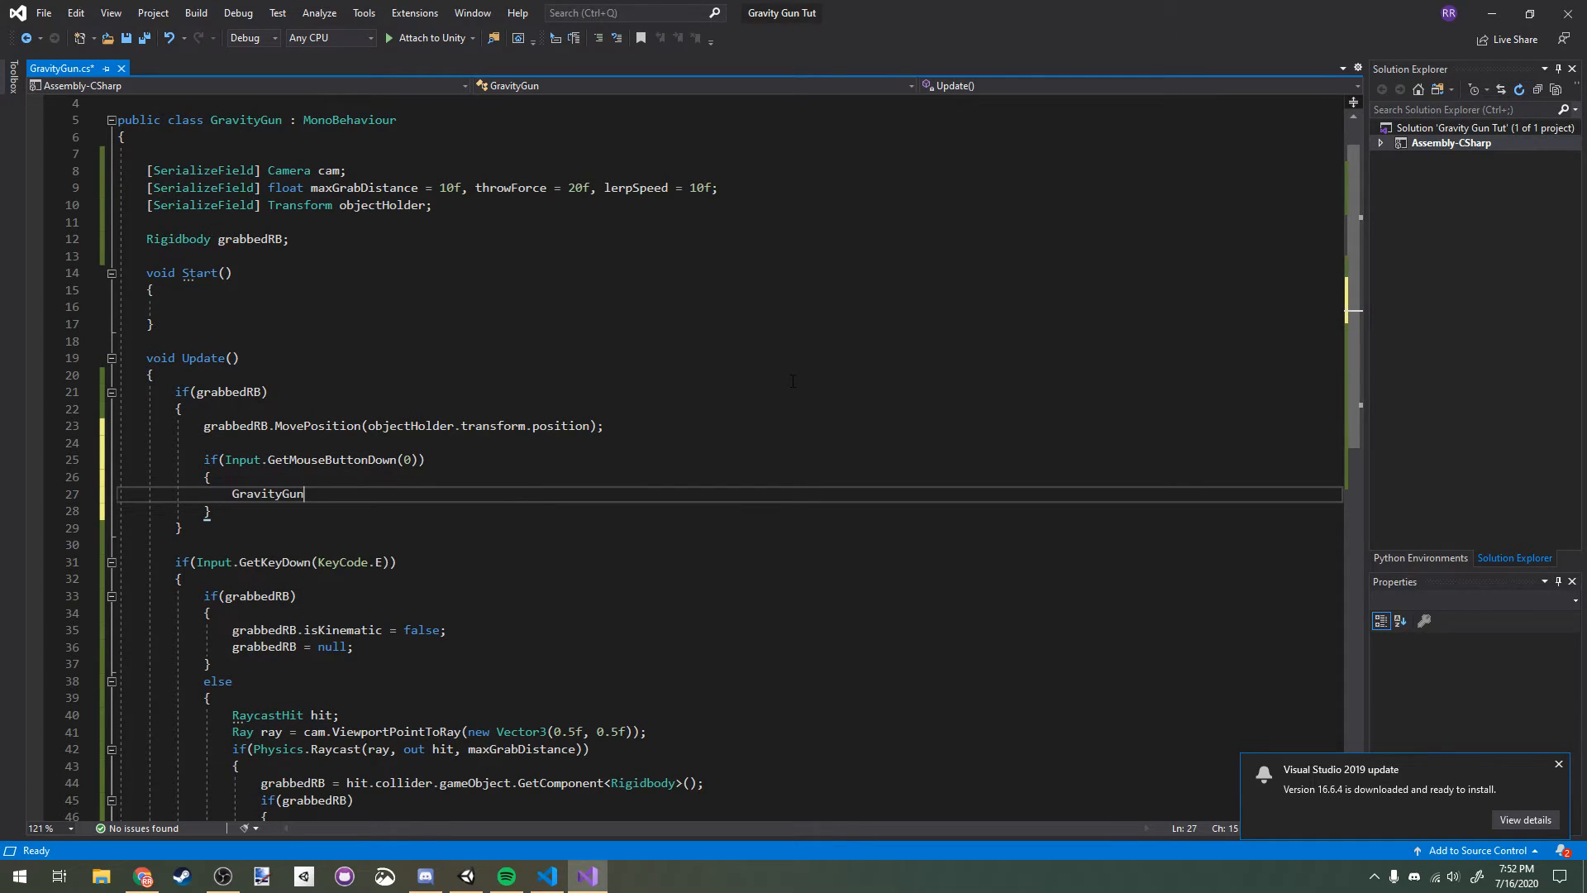
pyautogui.write('grabbed')
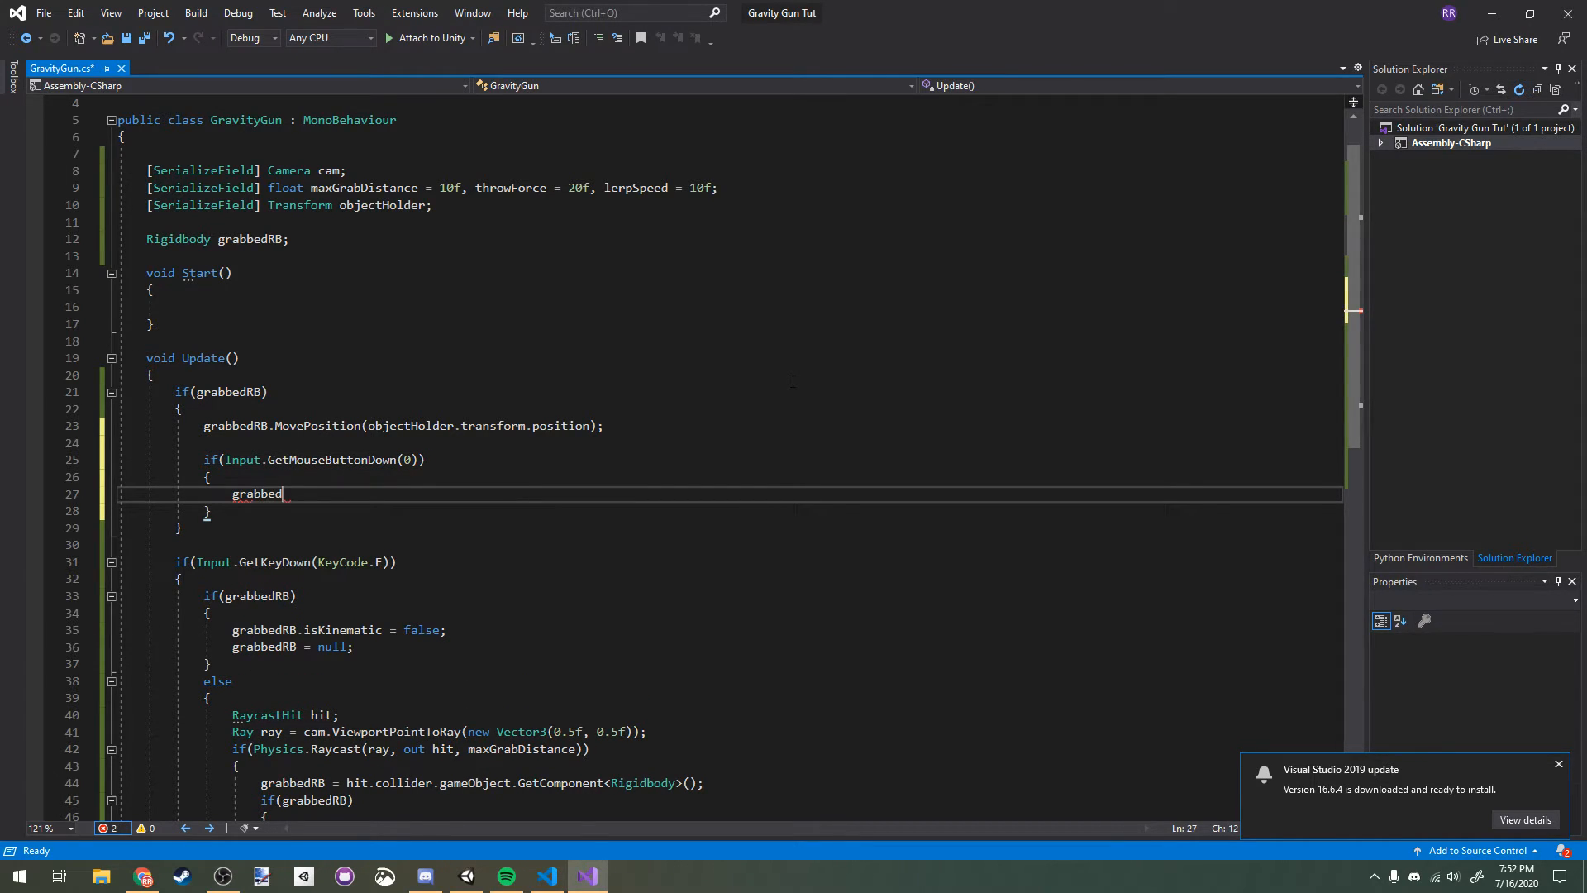
pyautogui.write('RB.isKinematic = false;')
pyautogui.write('g')
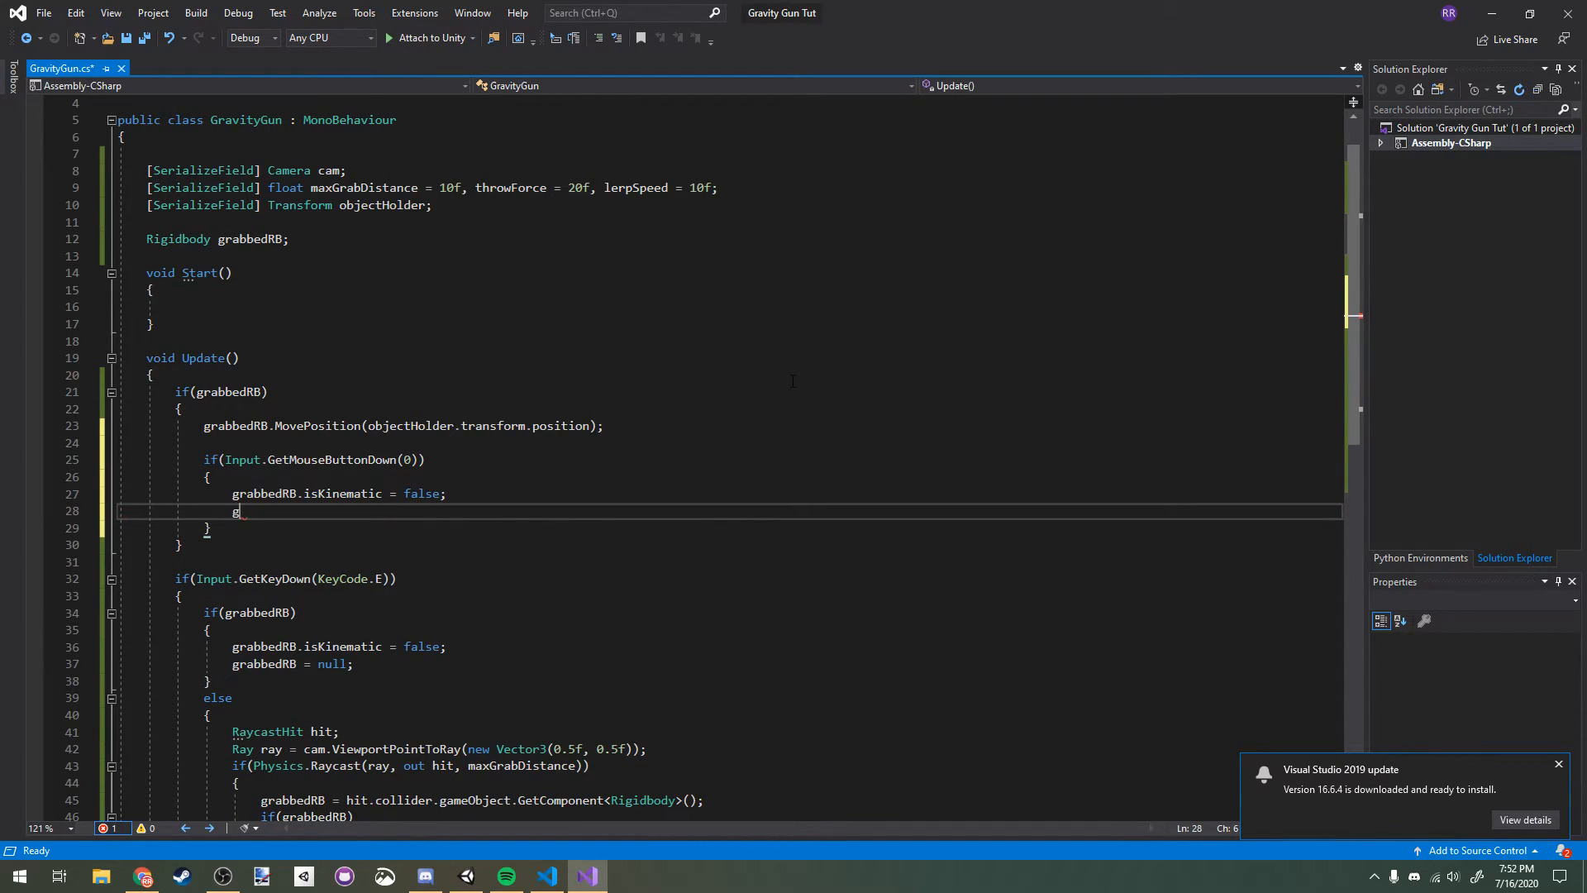
# Step: Add force cam.transform.forward * throwForce with ForceMode.VelocityChange to launch it
pyautogui.write('rabbedRB')
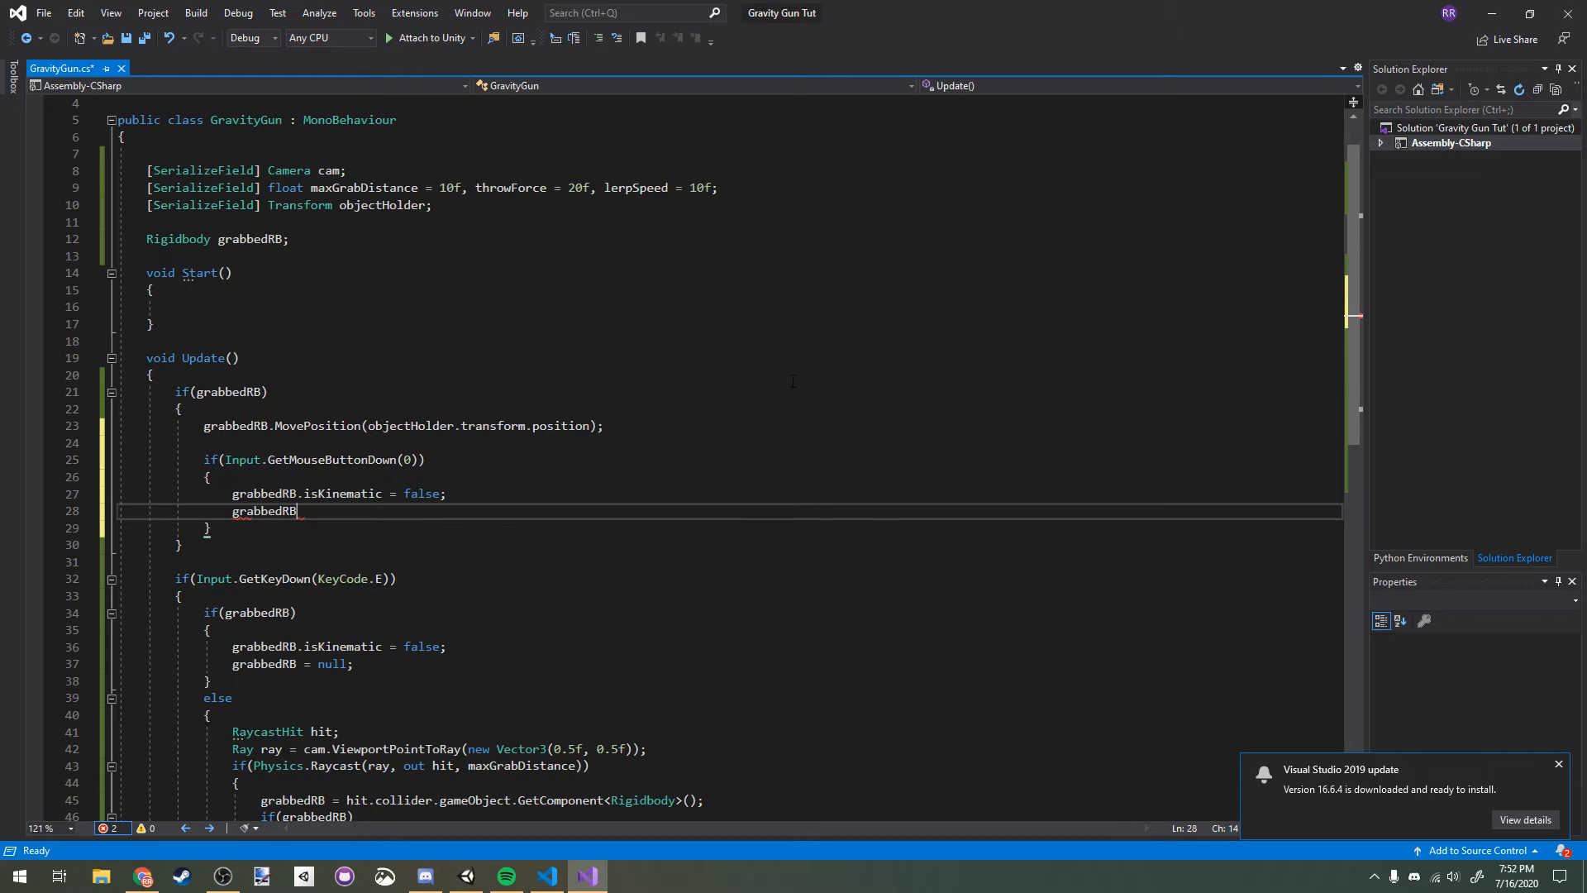
pyautogui.write('.AddForce(cam.transform.forward')
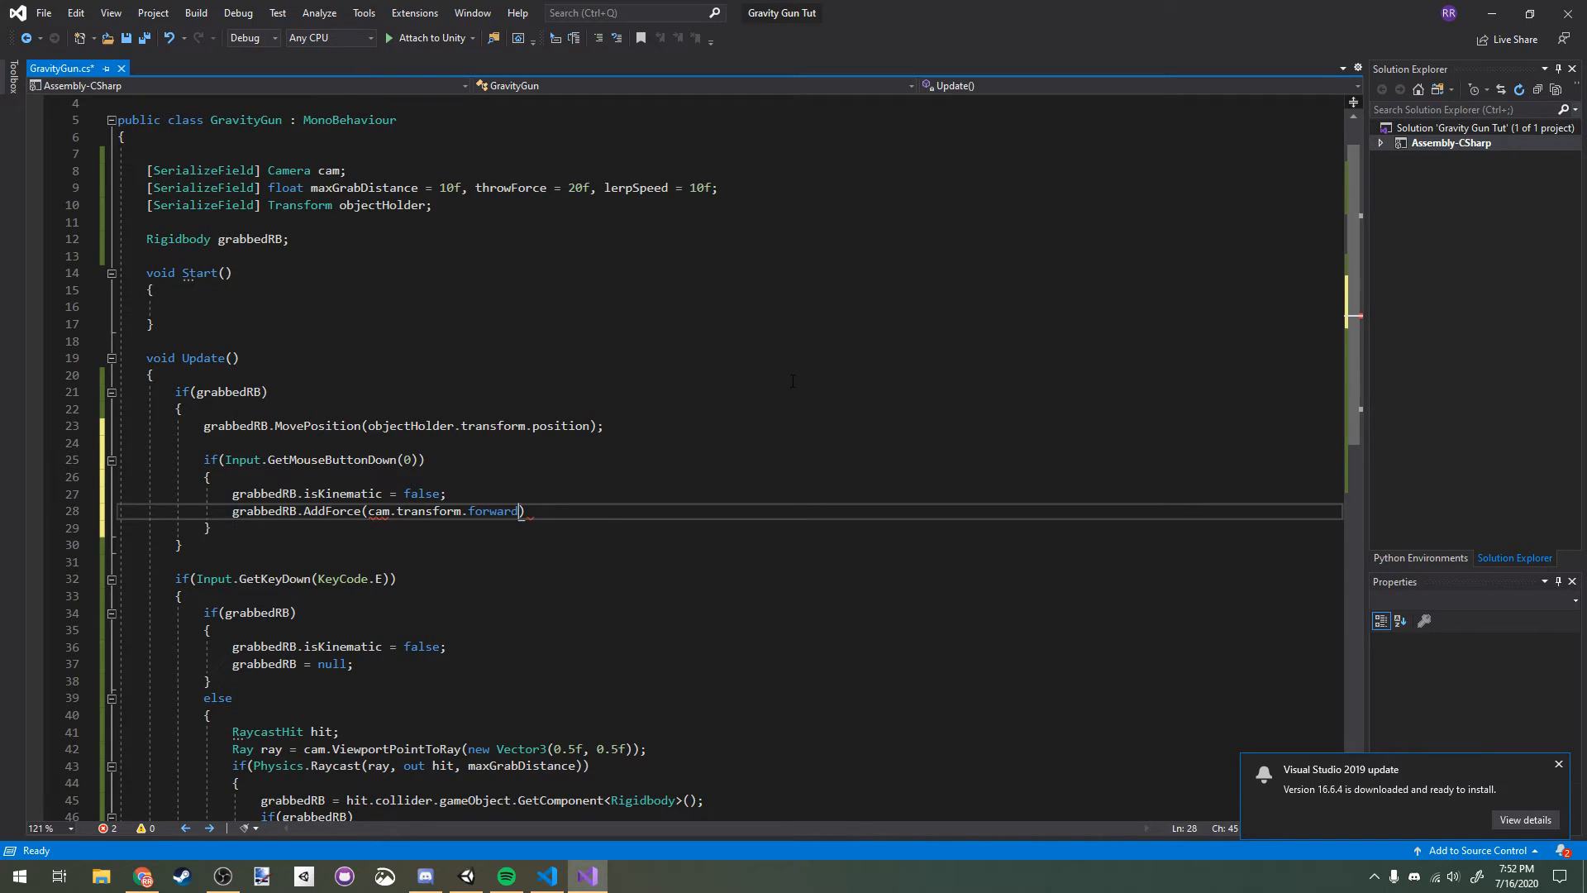
pyautogui.write('* throwF')
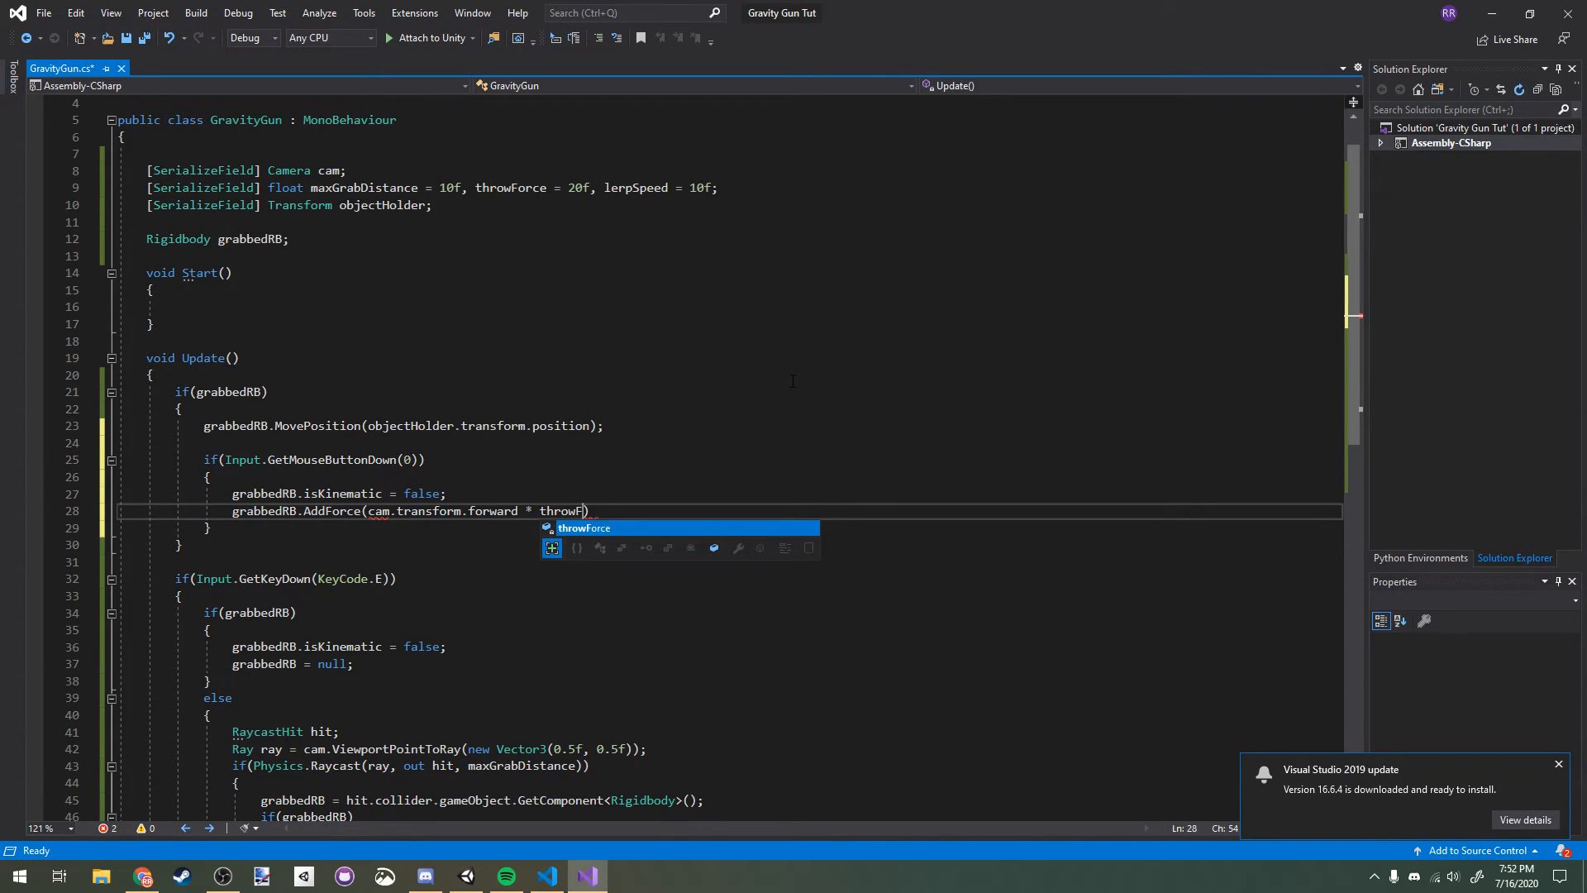
pyautogui.write(', Force')
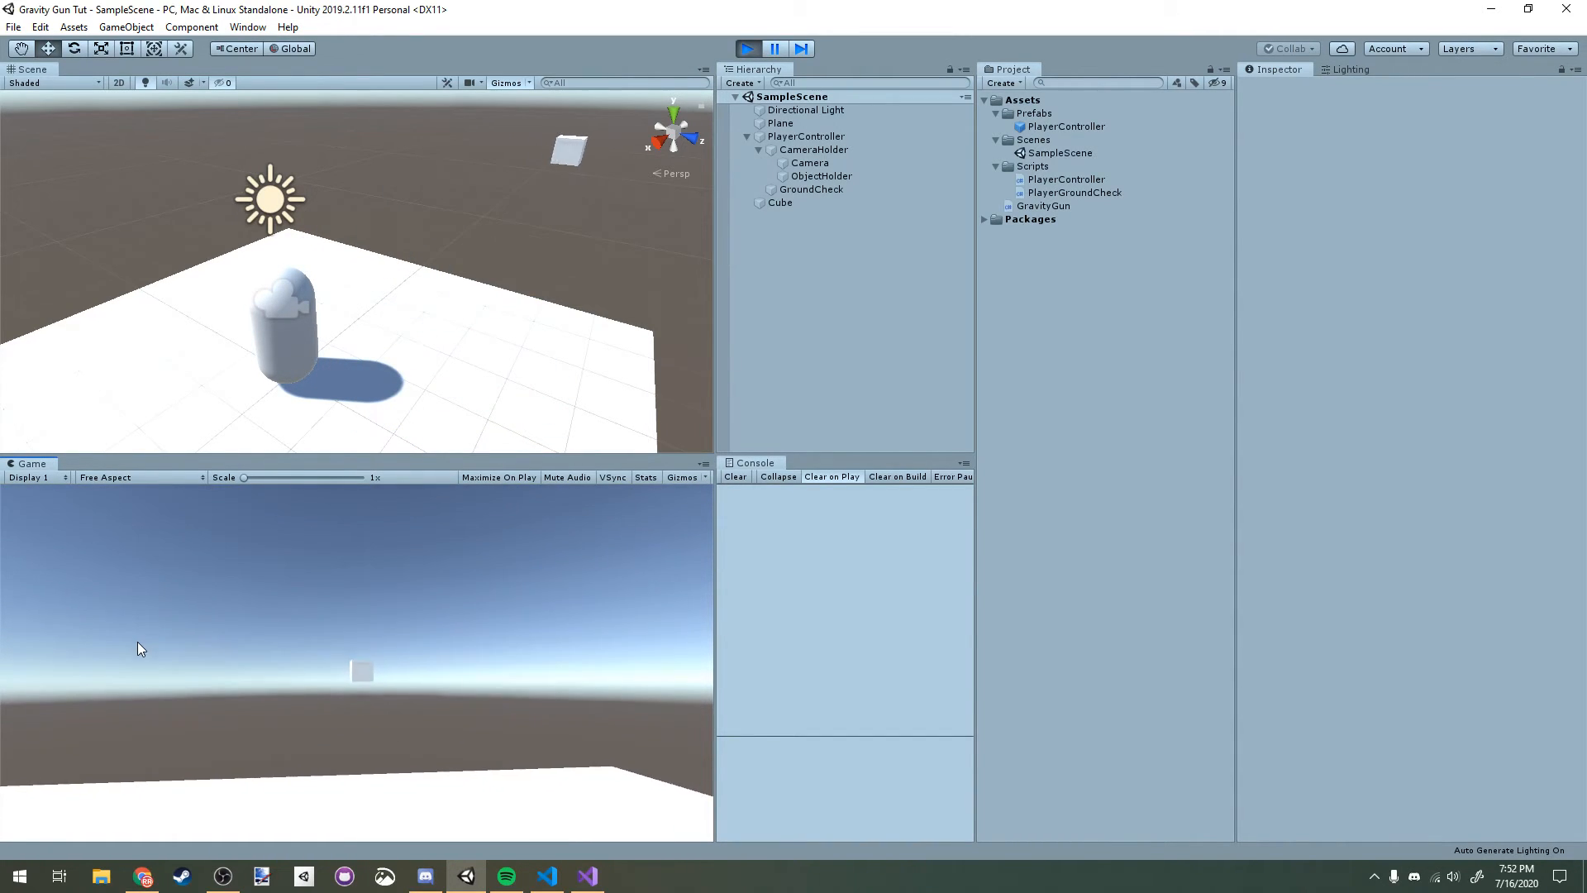
pyautogui.moveTo(585, 876)
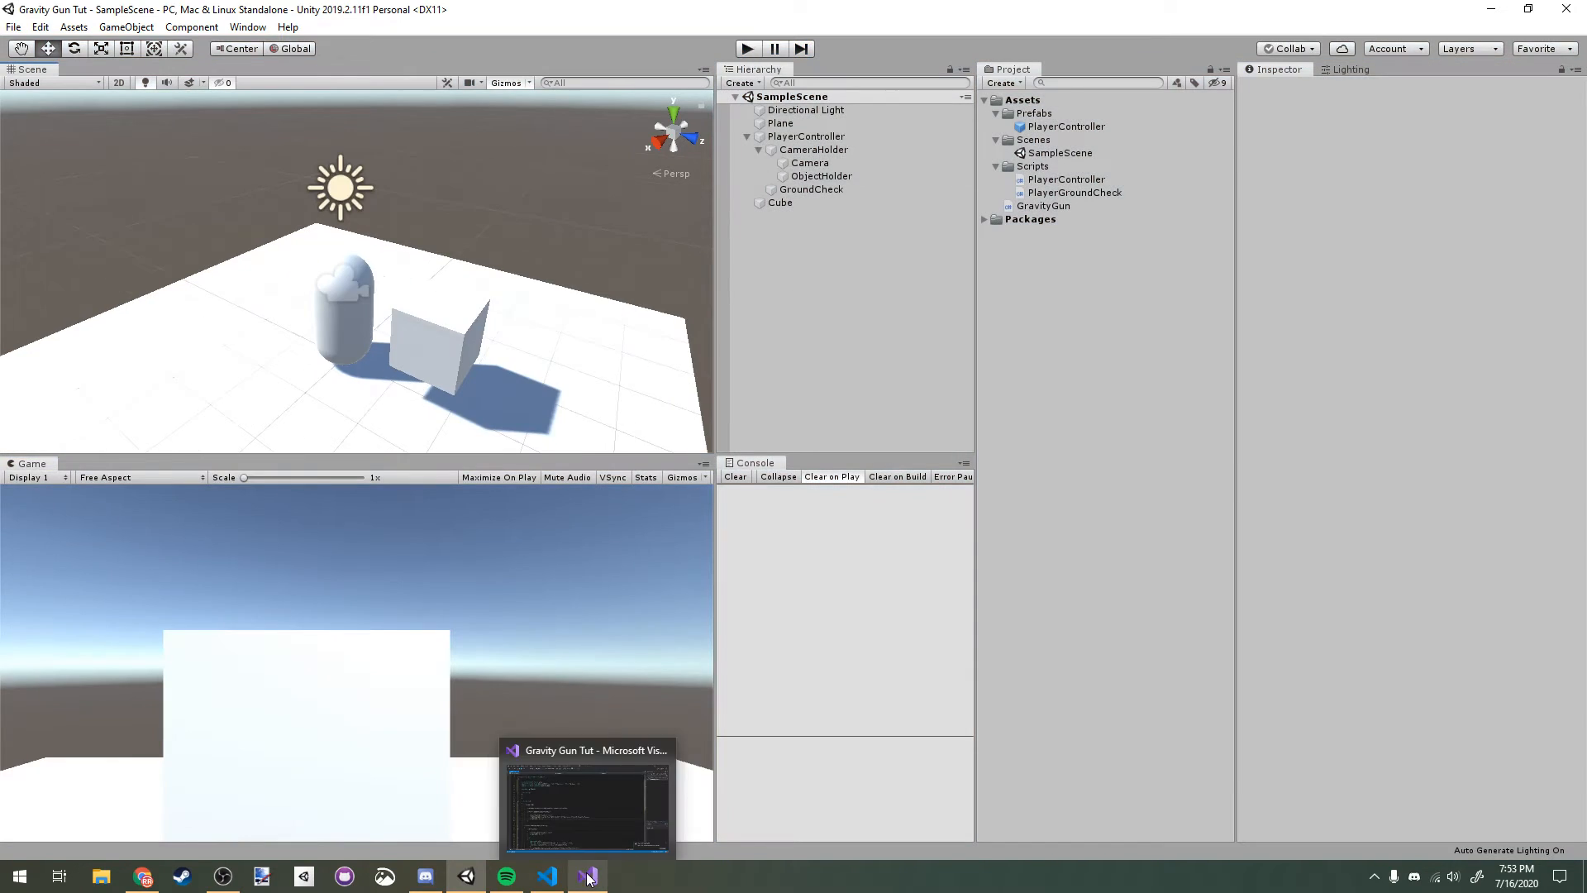
# Step: Switch from the stopped play test back to the GravityGun script in Visual Studio
pyautogui.click(586, 797)
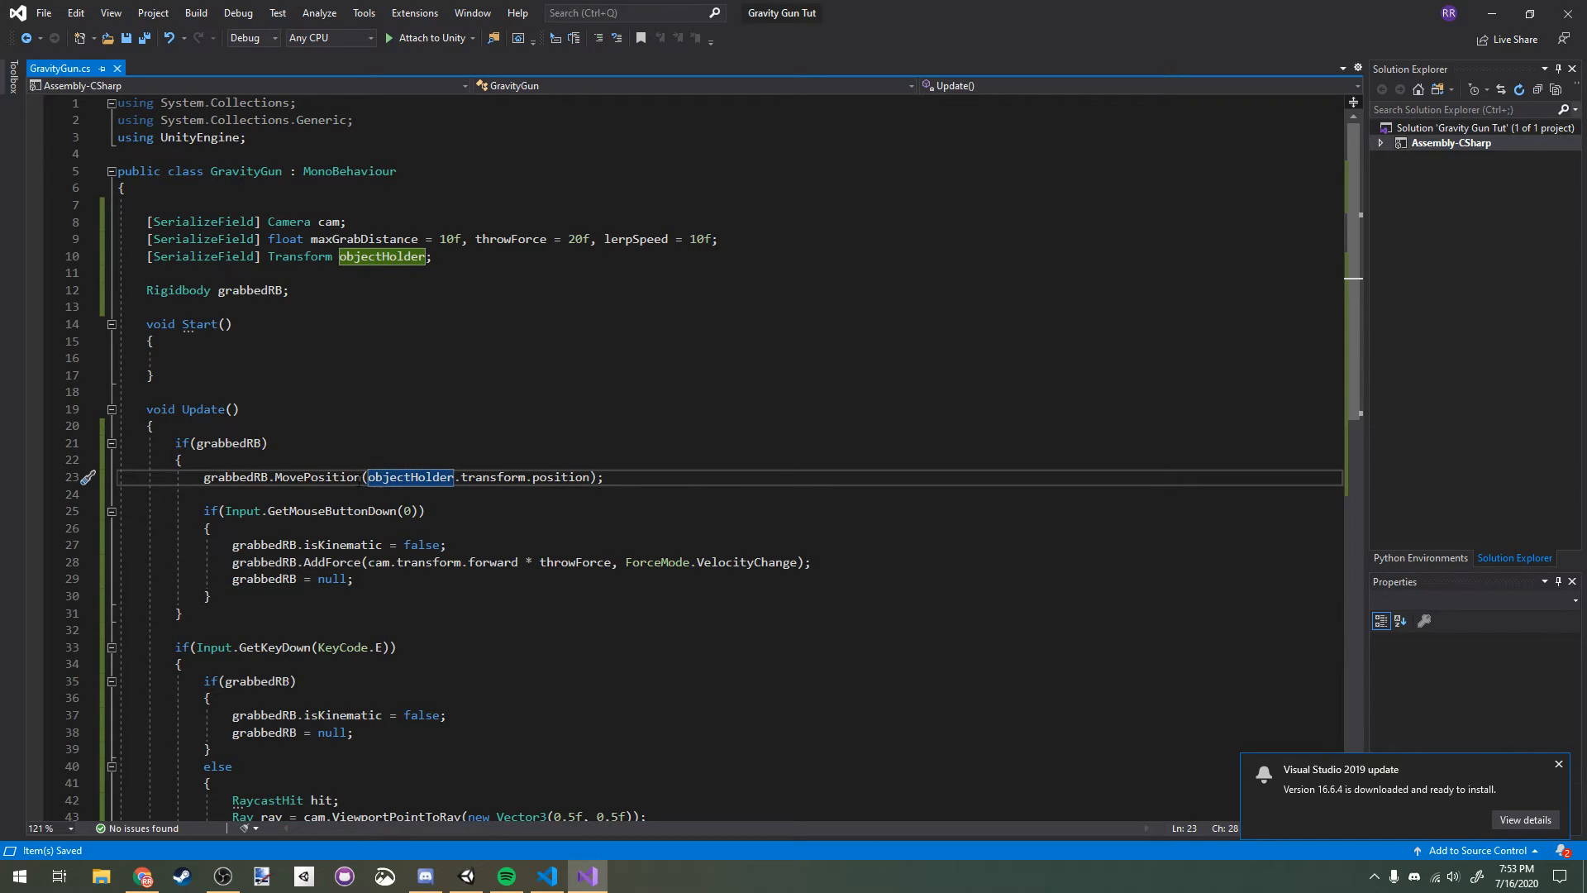
# Step: Interpolate the held object toward objectHolder with Vector3.Lerp scaled by Time.deltaTime * lerpSpeed
pyautogui.write('Vector3.Lerp')
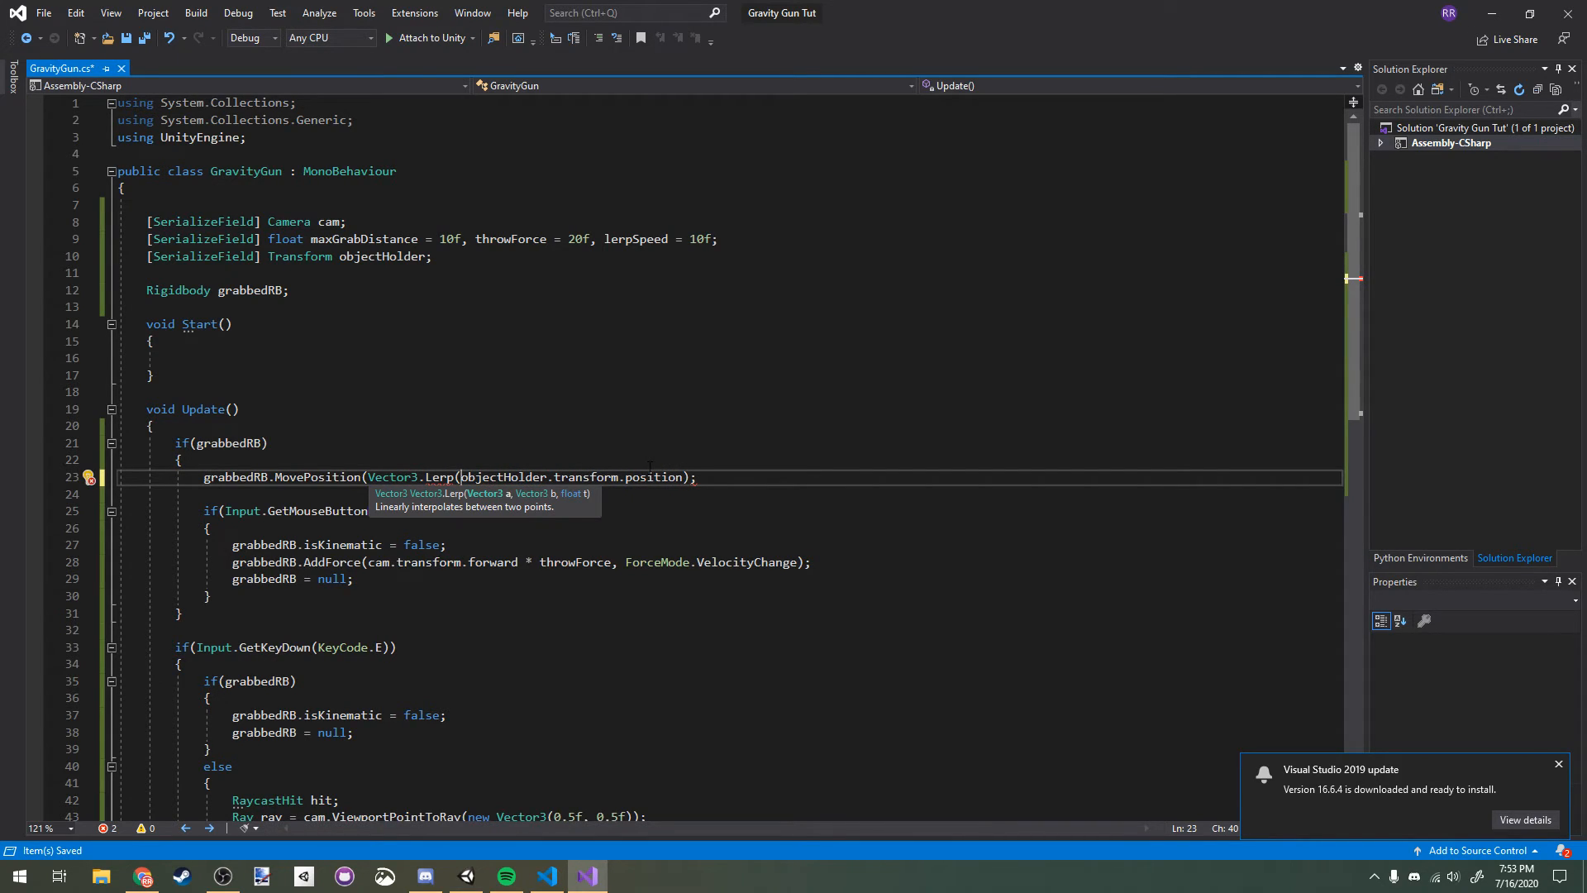
pyautogui.write('grav')
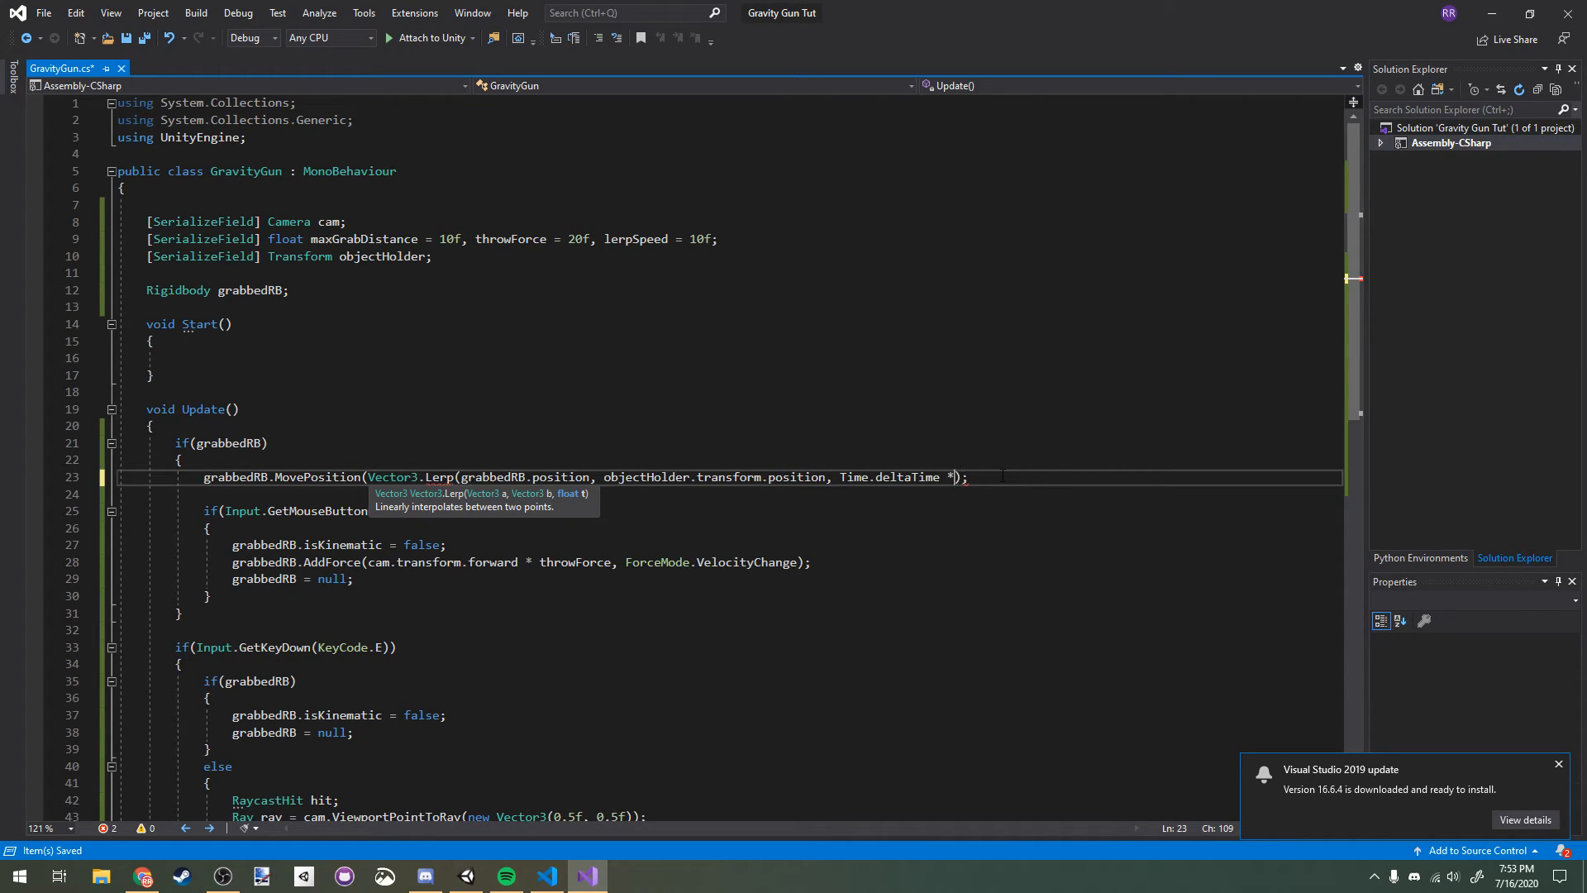
pyautogui.write('lerpSpeed')
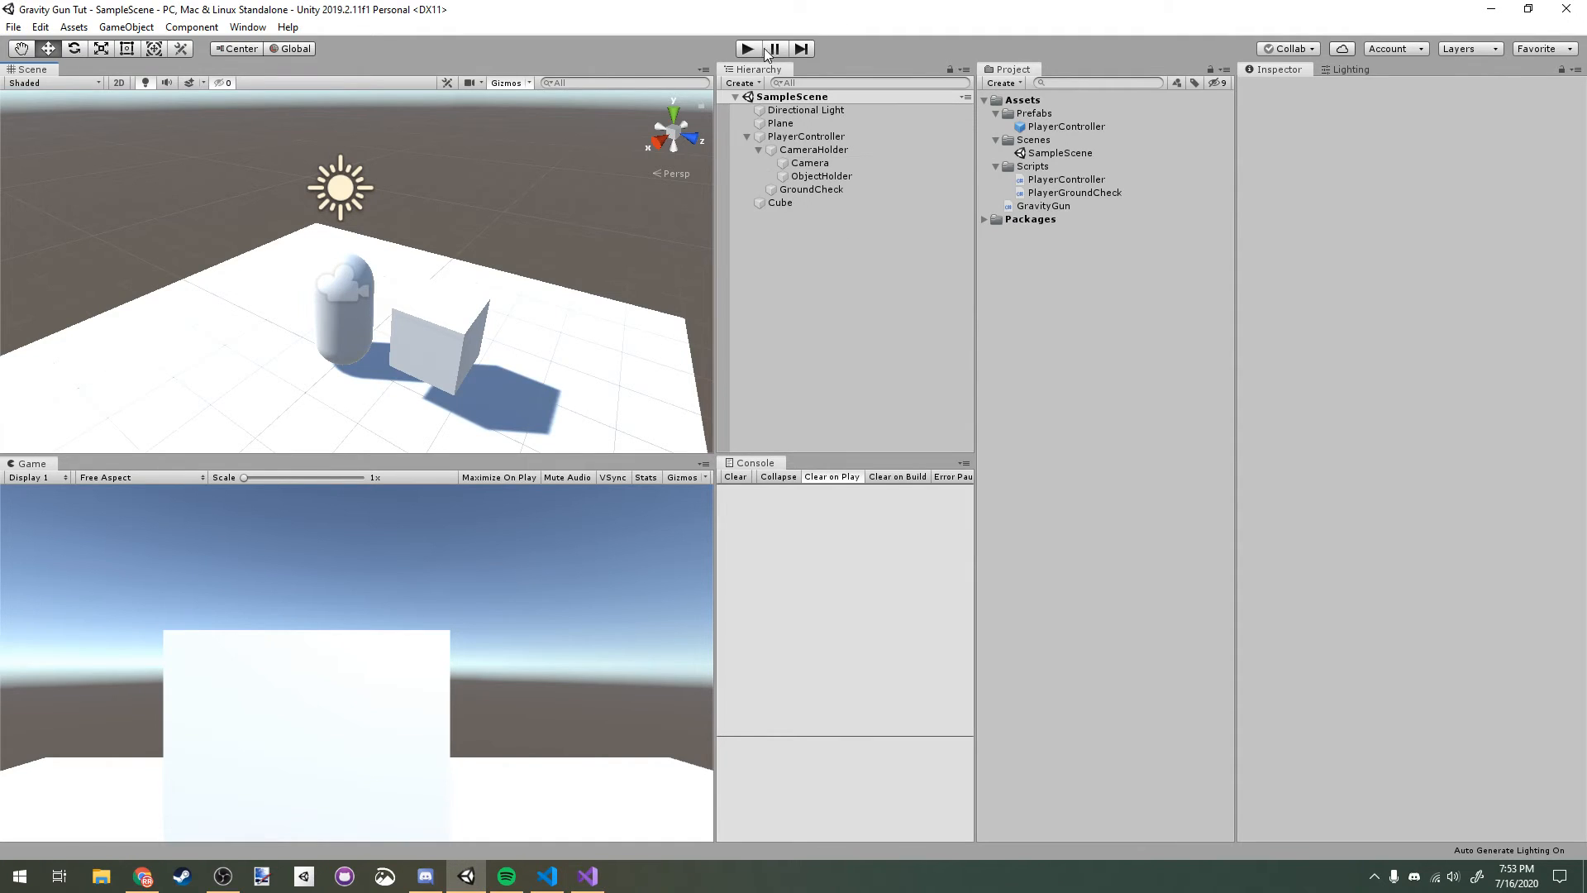
# Step: Run the game to grab the cubes with E and launch the held cube forward
pyautogui.click(746, 48)
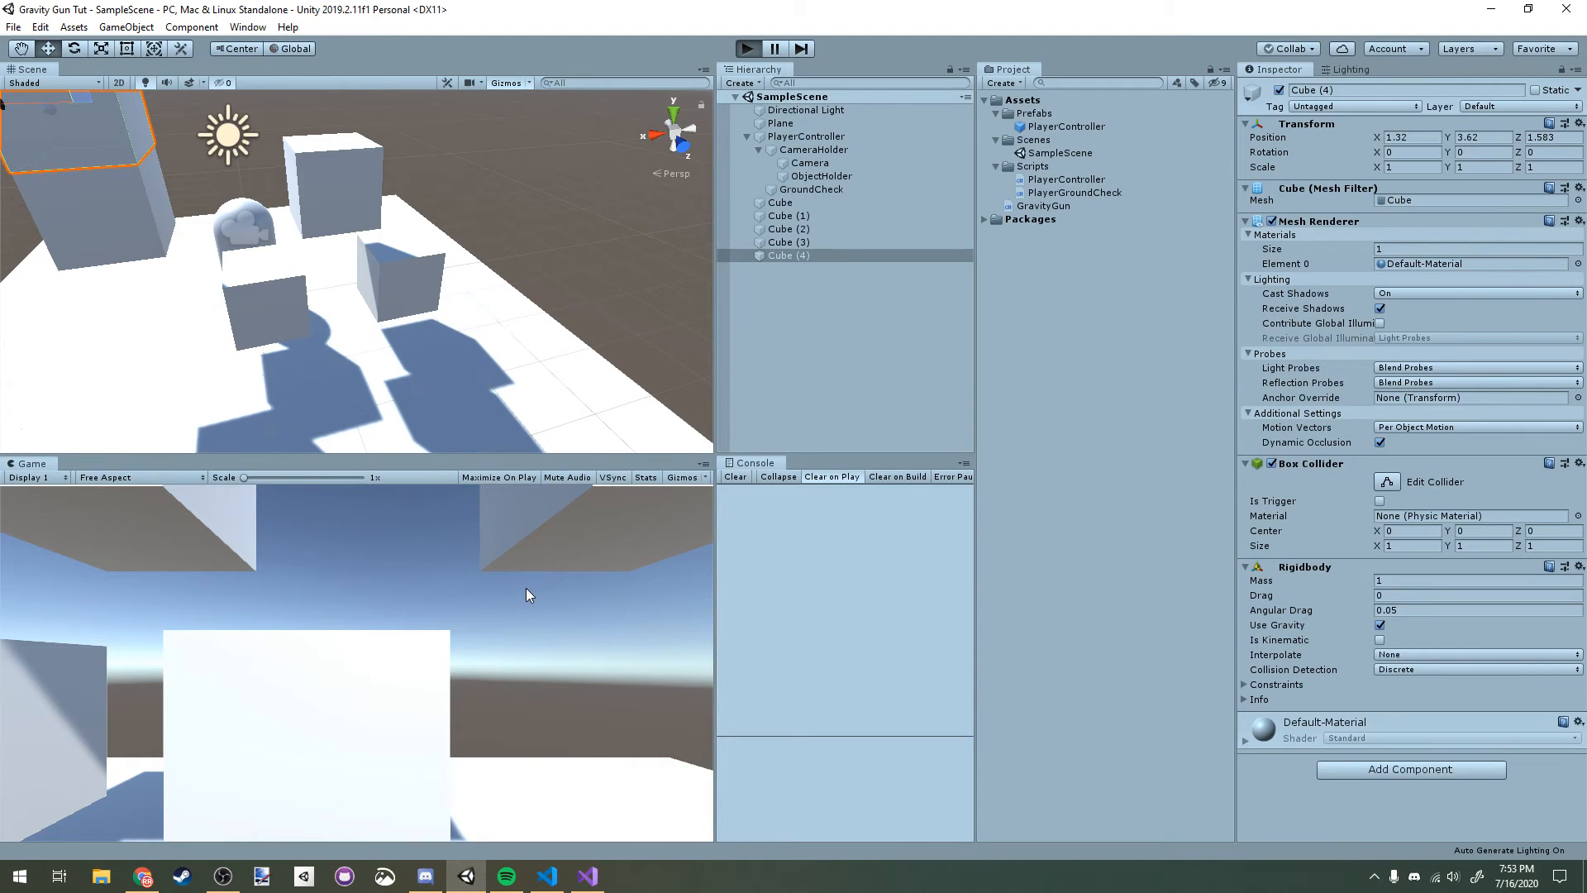
pyautogui.click(747, 48)
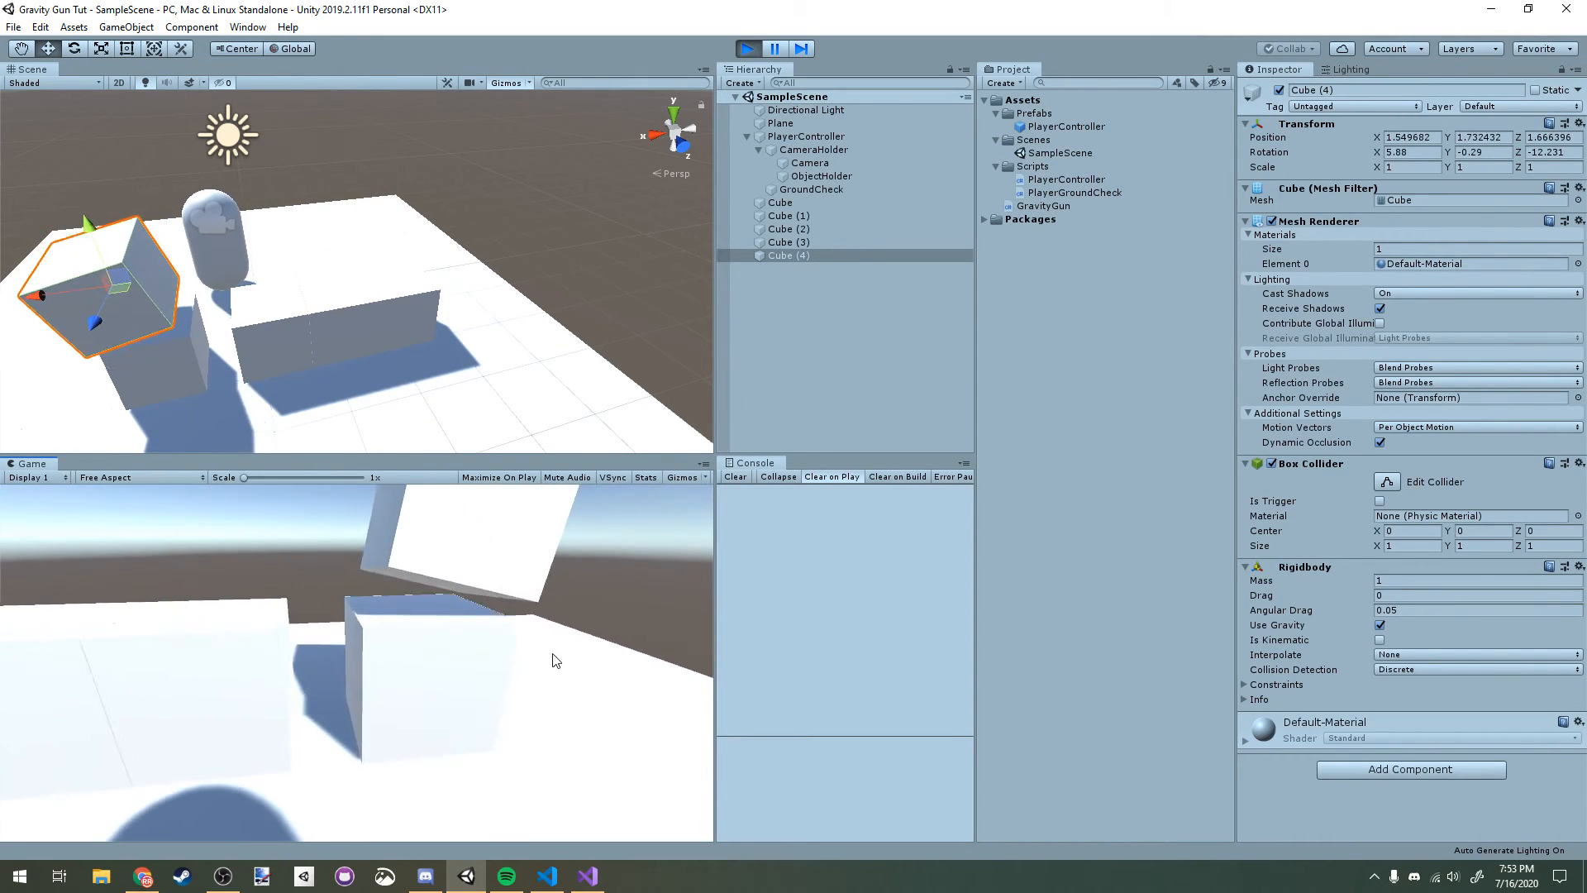